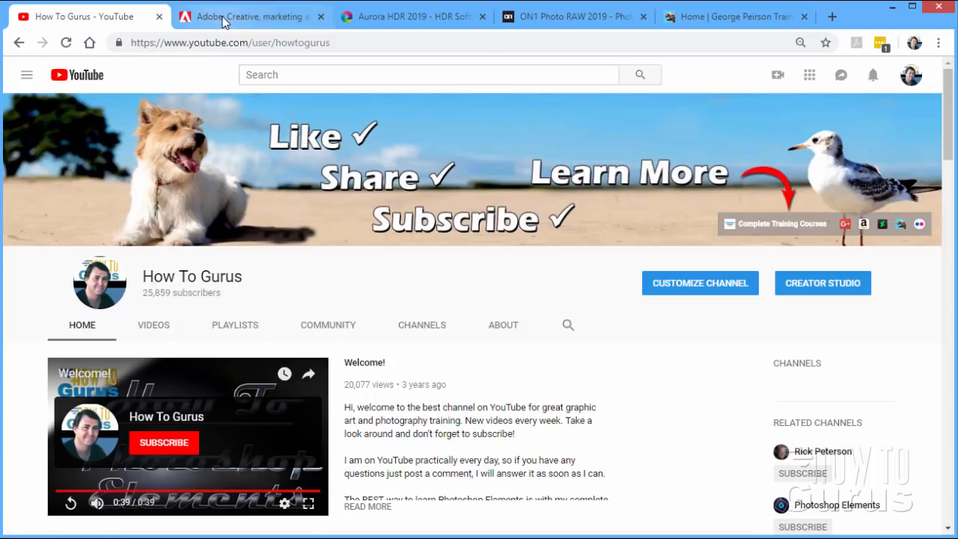
- Glance through the Adobe, Aurora HDR 2019 and ON1 Photo RAW 2019 tabs
click(251, 16)
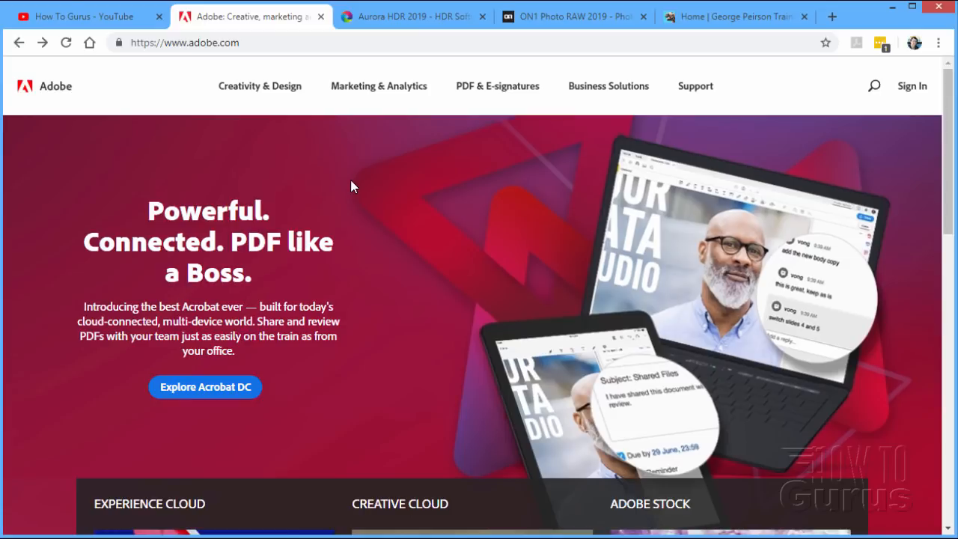
mouse_move(415, 35)
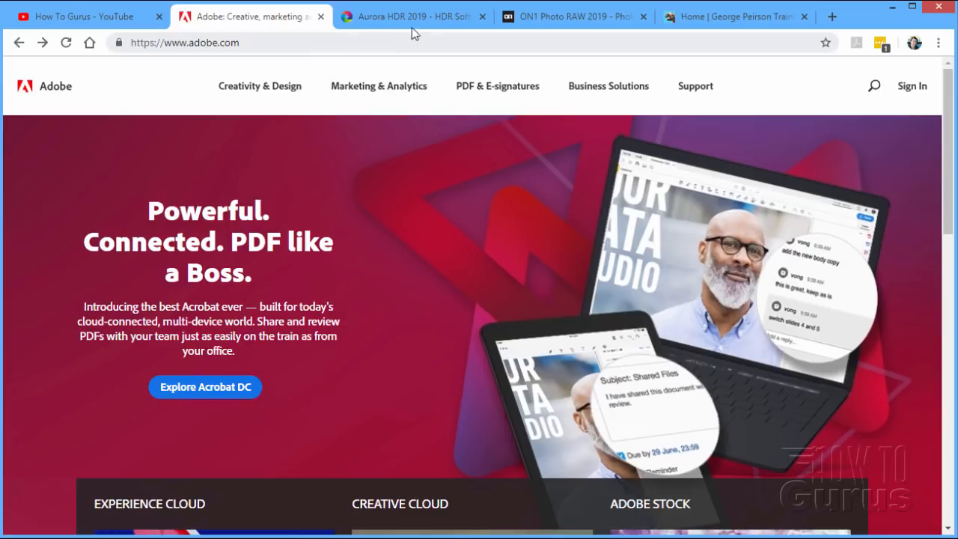
click(412, 17)
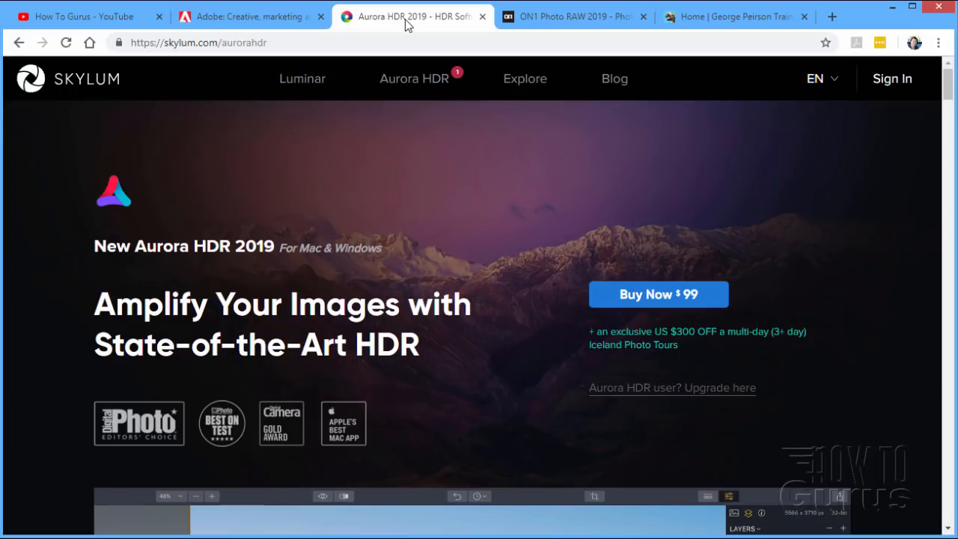
mouse_move(572, 15)
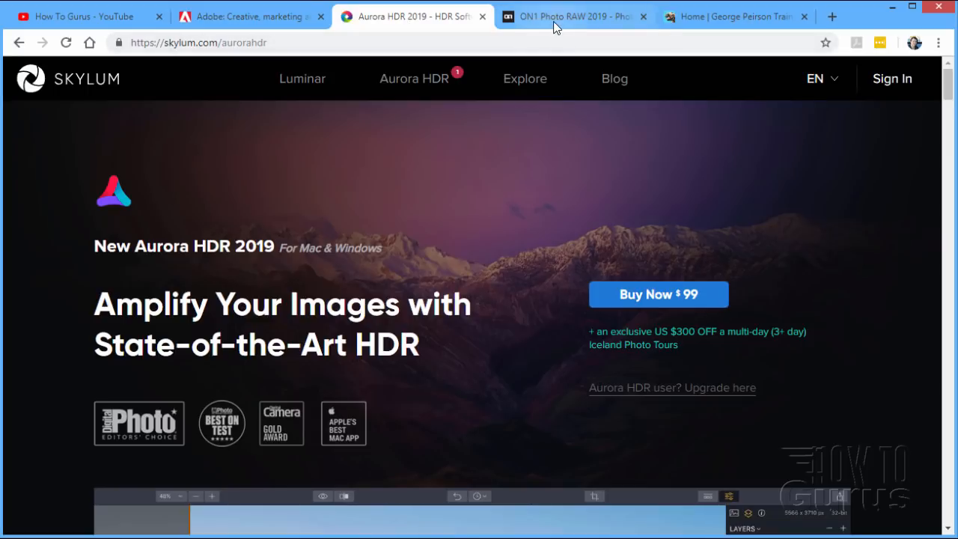
click(575, 15)
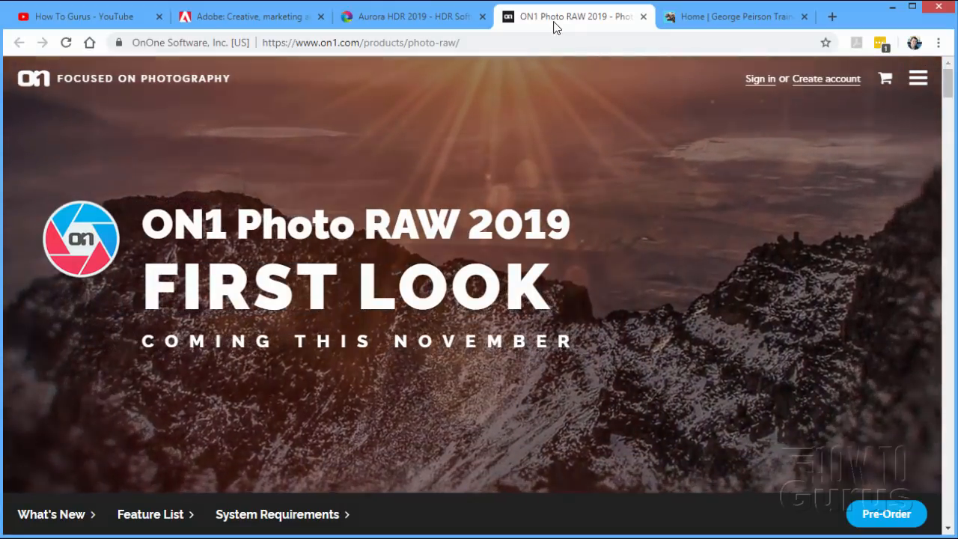
click(82, 17)
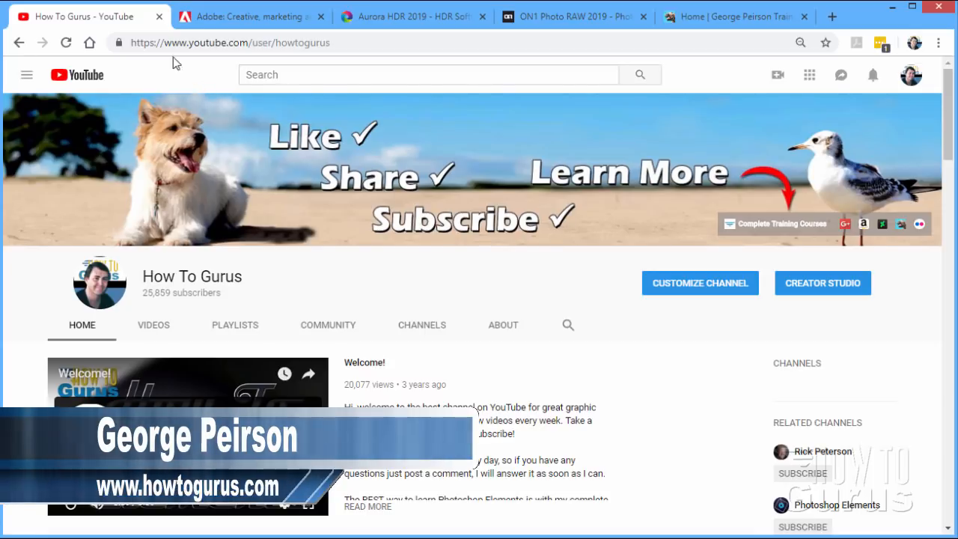
- On the Adobe home page, reach the footer and go to the Elements 2019 Family page
click(251, 17)
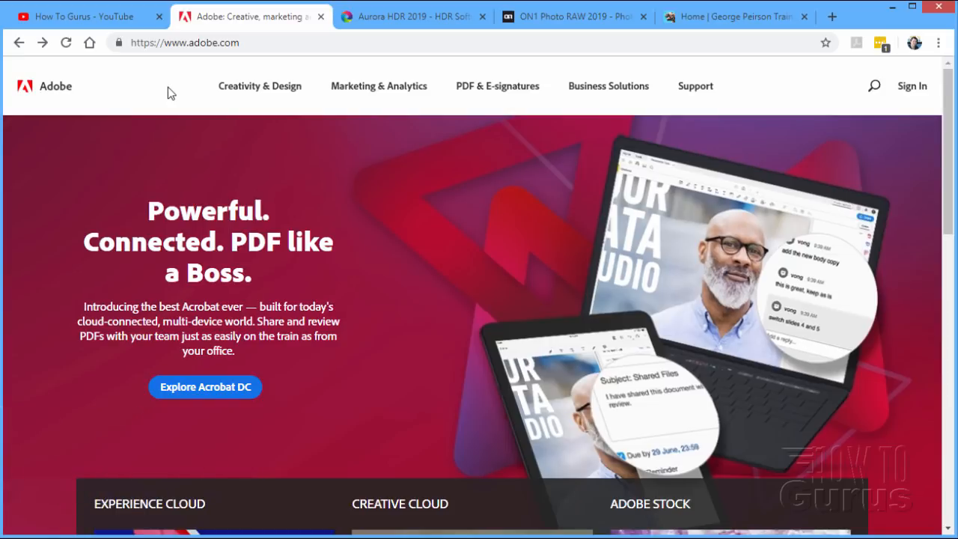
mouse_move(261, 90)
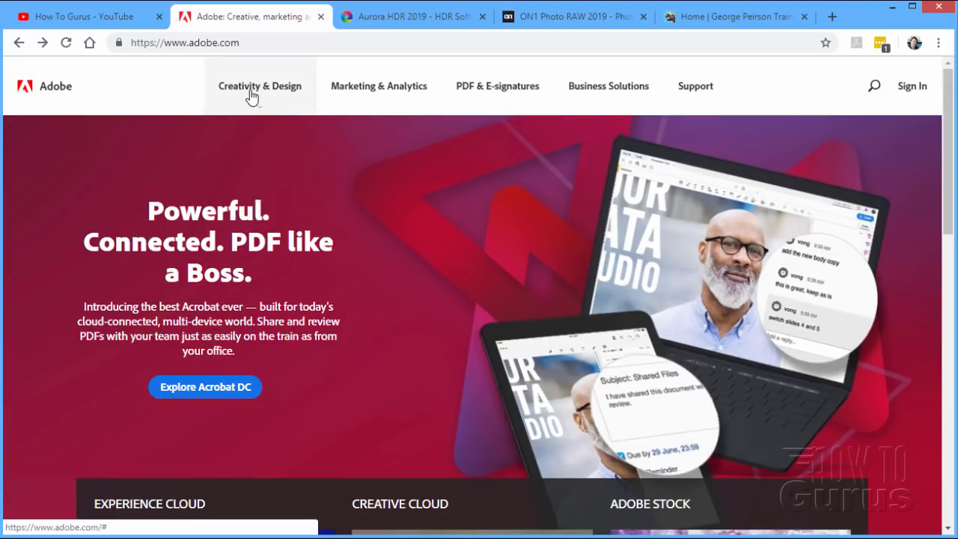
click(261, 86)
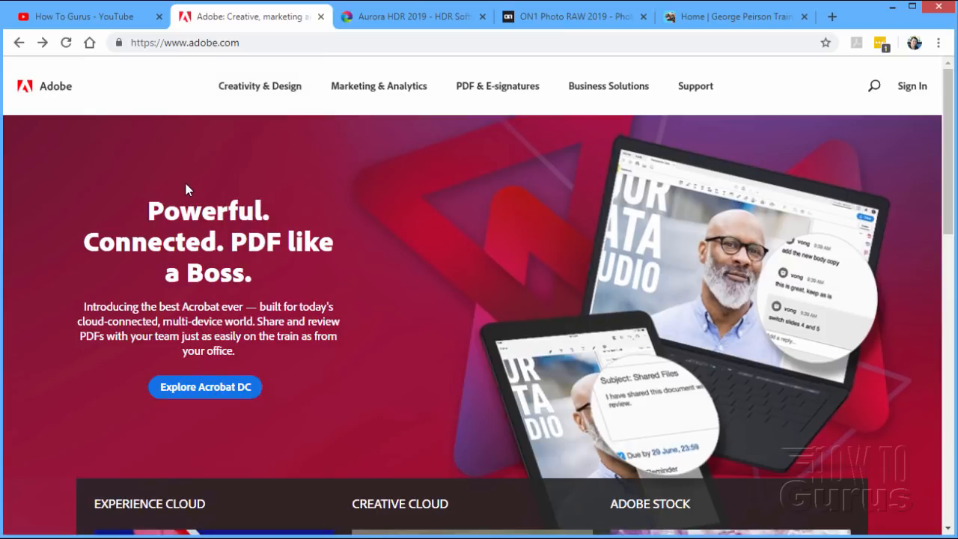
scroll(down, 3)
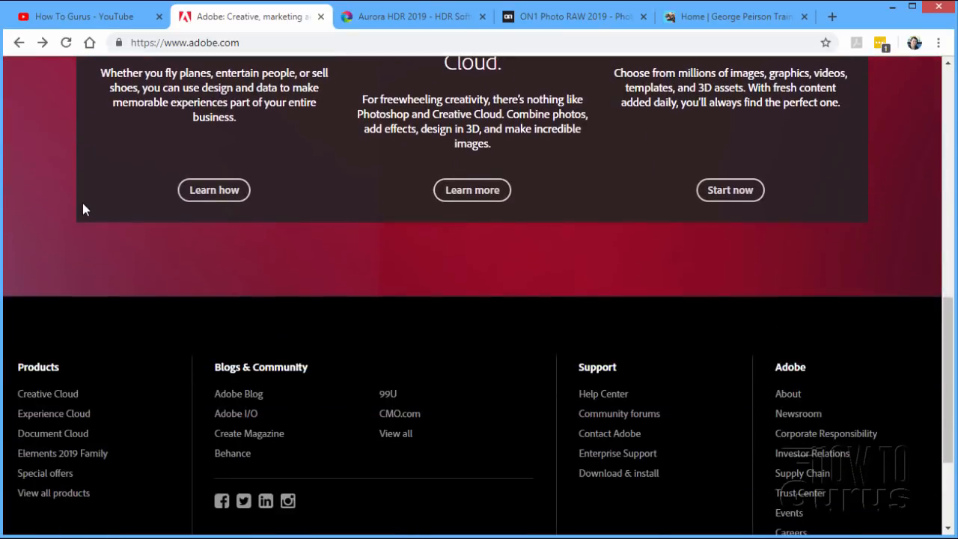
scroll(down, 3)
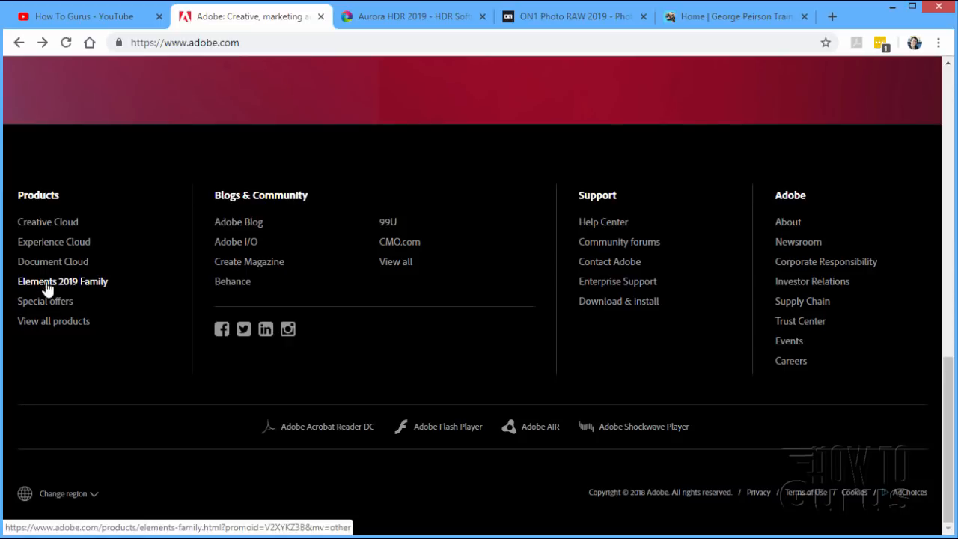
click(63, 282)
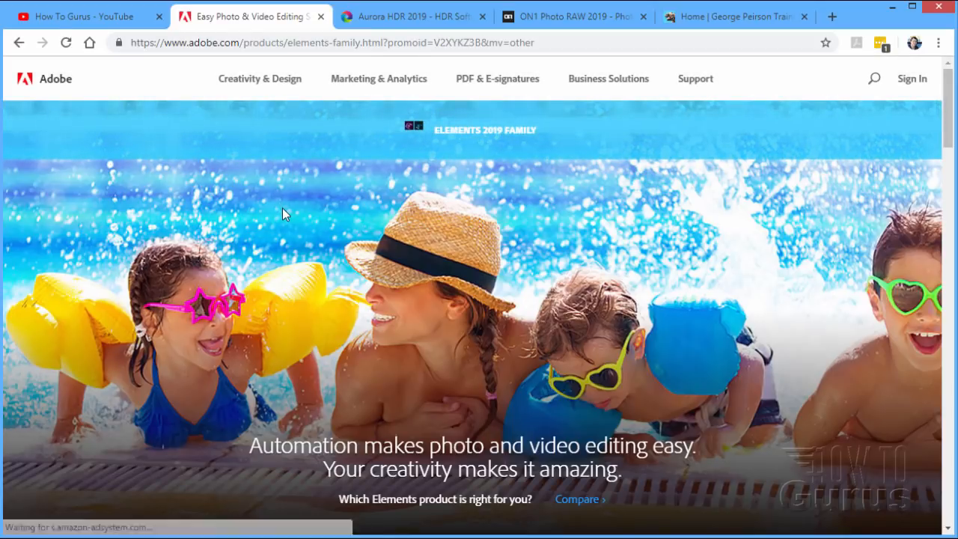
- Scroll past the Elements family price cards down to the product comparison table
scroll(down, 3)
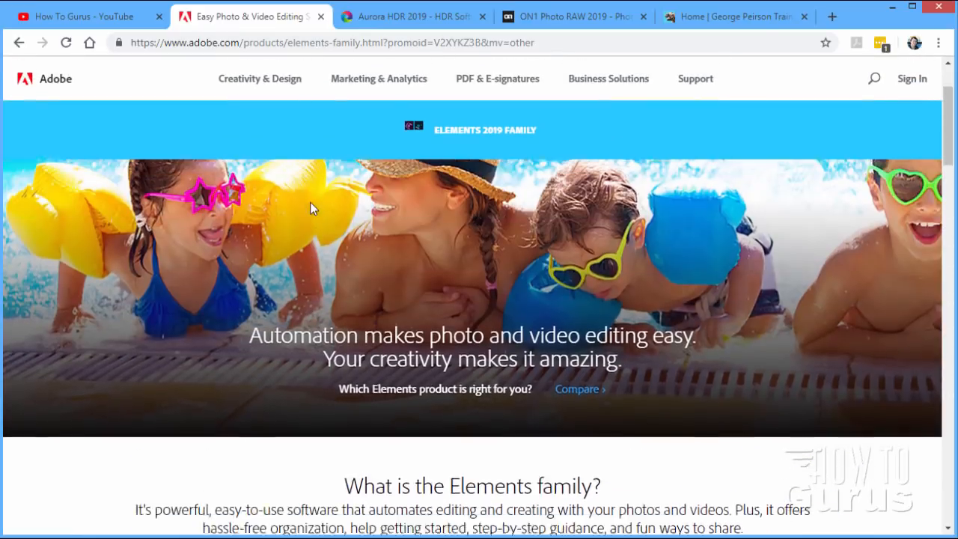
scroll(down, 3)
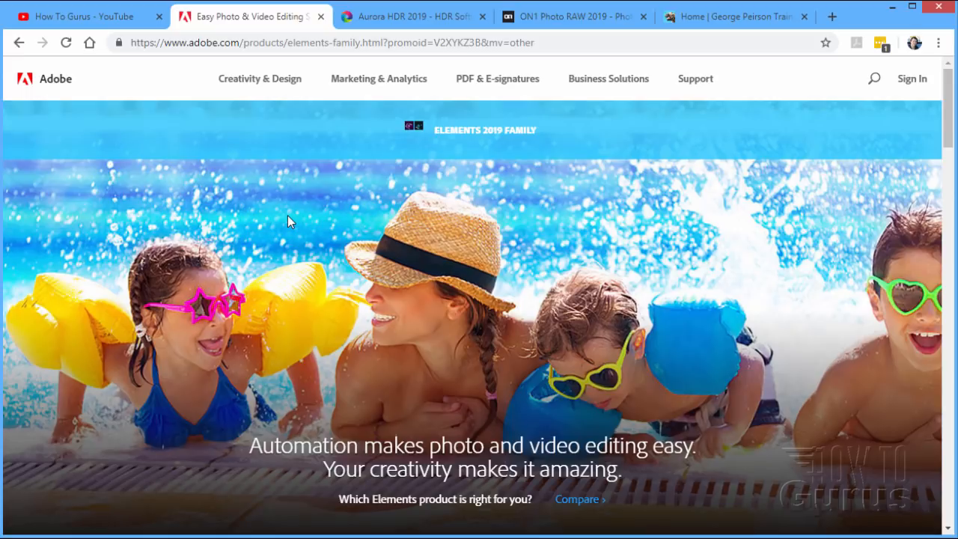
mouse_move(287, 227)
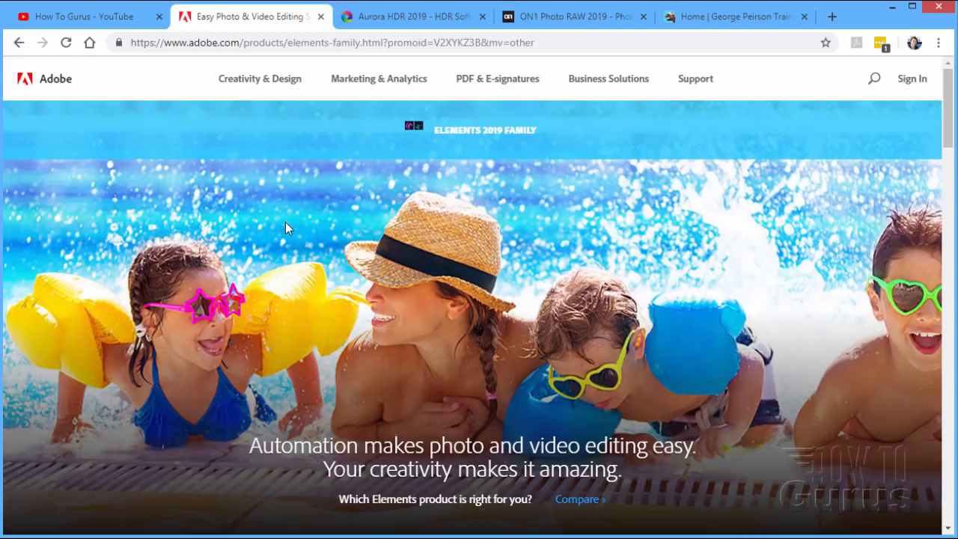
mouse_move(599, 186)
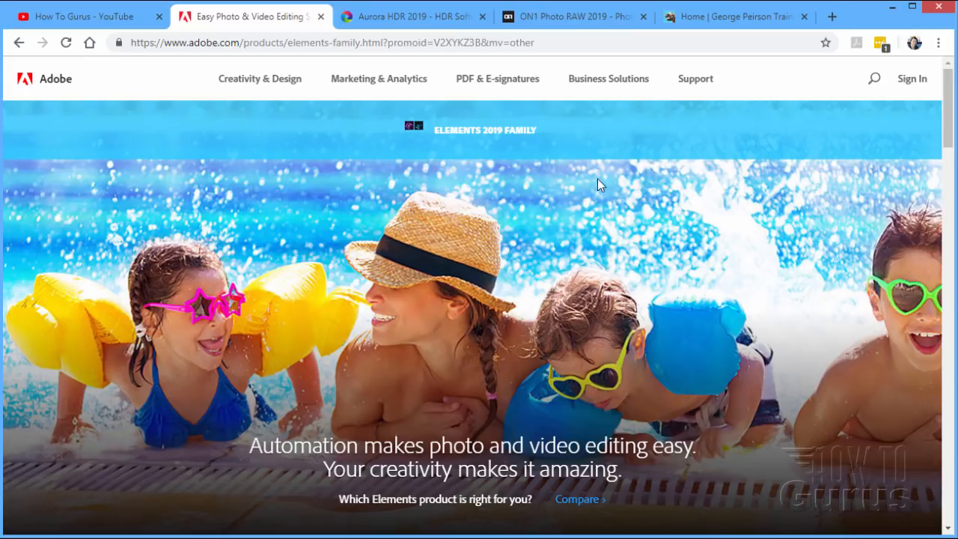
scroll(down, 3)
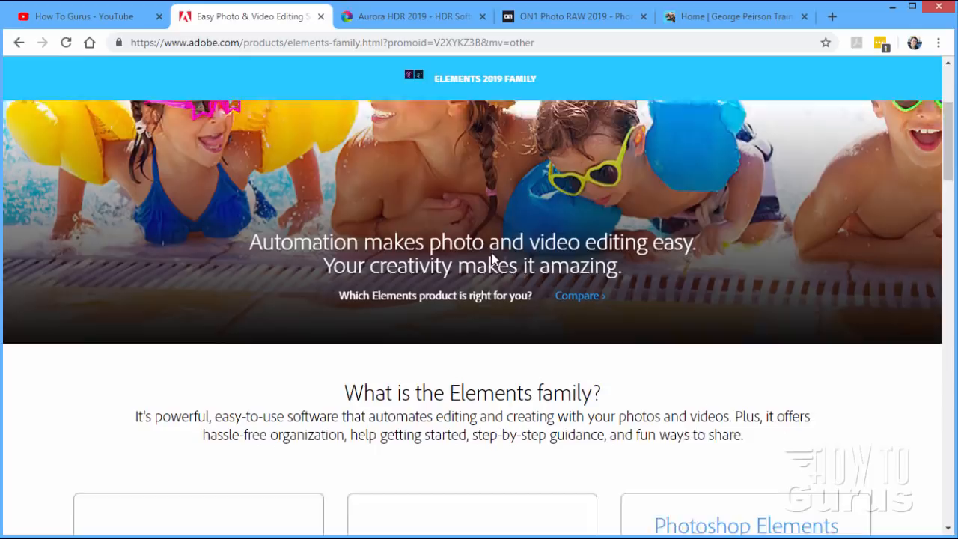
scroll(down, 3)
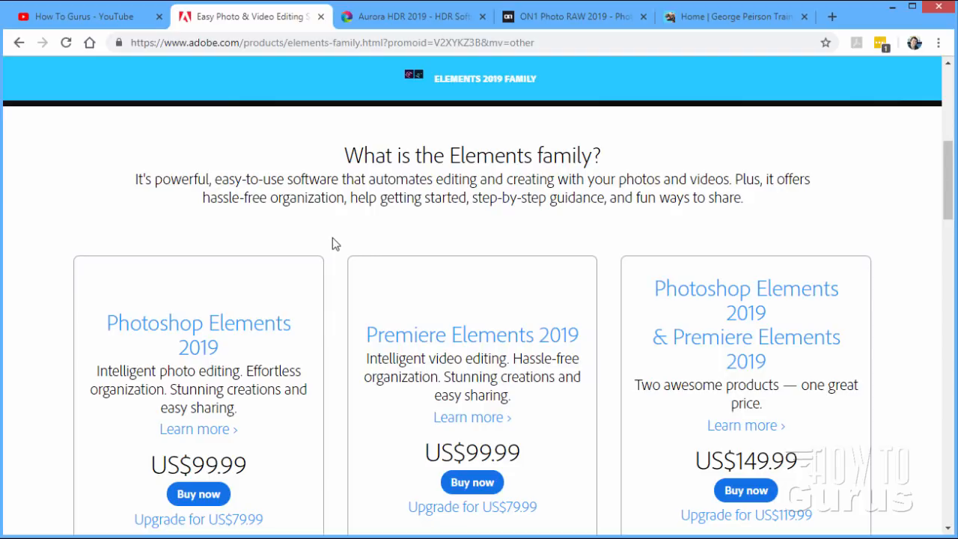
mouse_move(347, 224)
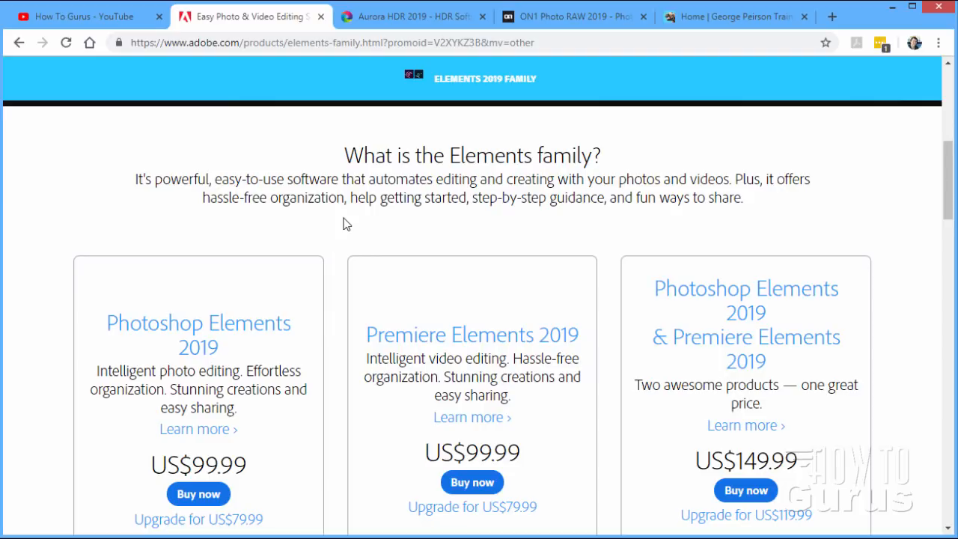
scroll(down, 3)
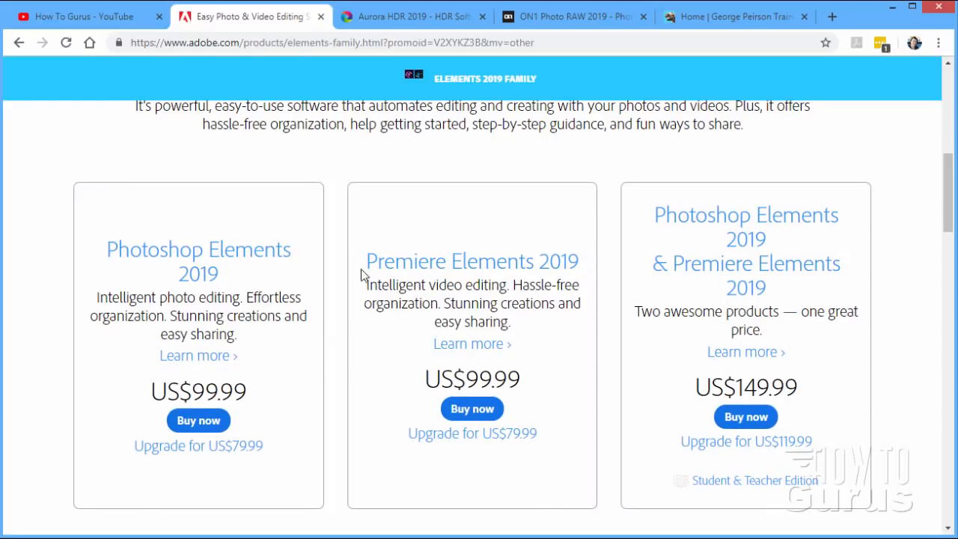
mouse_move(348, 273)
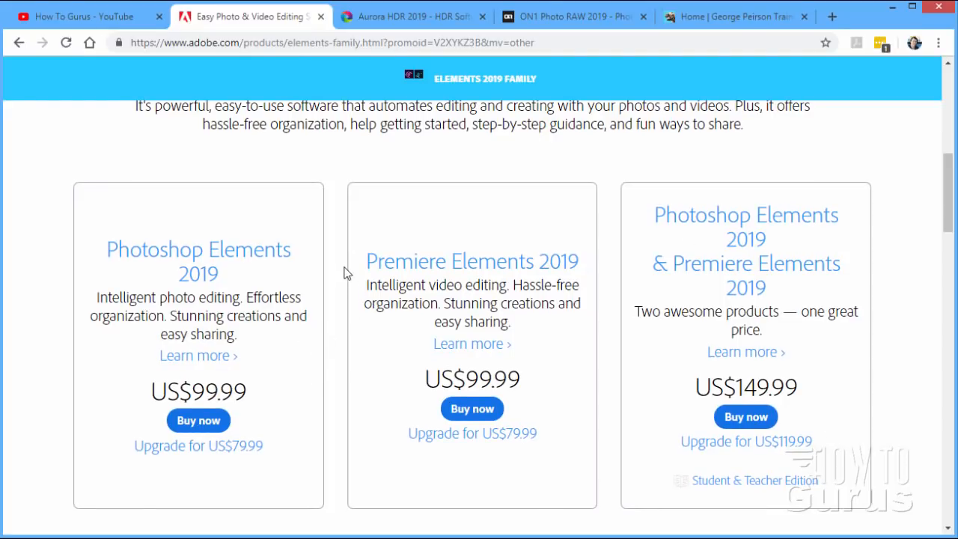
scroll(down, 3)
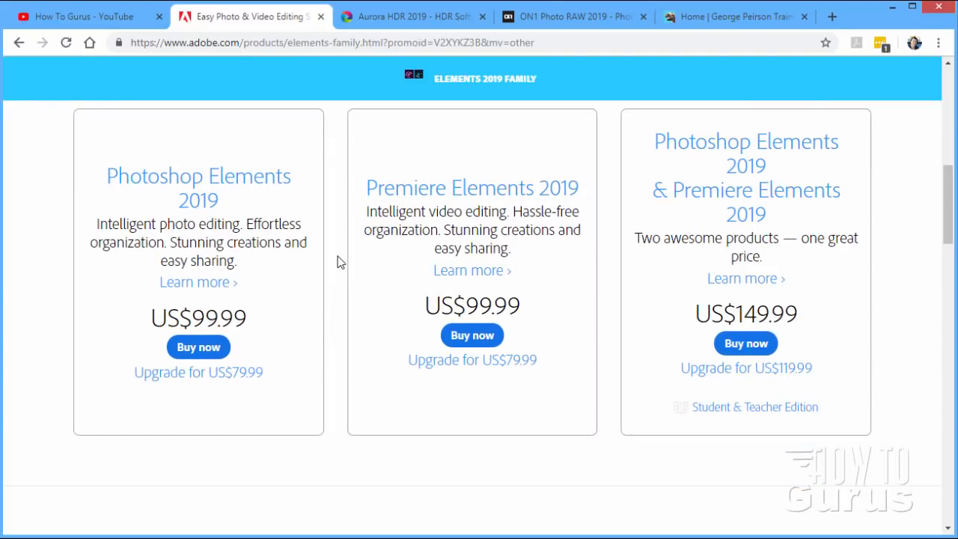
mouse_move(767, 412)
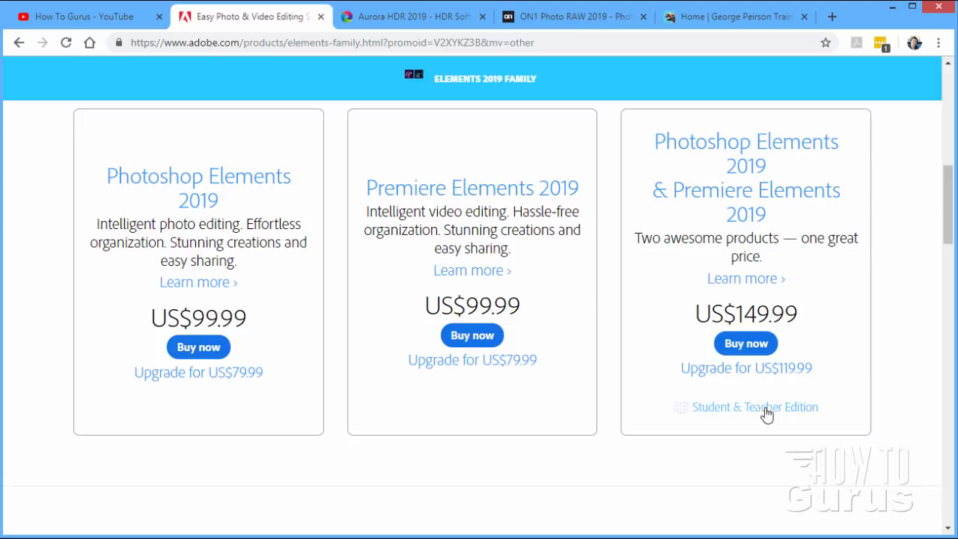
mouse_move(749, 416)
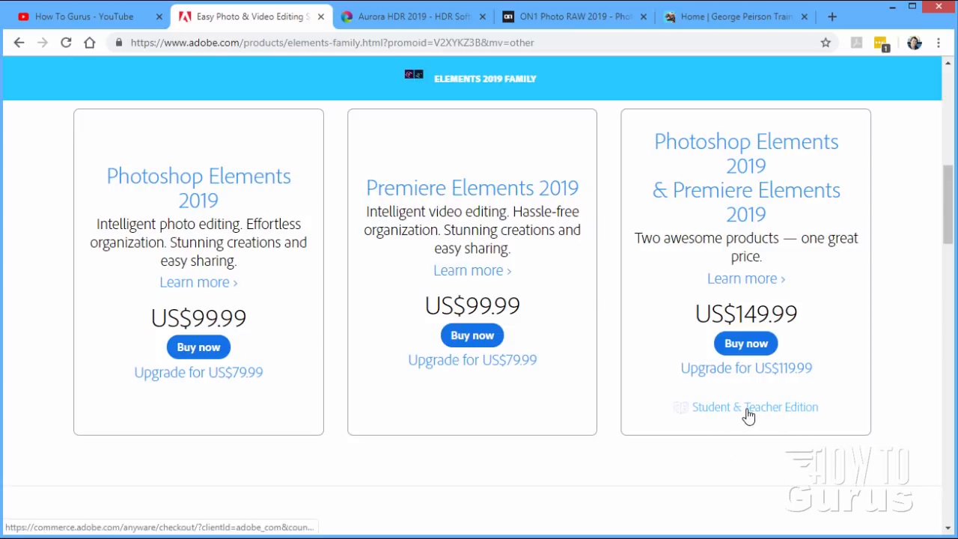
mouse_move(735, 427)
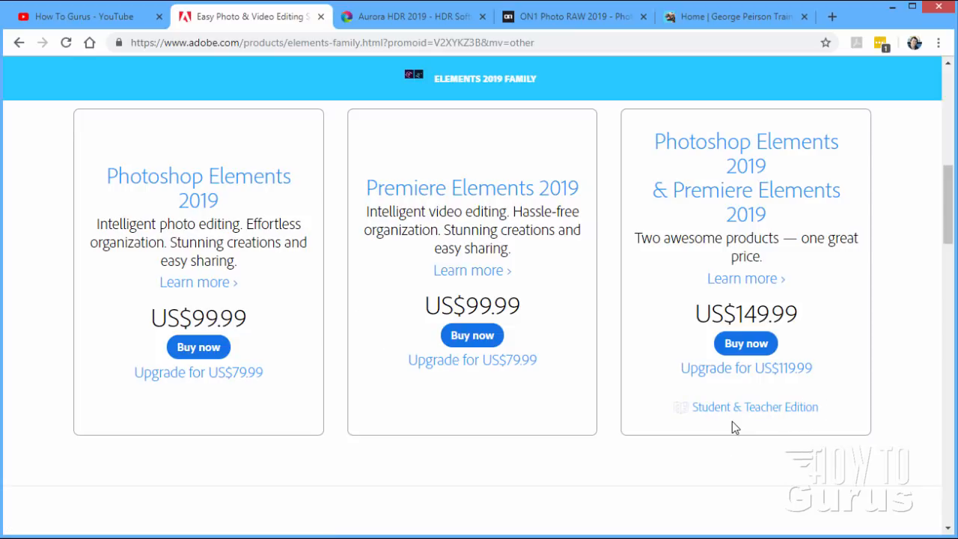
mouse_move(336, 288)
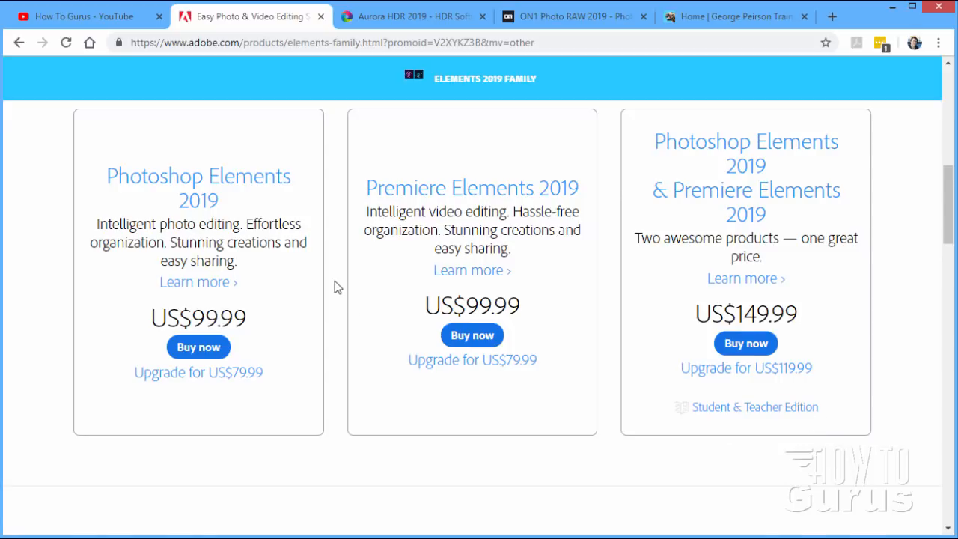
scroll(down, 3)
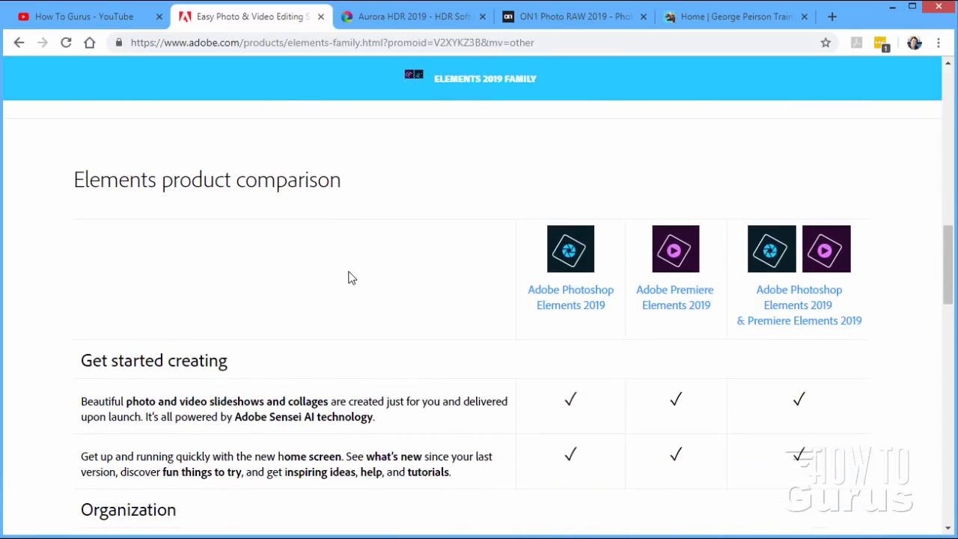
mouse_move(472, 247)
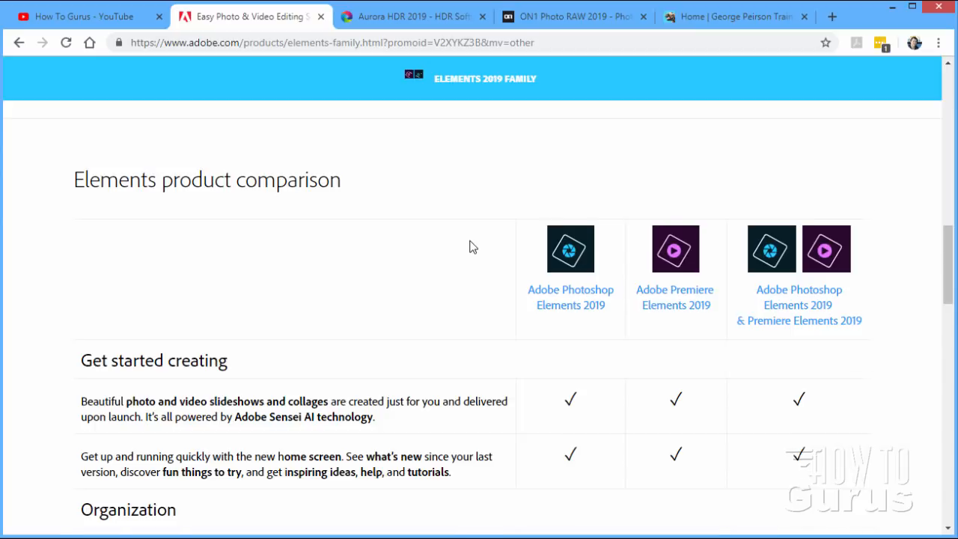
scroll(down, 3)
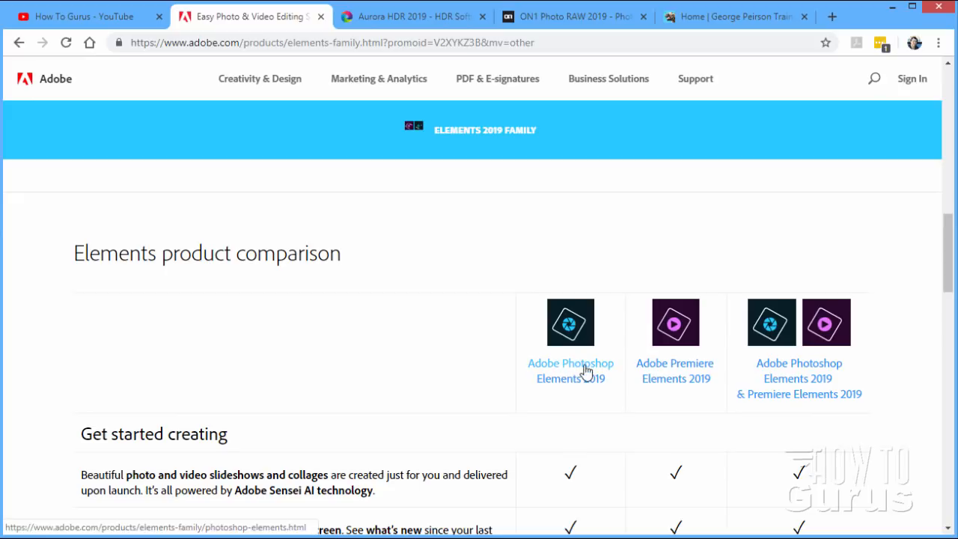
click(571, 370)
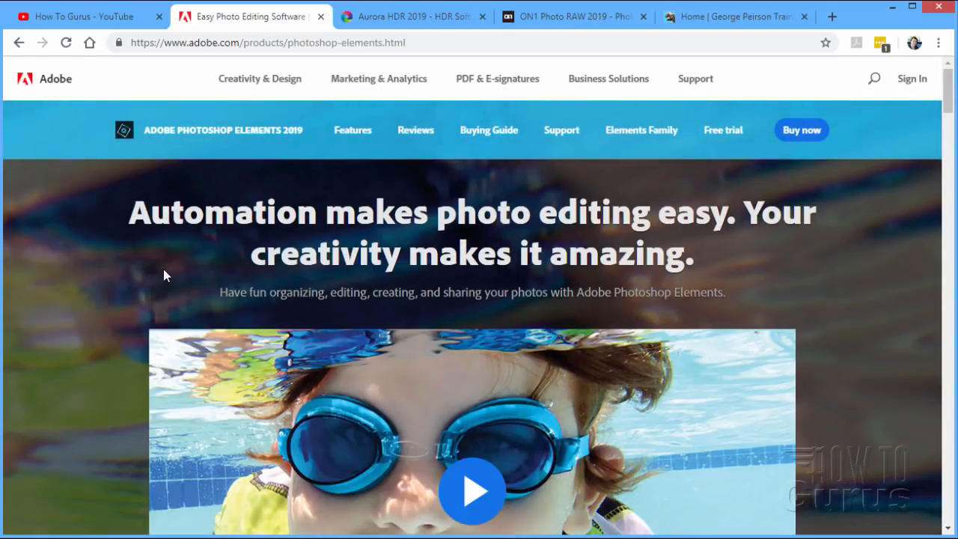
scroll(down, 3)
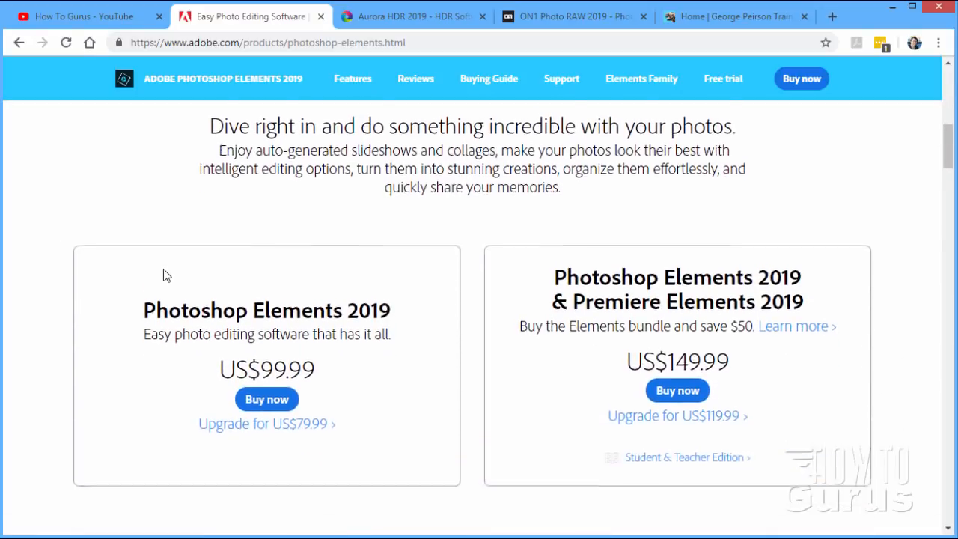
scroll(down, 3)
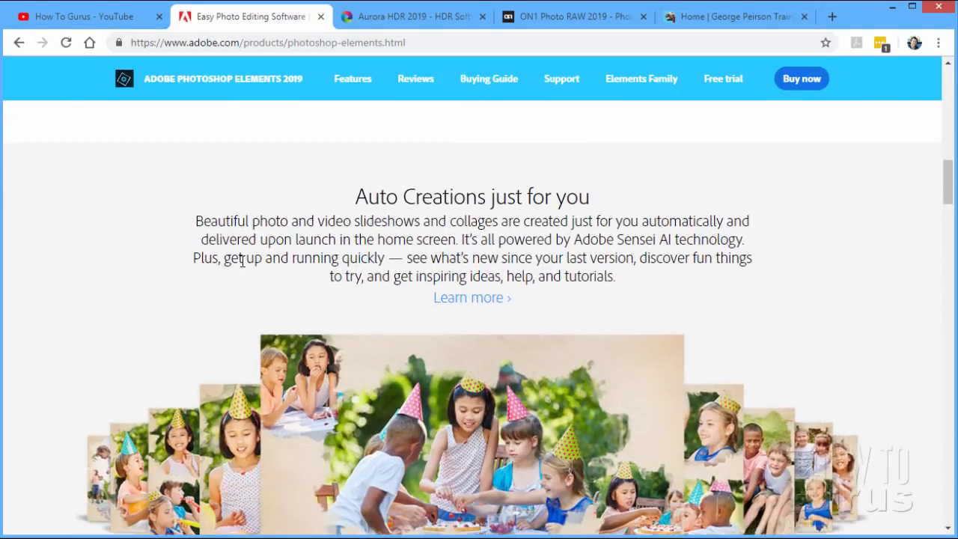
scroll(down, 3)
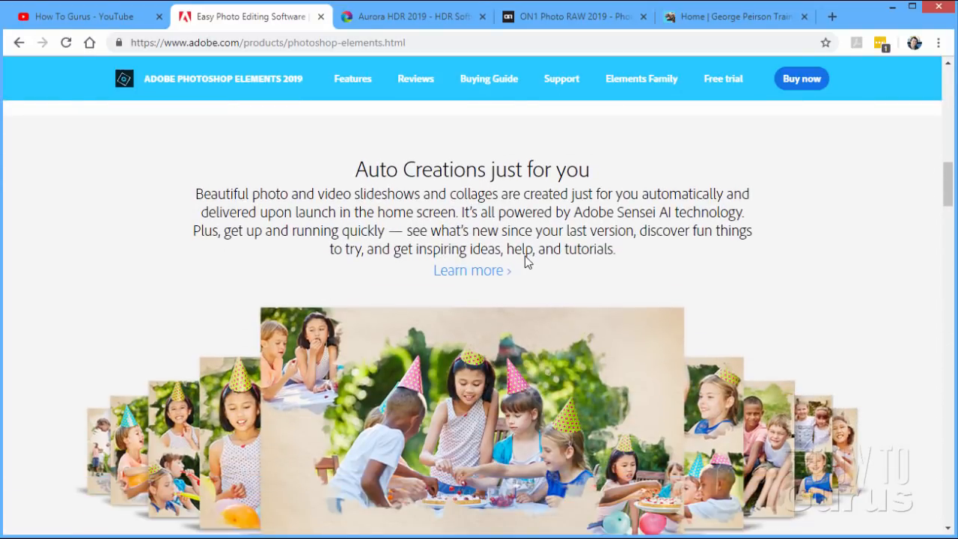
mouse_move(297, 261)
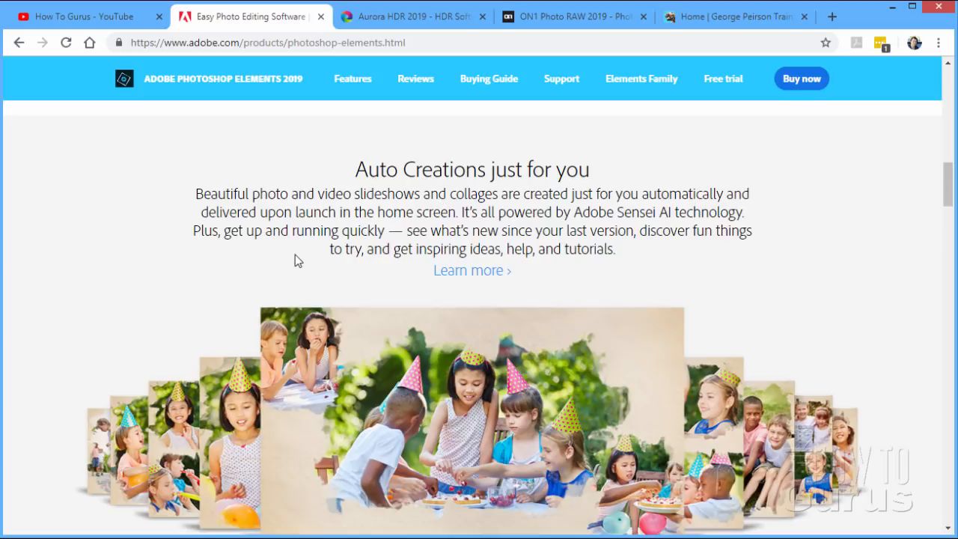
mouse_move(572, 224)
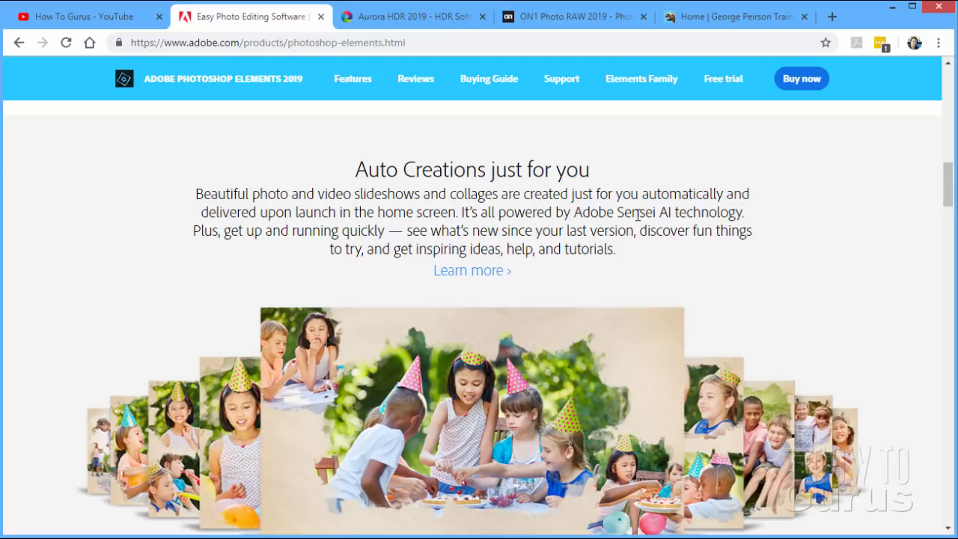
mouse_move(608, 213)
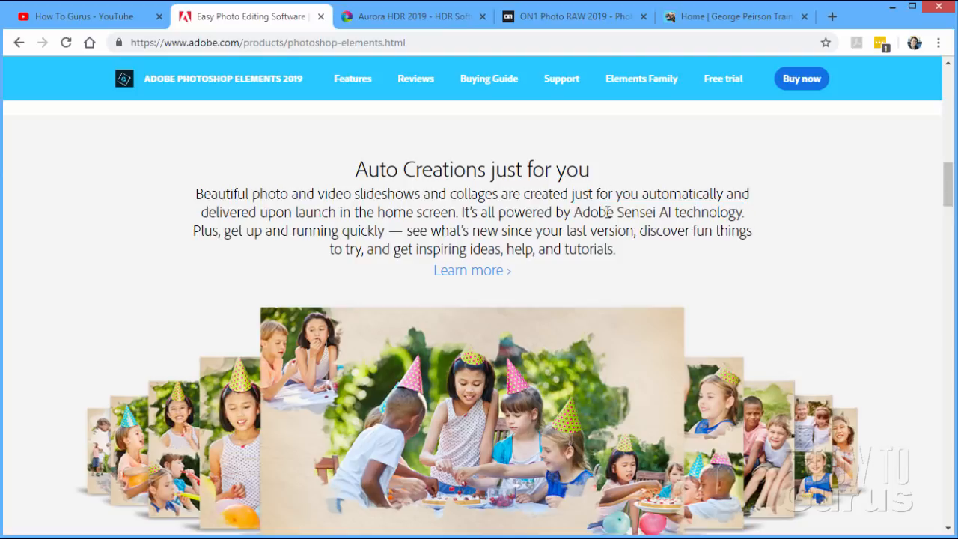
mouse_move(632, 280)
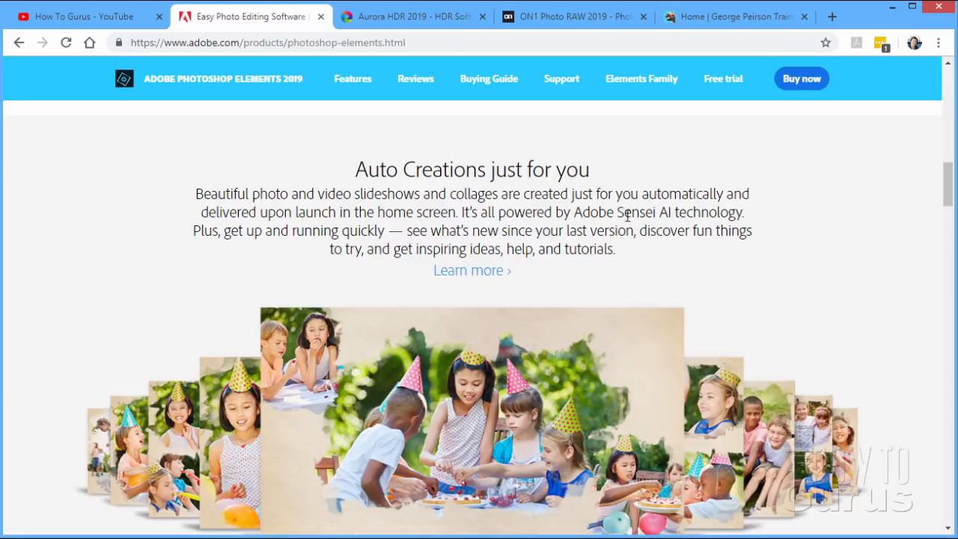
scroll(down, 3)
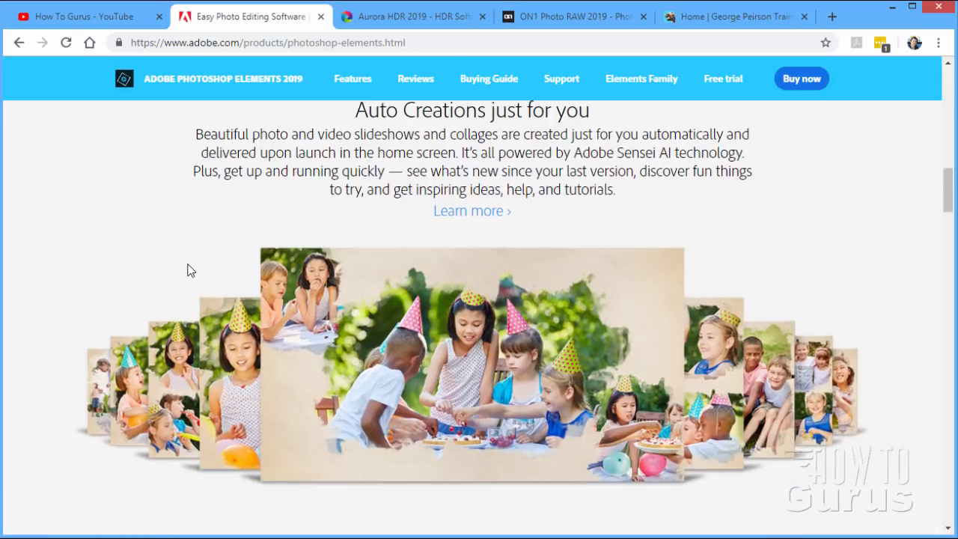
scroll(down, 3)
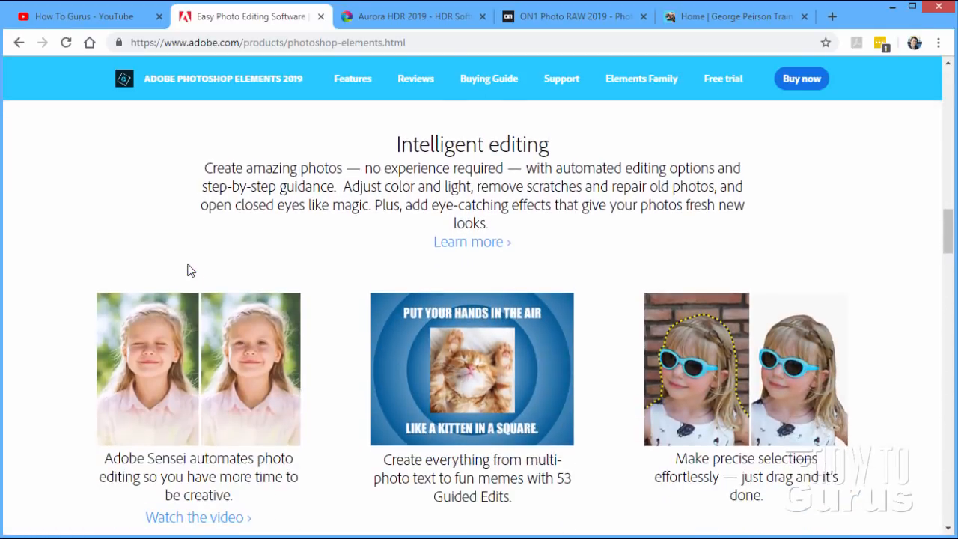
scroll(down, 3)
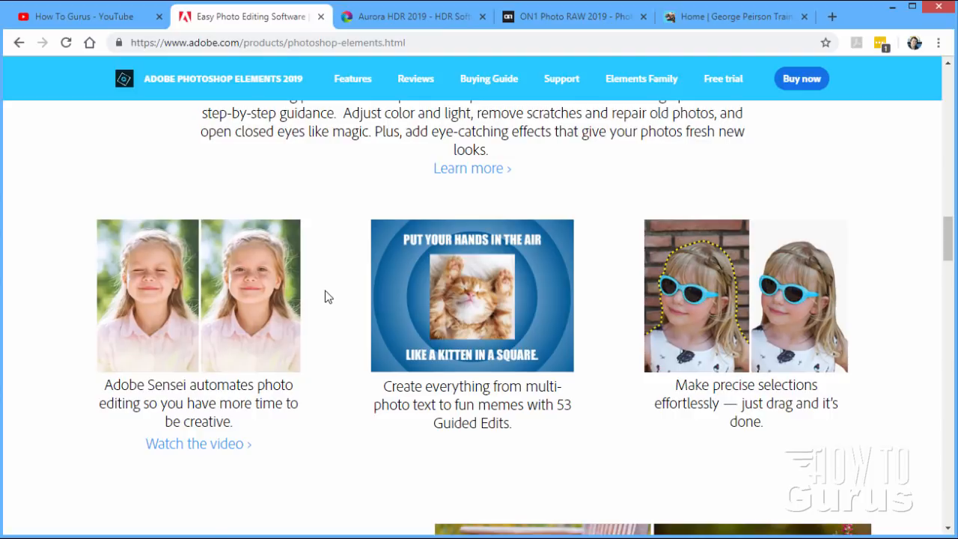
scroll(down, 3)
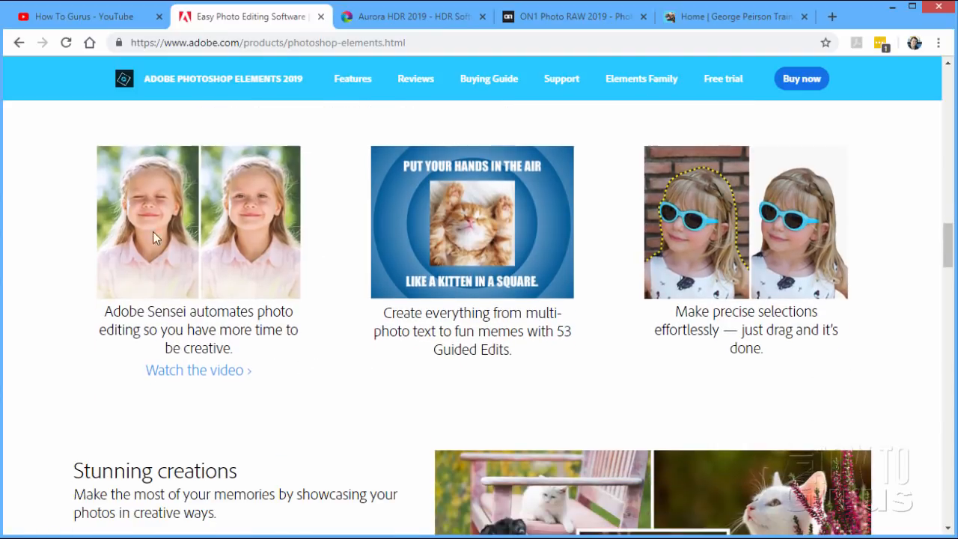
mouse_move(217, 213)
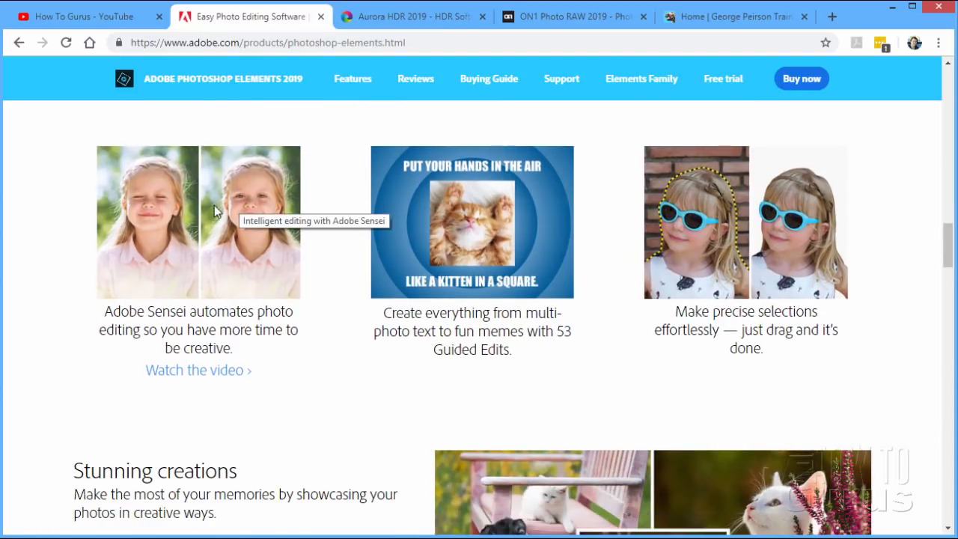
mouse_move(271, 203)
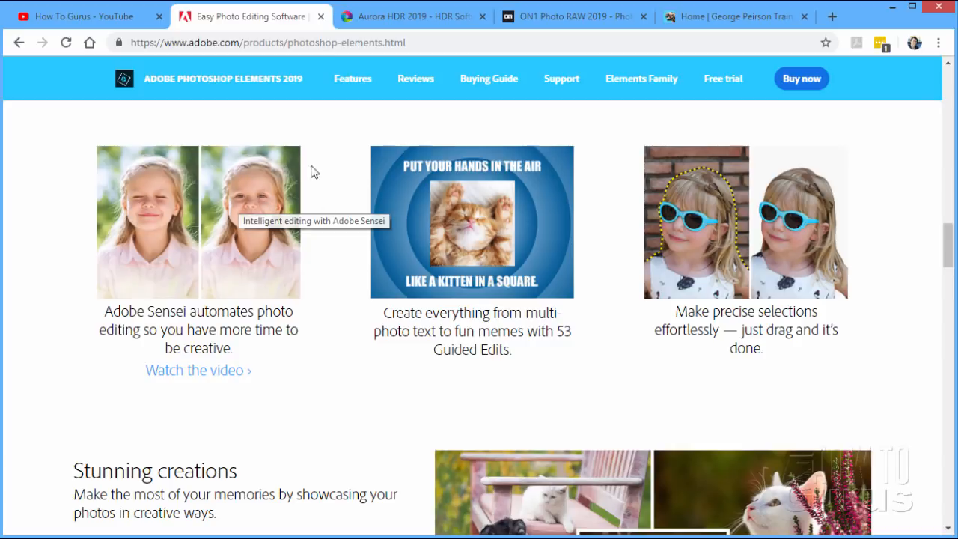
mouse_move(333, 246)
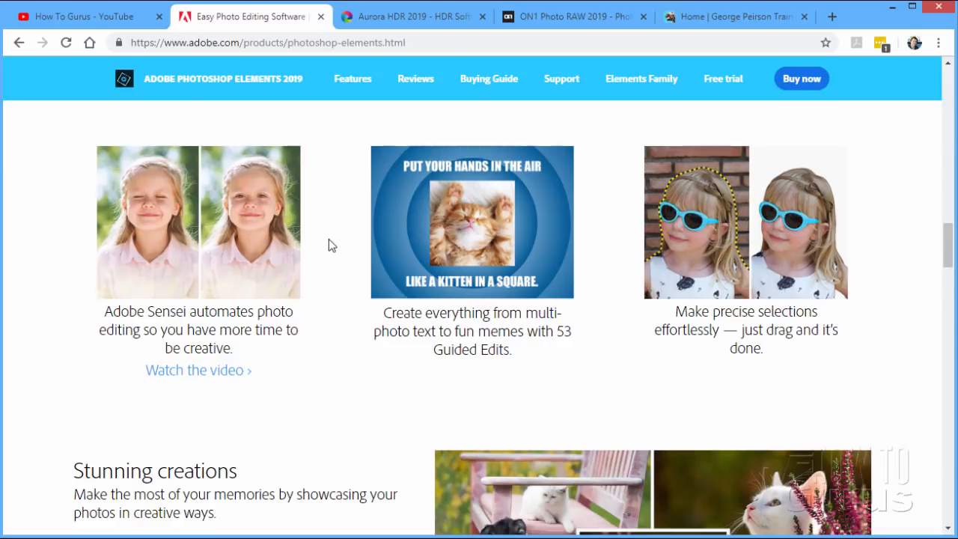
scroll(down, 3)
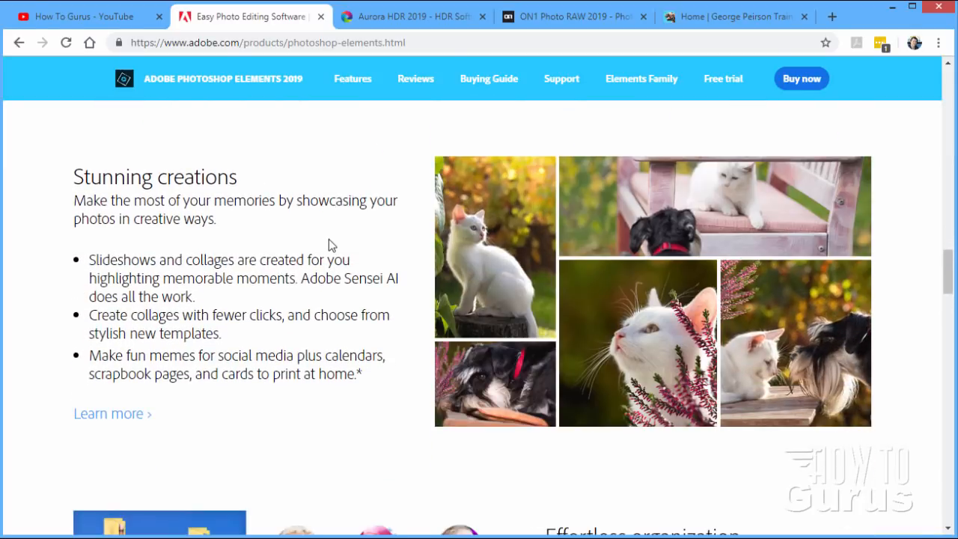
scroll(down, 3)
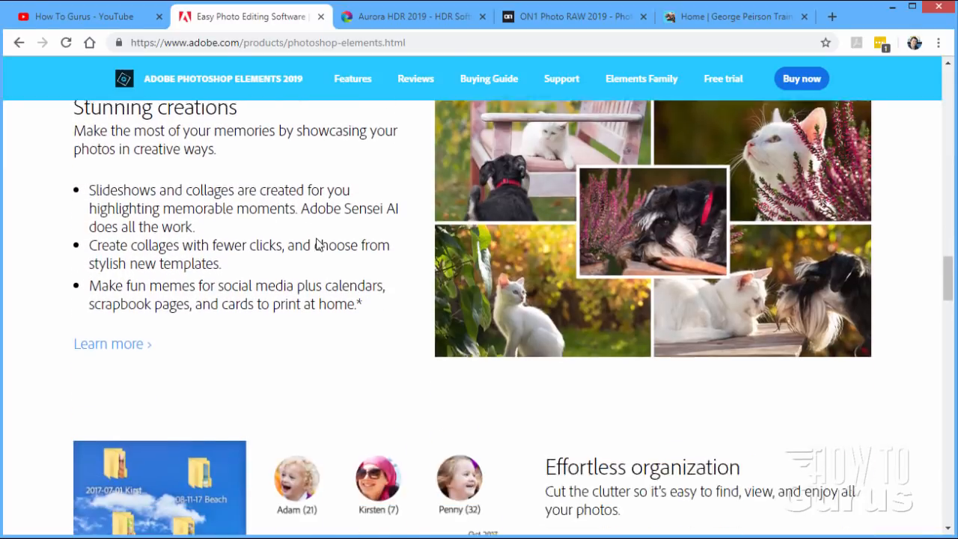
scroll(down, 3)
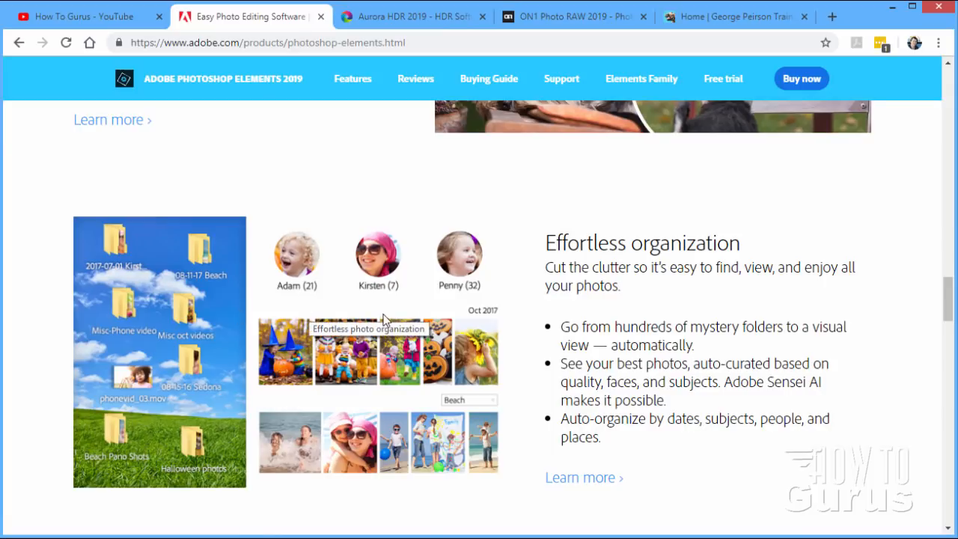
scroll(down, 3)
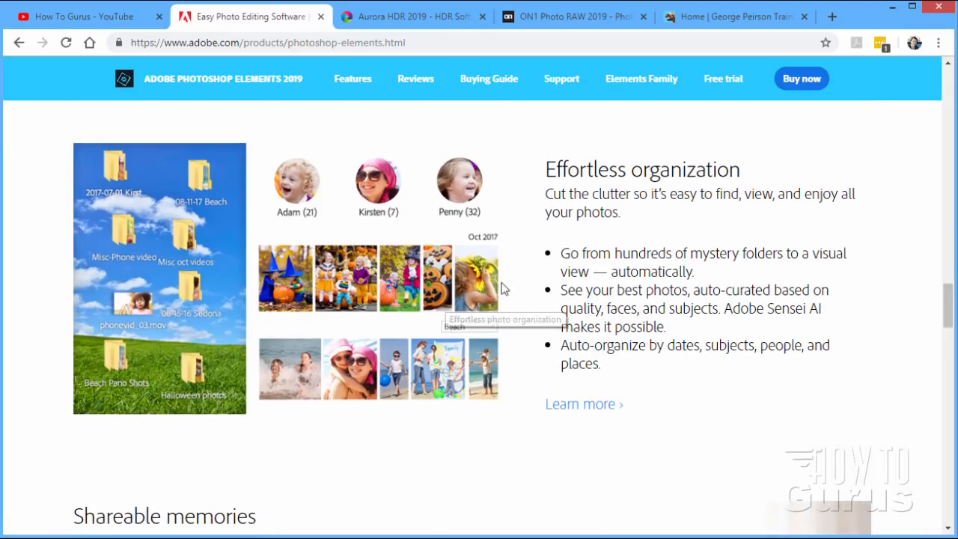
mouse_move(508, 272)
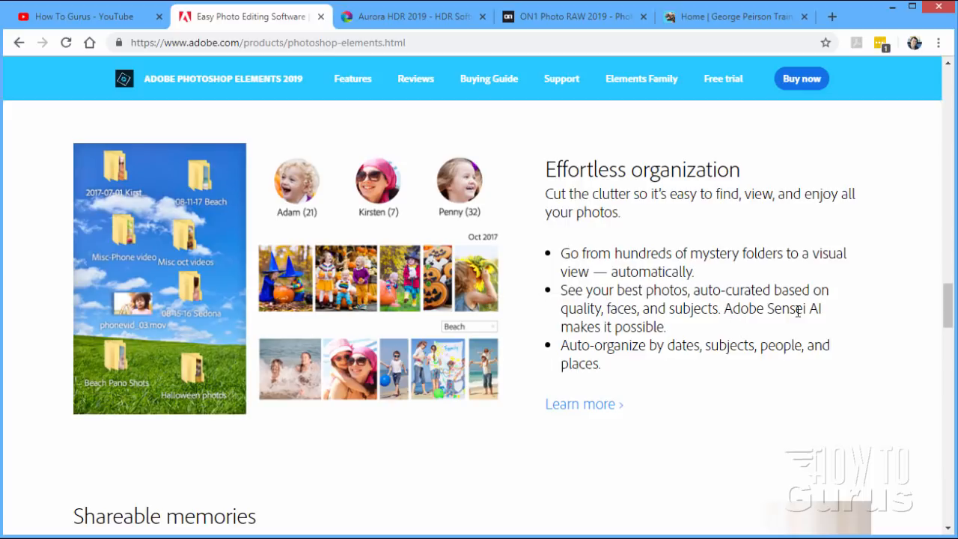
mouse_move(546, 305)
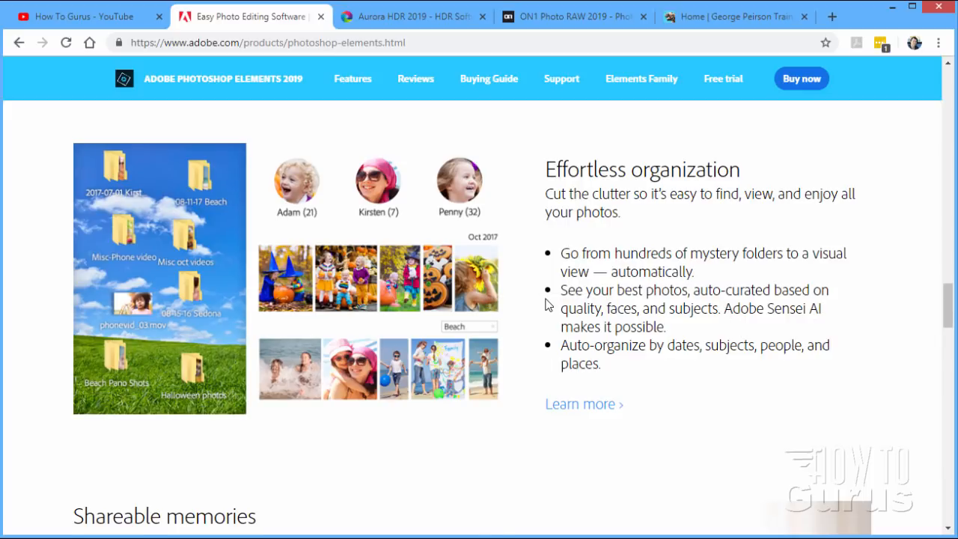
scroll(down, 3)
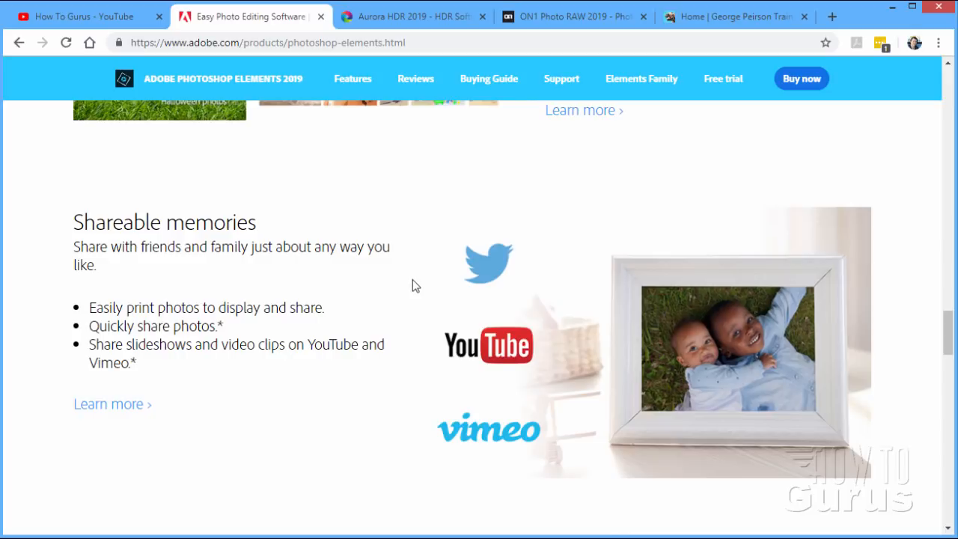
scroll(down, 3)
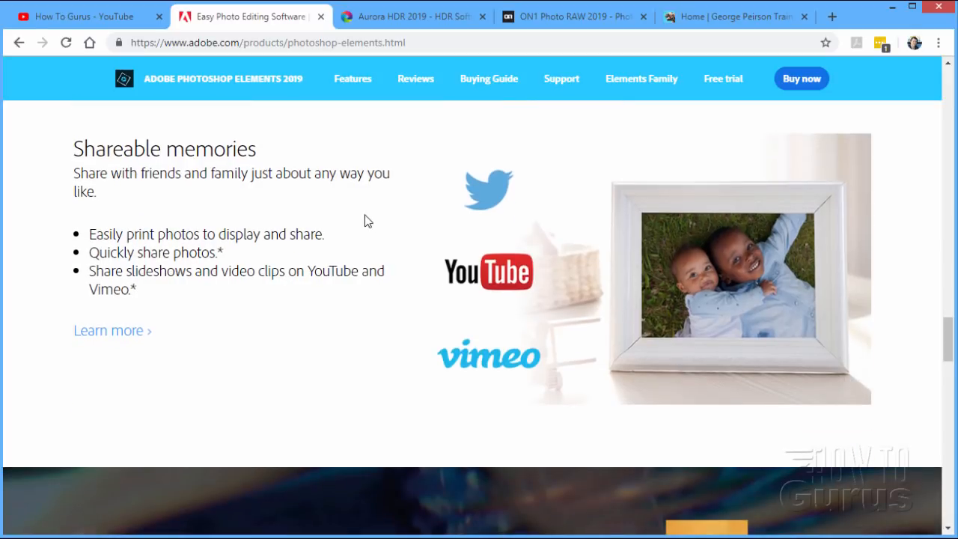
mouse_move(485, 197)
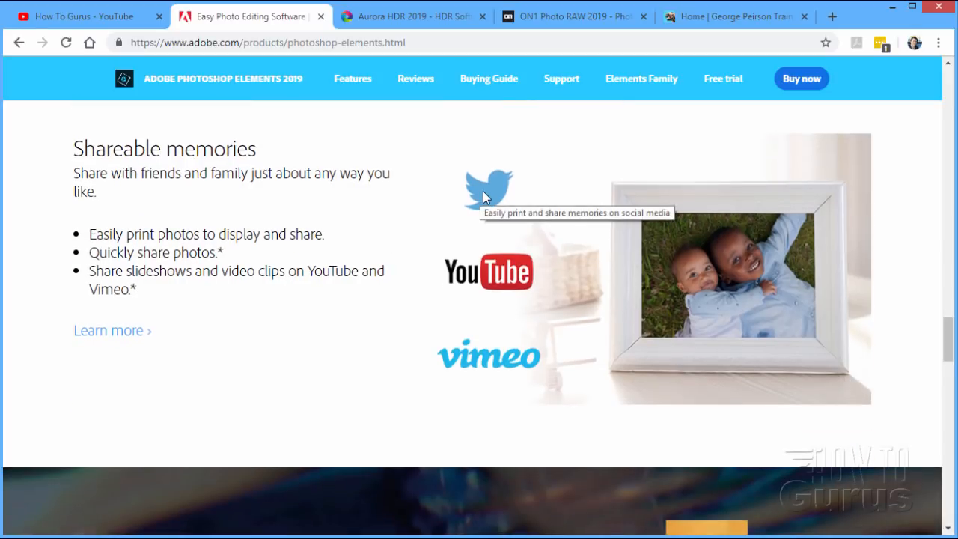
mouse_move(486, 381)
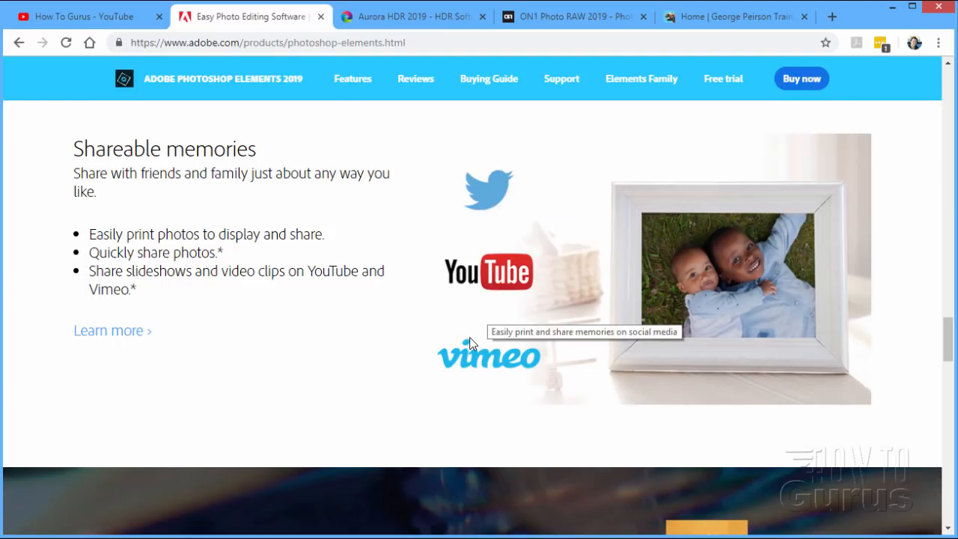
mouse_move(416, 321)
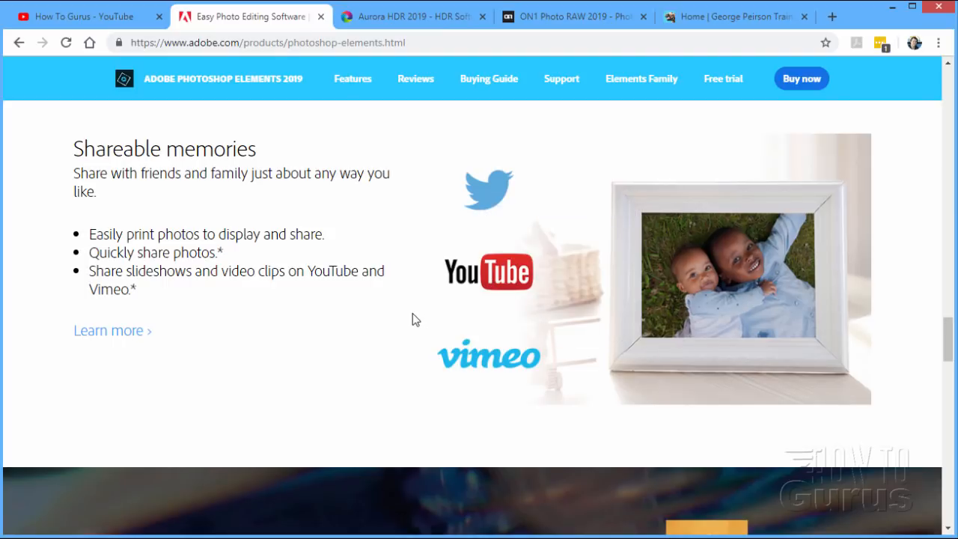
mouse_move(410, 307)
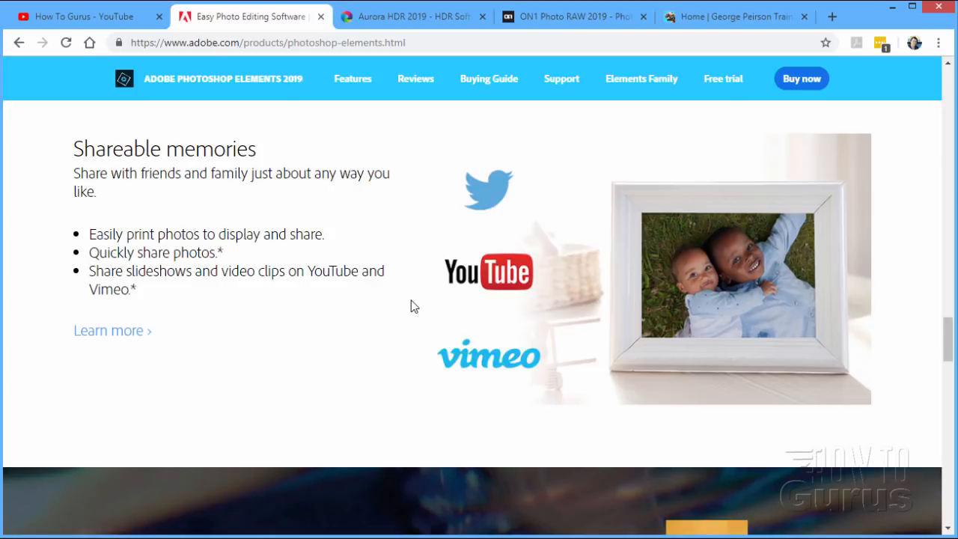
scroll(down, 3)
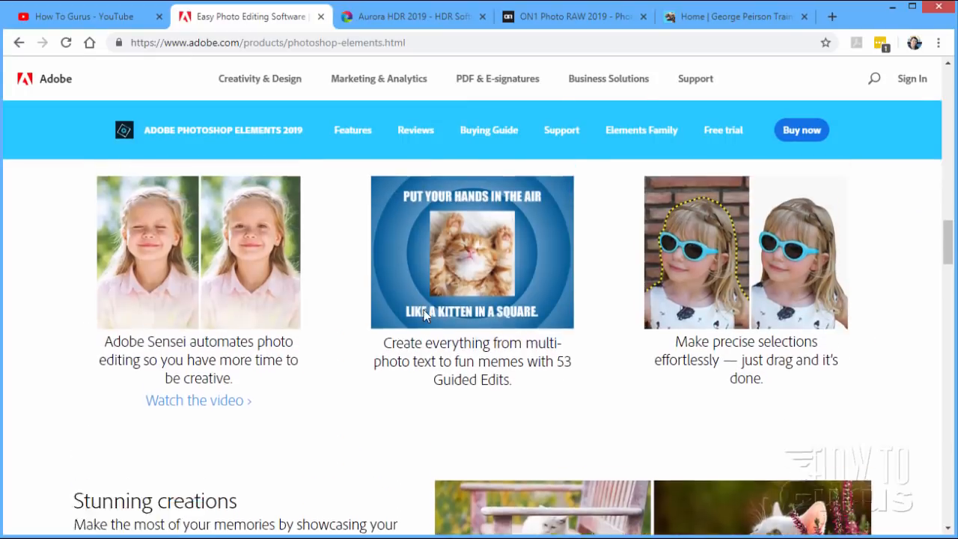
- Go to the Photoshop Elements Buying Guide comparing versions 14 through 2019
scroll(down, 3)
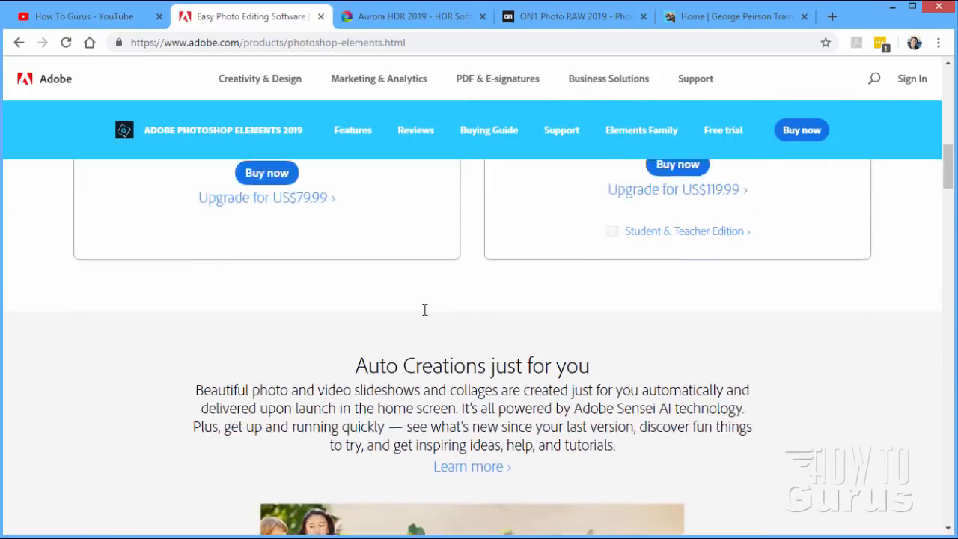
scroll(down, 3)
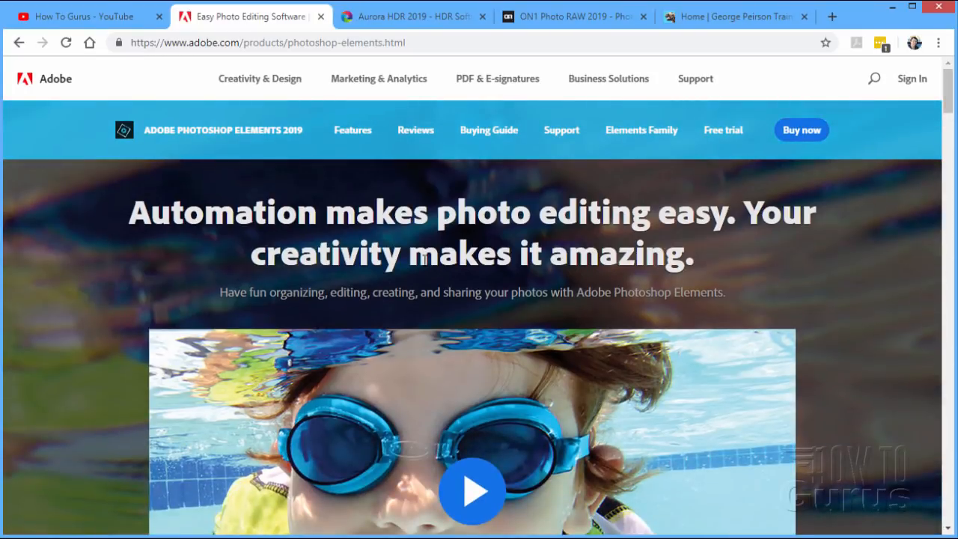
mouse_move(488, 129)
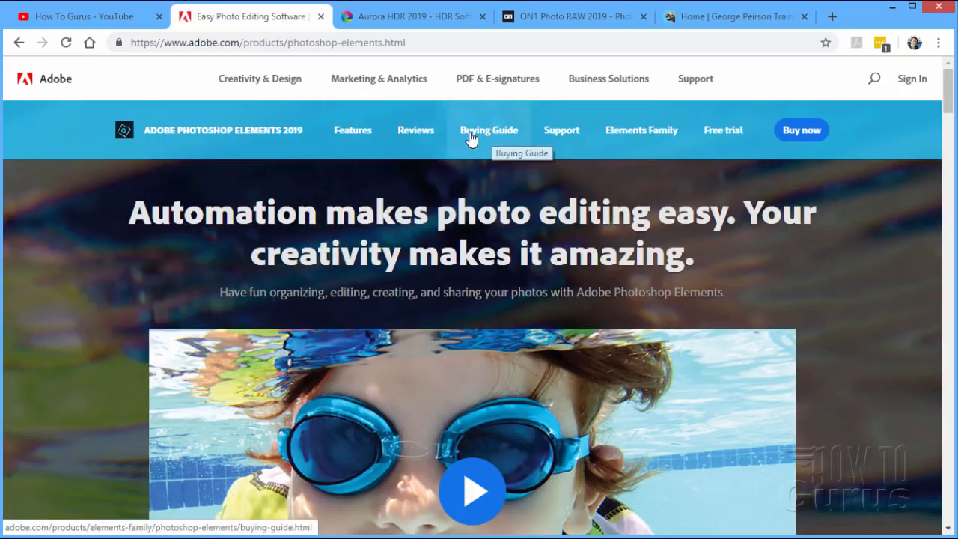
mouse_move(311, 135)
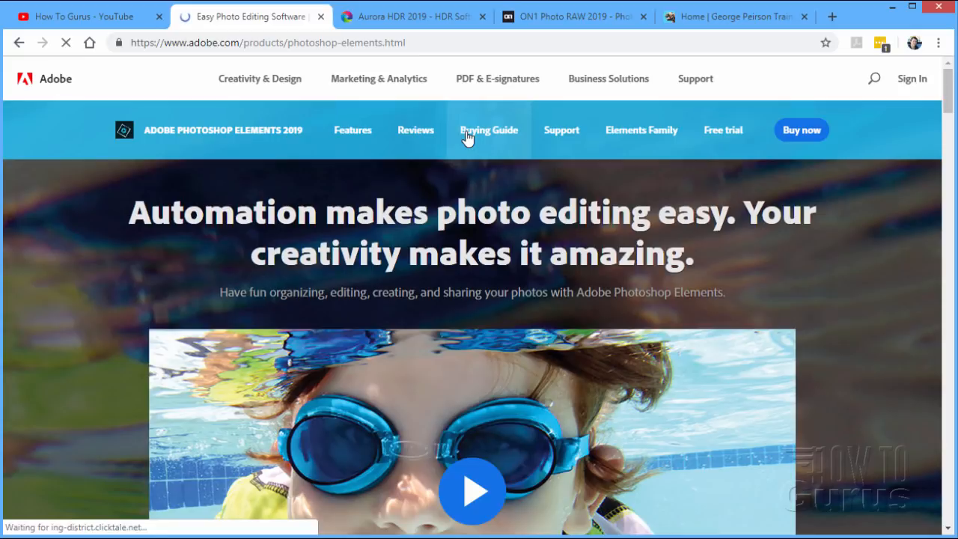
click(488, 129)
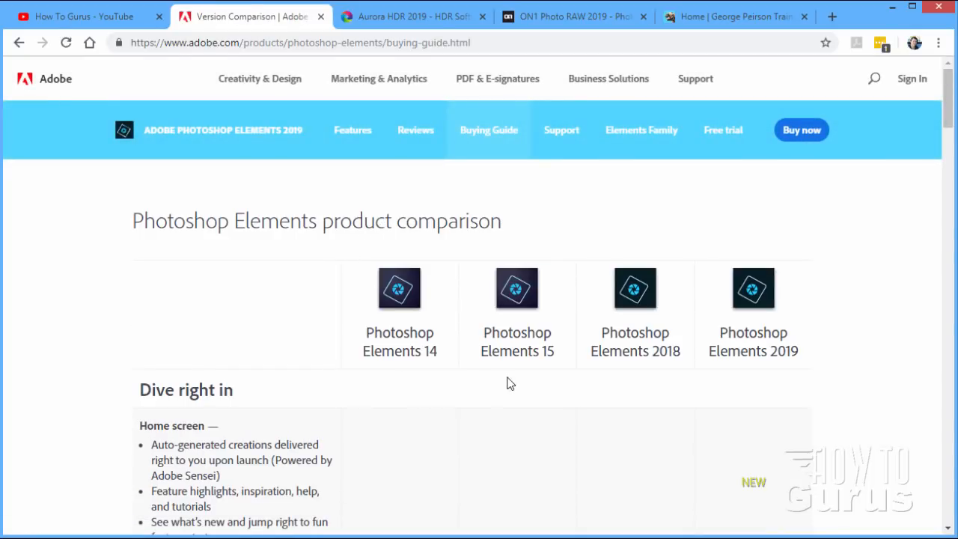
mouse_move(444, 374)
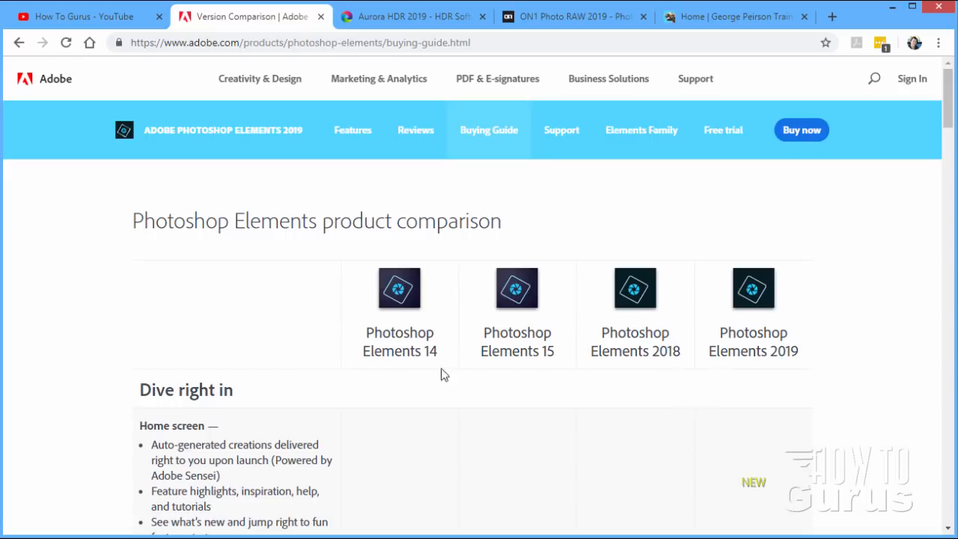
scroll(down, 3)
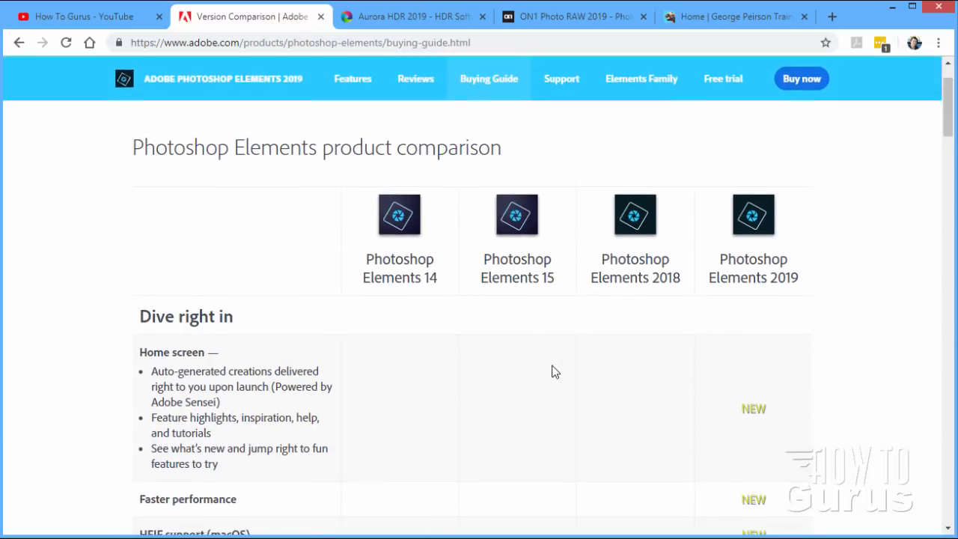
scroll(down, 3)
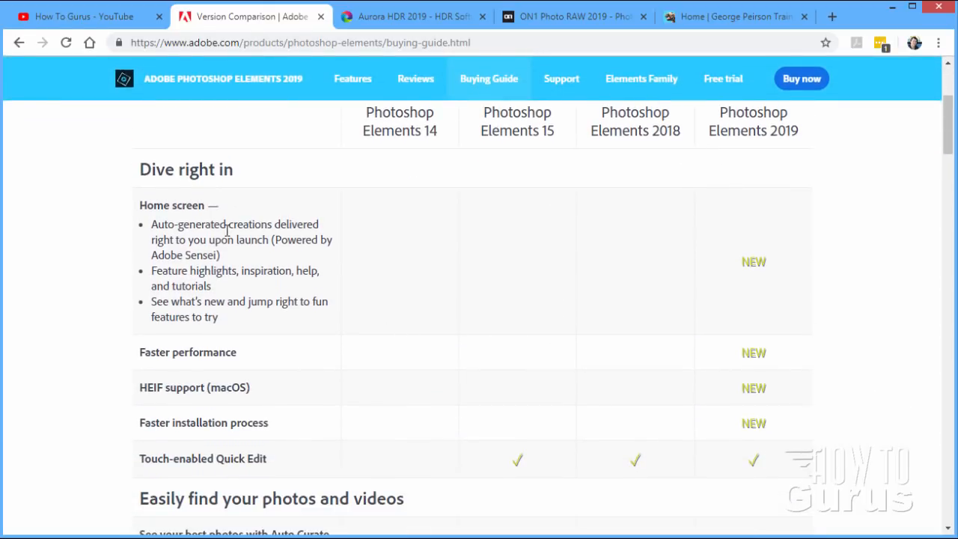
mouse_move(243, 212)
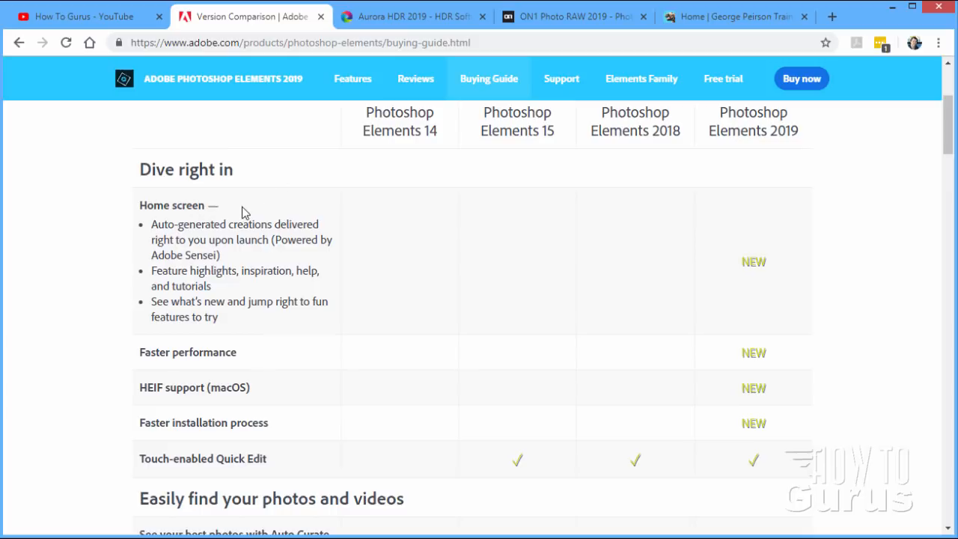
mouse_move(418, 246)
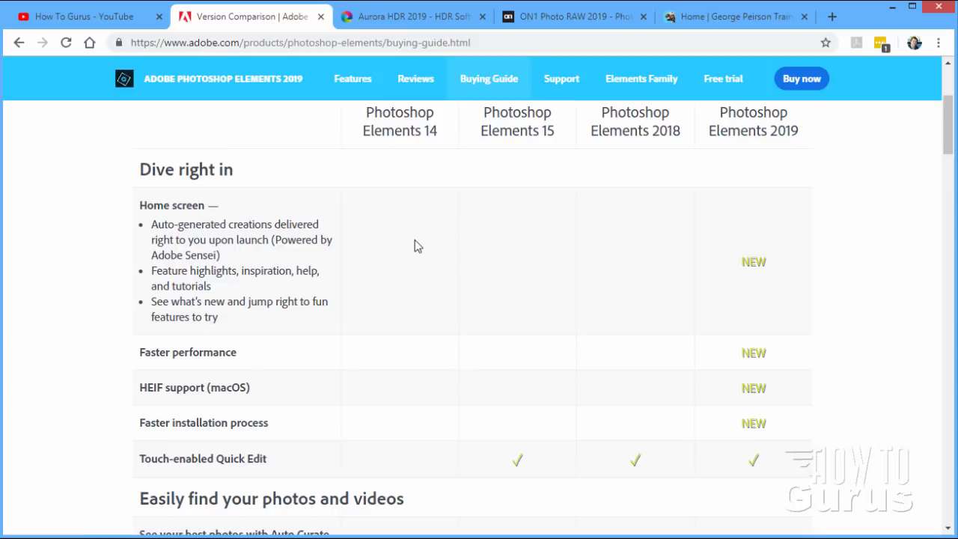
mouse_move(306, 266)
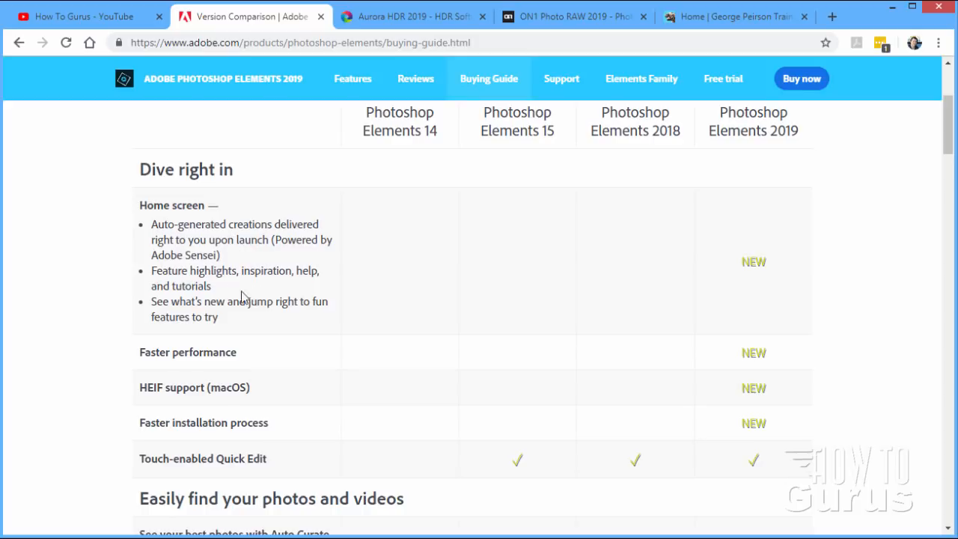
mouse_move(234, 328)
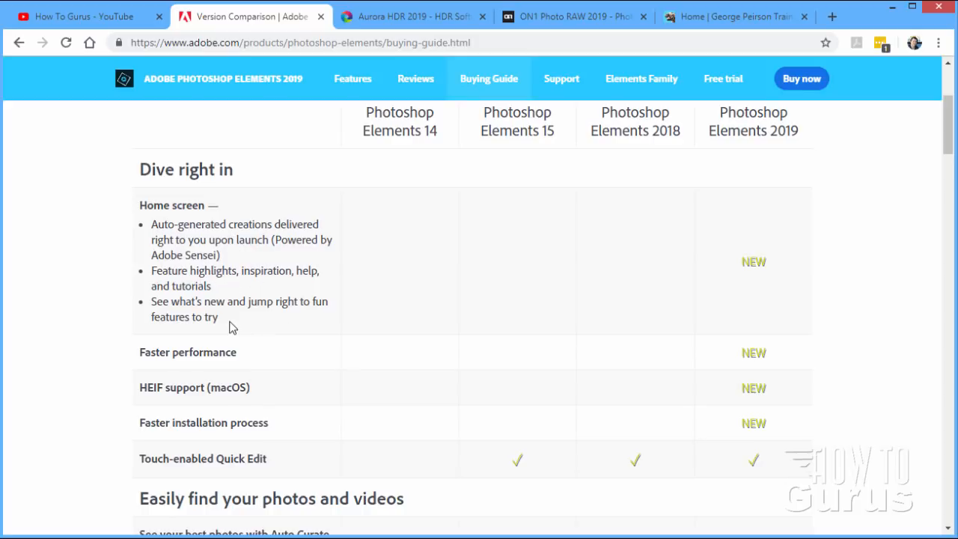
mouse_move(296, 324)
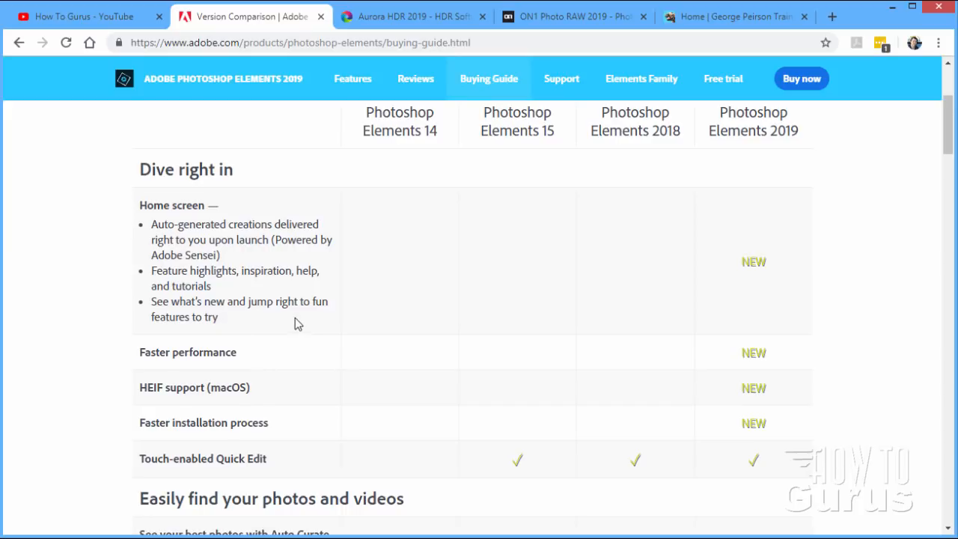
mouse_move(263, 257)
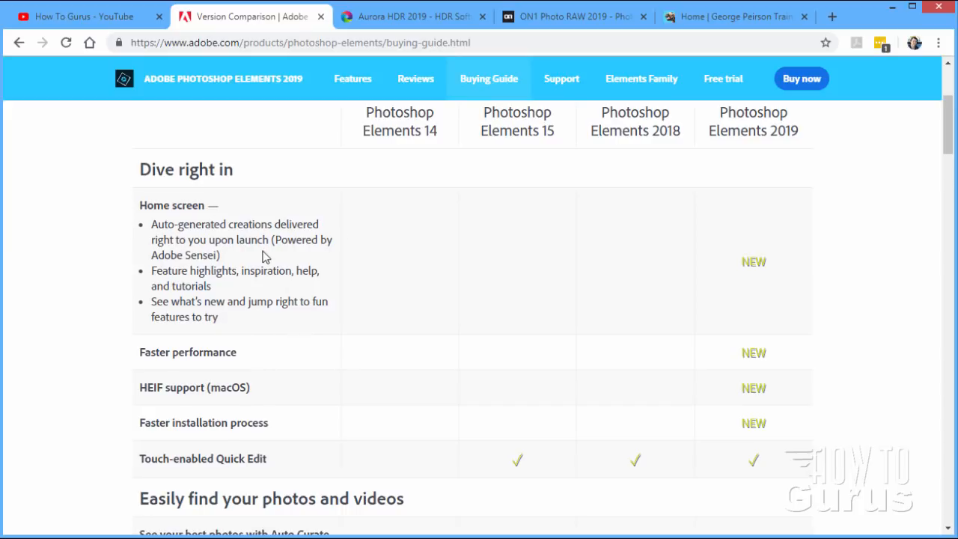
mouse_move(213, 257)
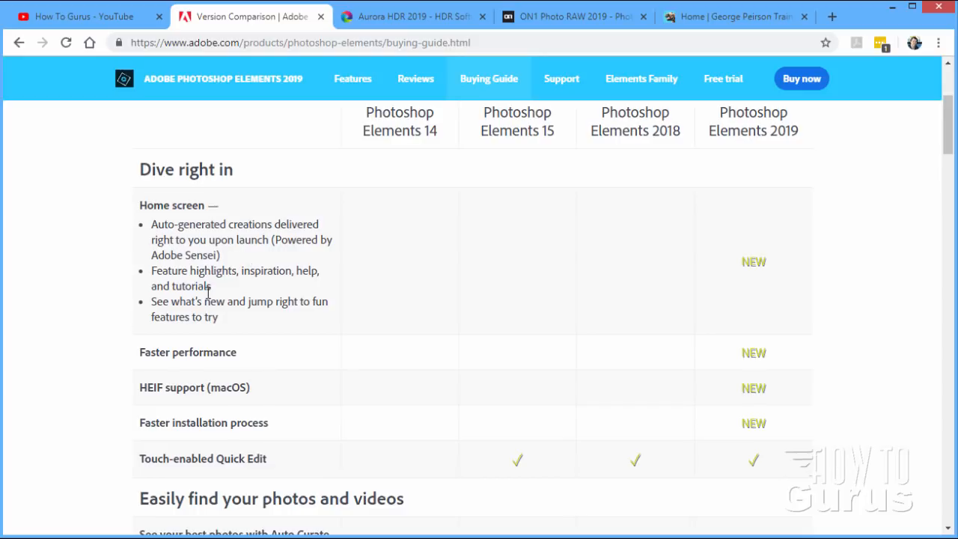
mouse_move(247, 287)
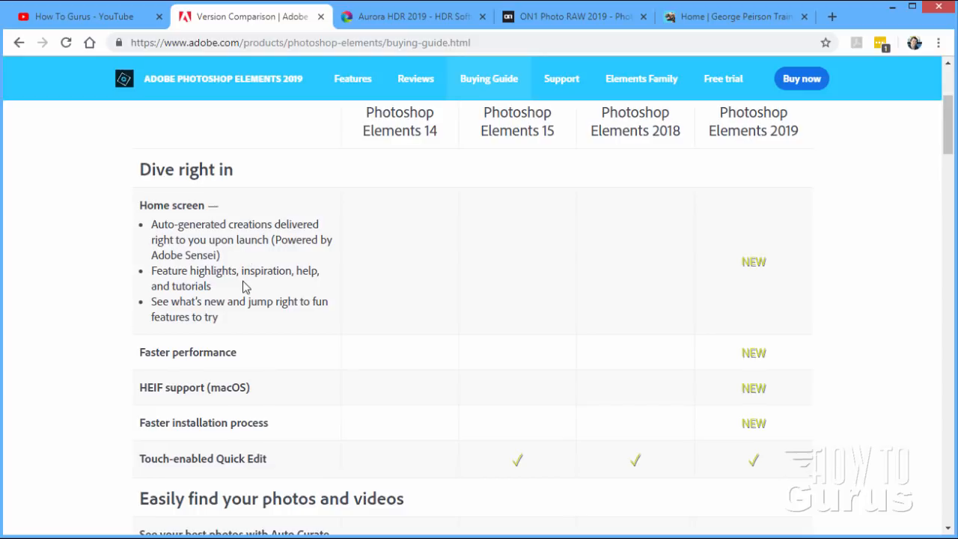
mouse_move(252, 283)
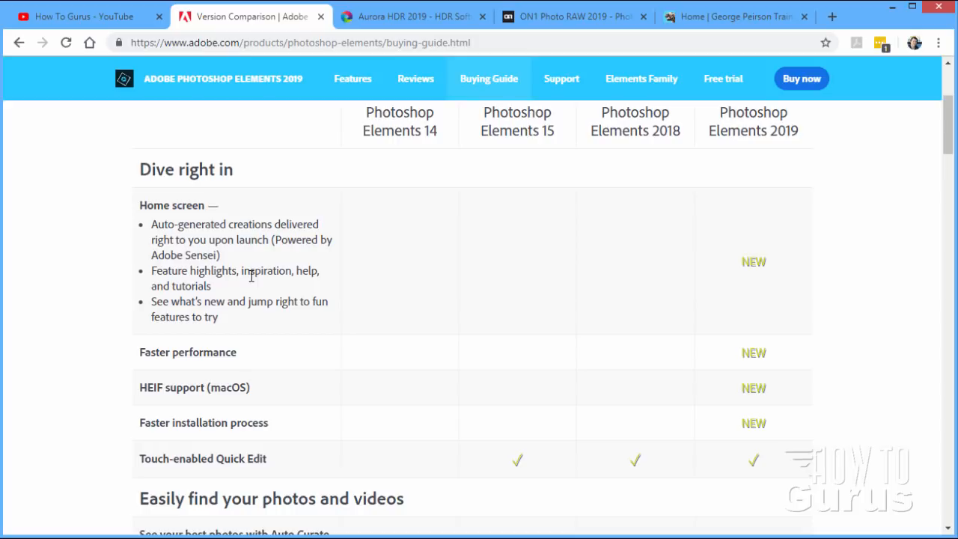
mouse_move(179, 369)
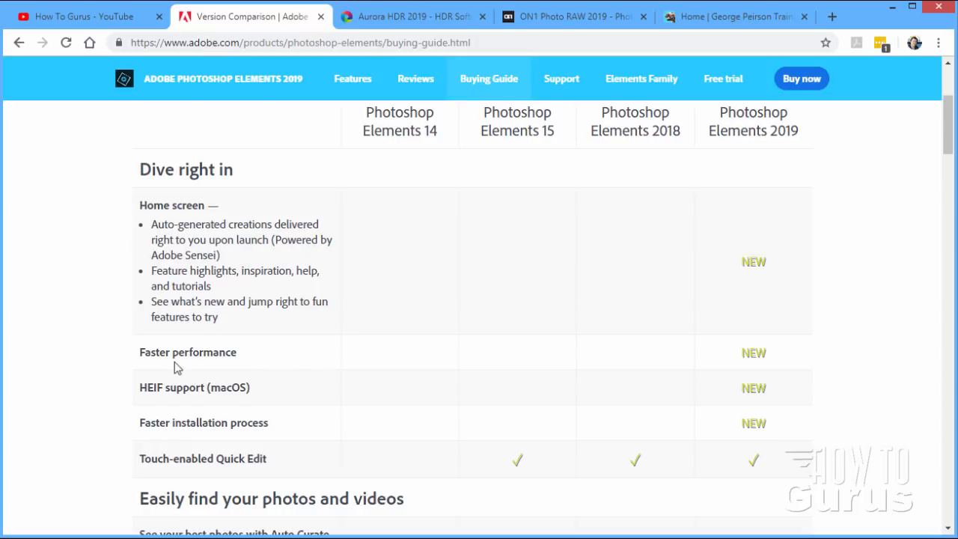
mouse_move(148, 407)
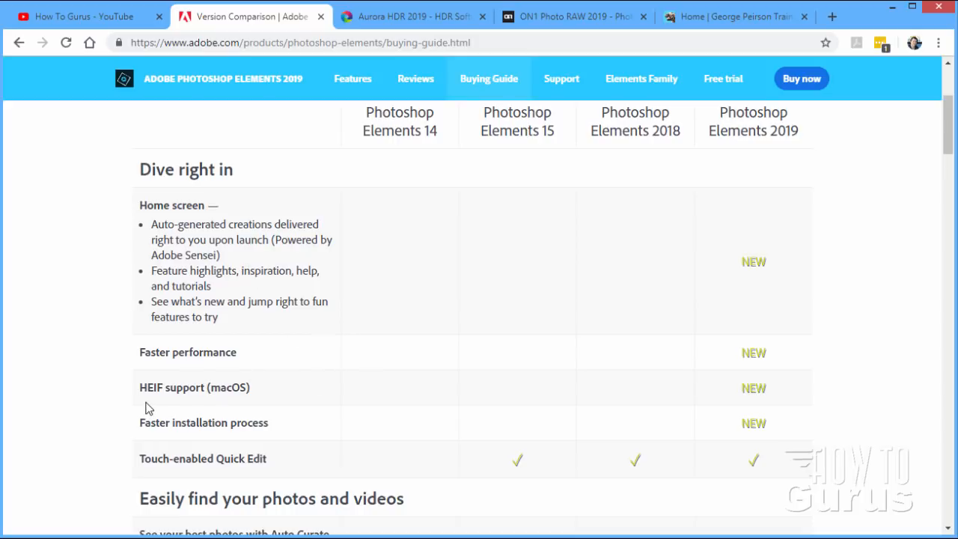
mouse_move(222, 412)
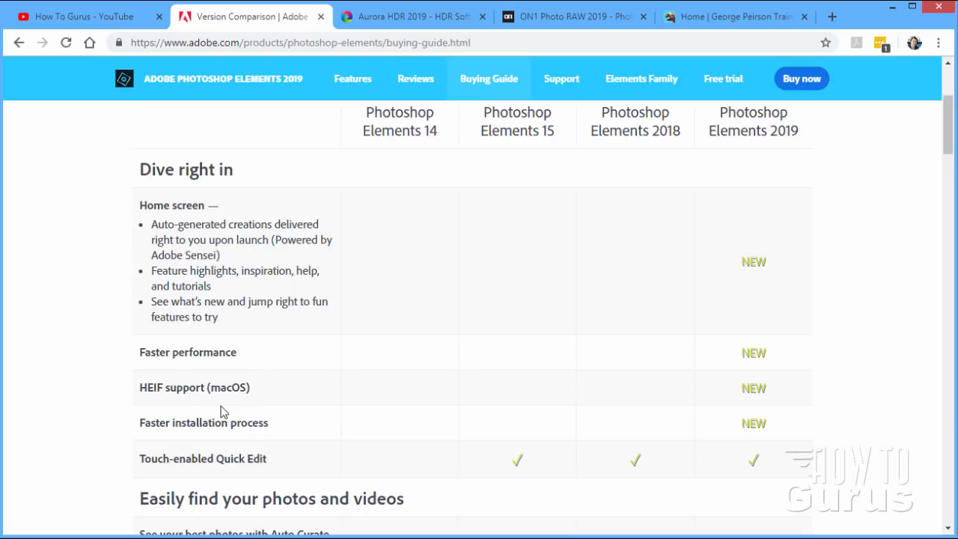
mouse_move(147, 407)
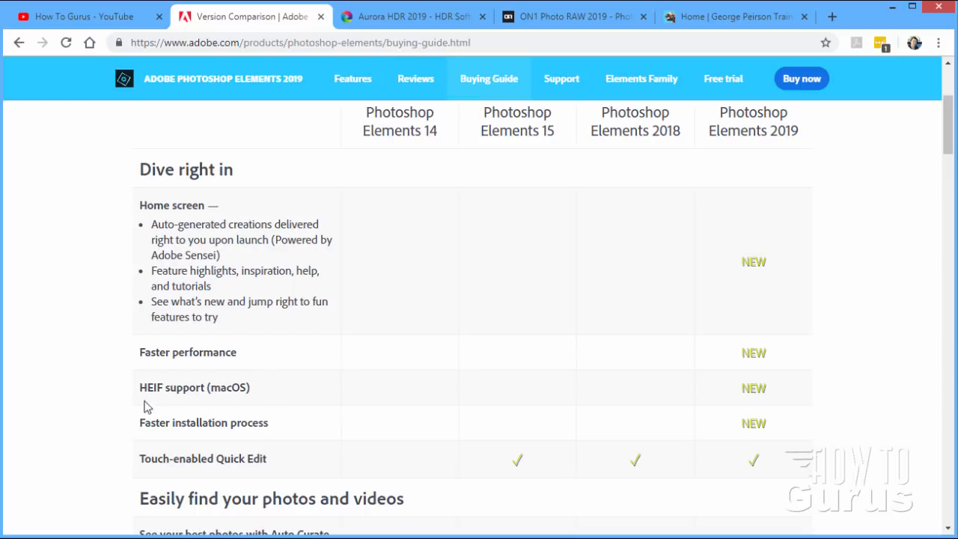
mouse_move(293, 435)
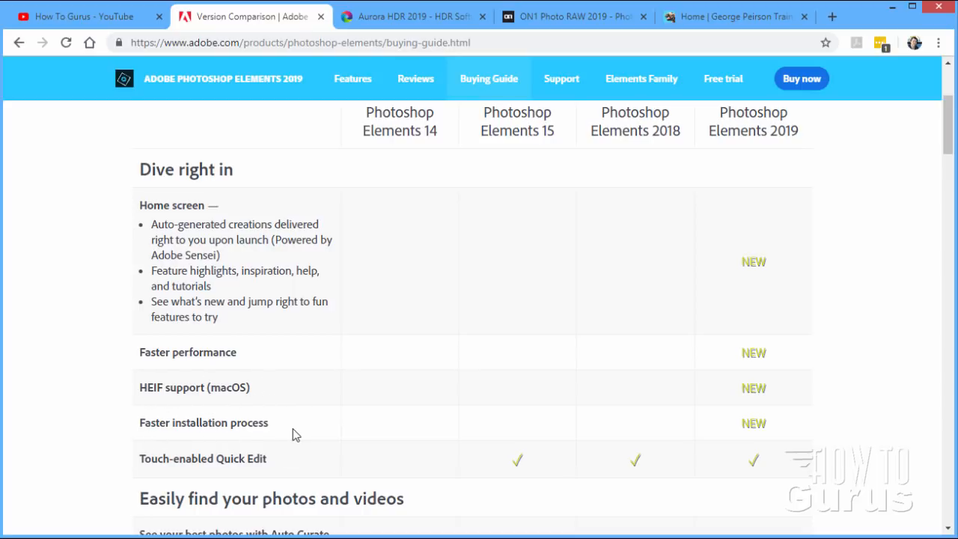
mouse_move(208, 437)
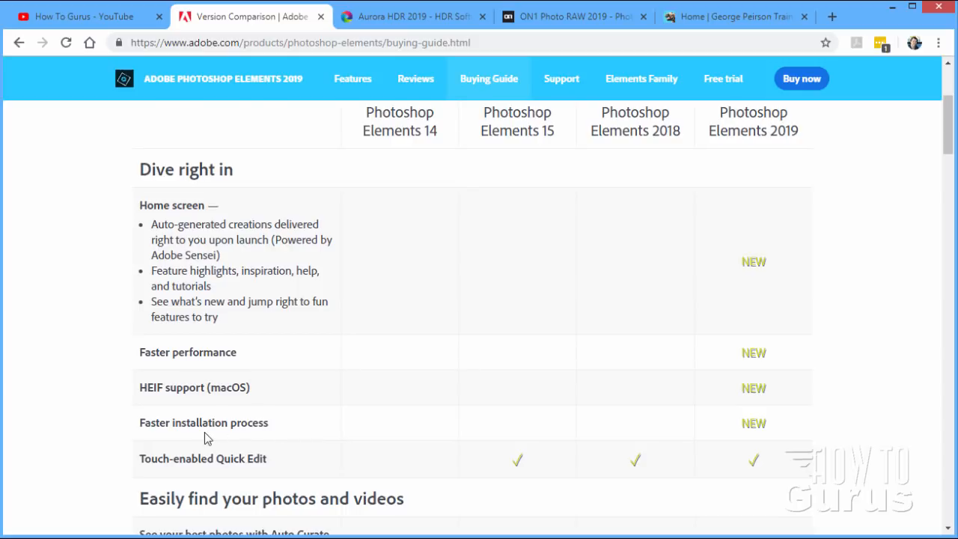
mouse_move(718, 205)
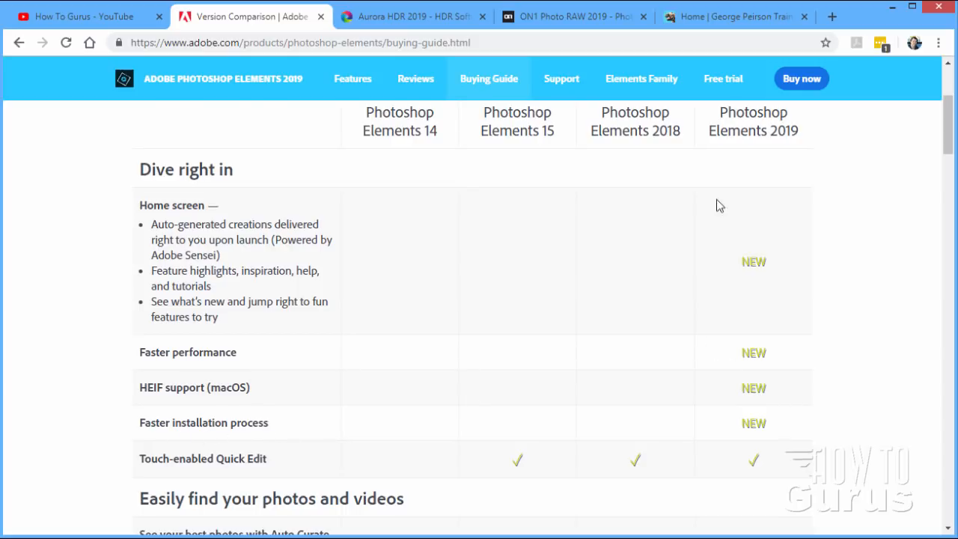
mouse_move(320, 389)
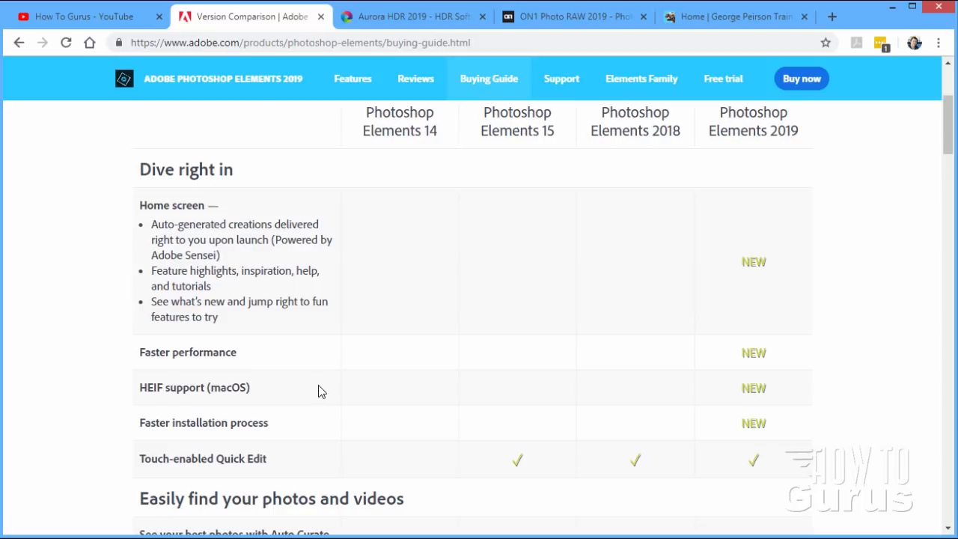
mouse_move(192, 250)
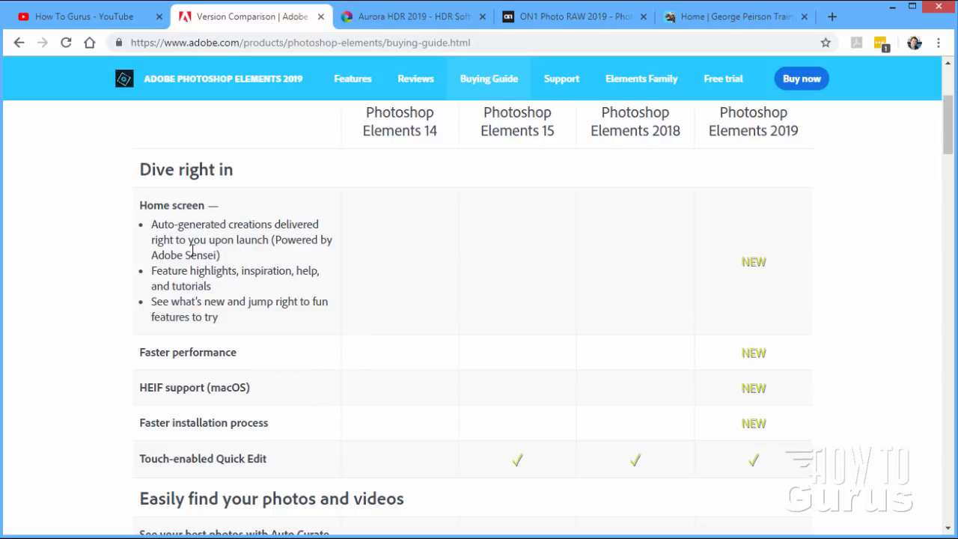
mouse_move(352, 315)
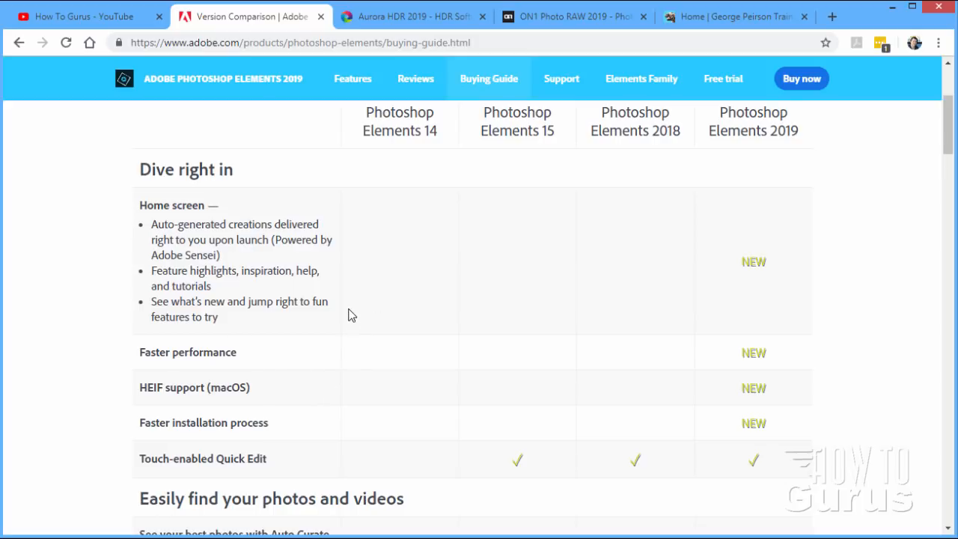
scroll(down, 3)
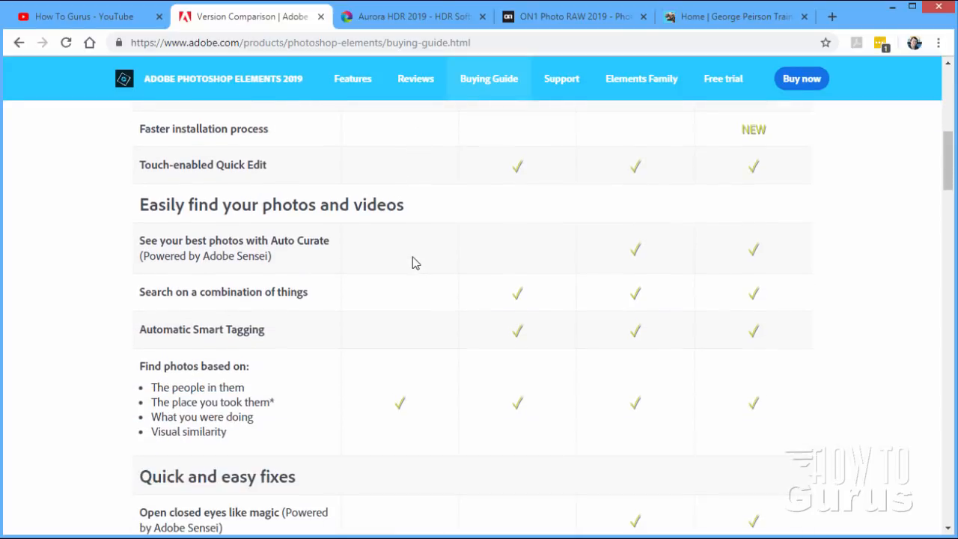
mouse_move(650, 460)
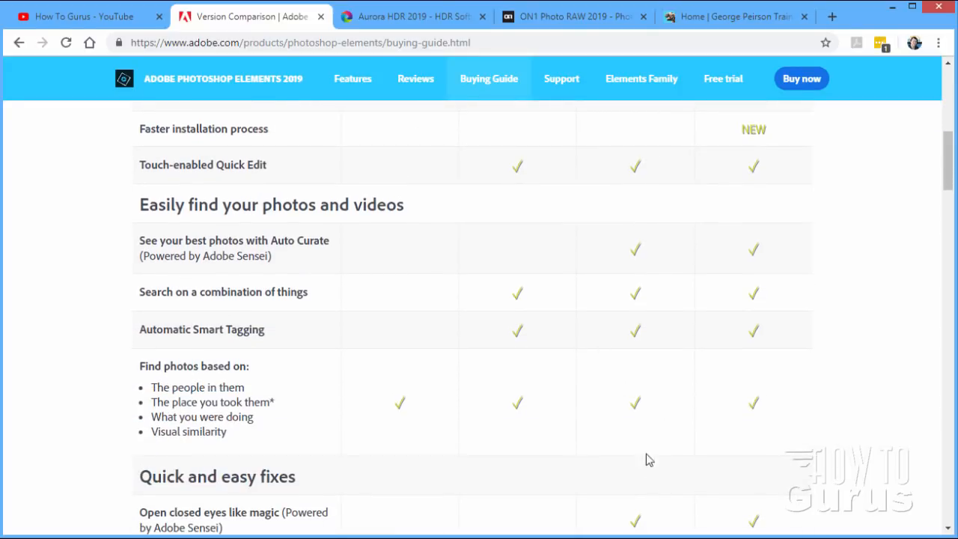
mouse_move(546, 310)
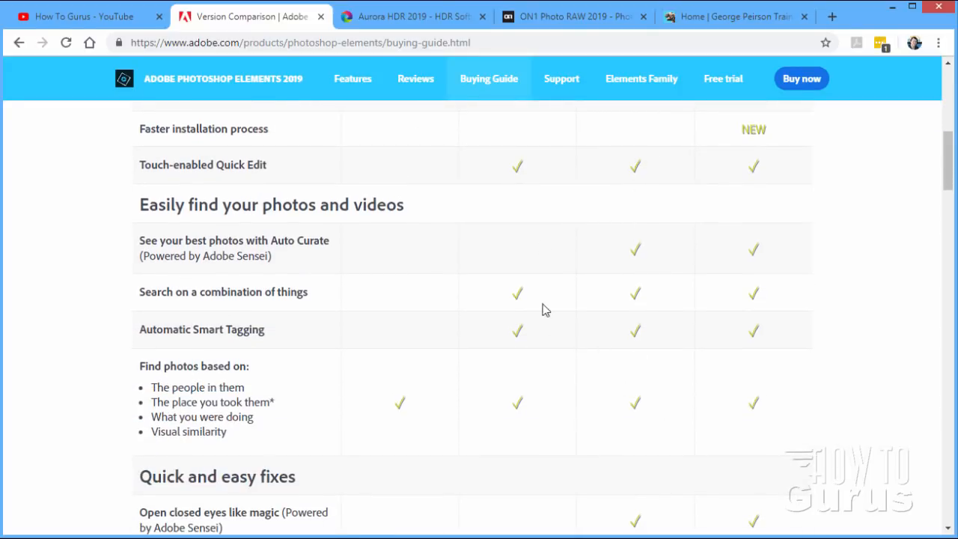
mouse_move(548, 404)
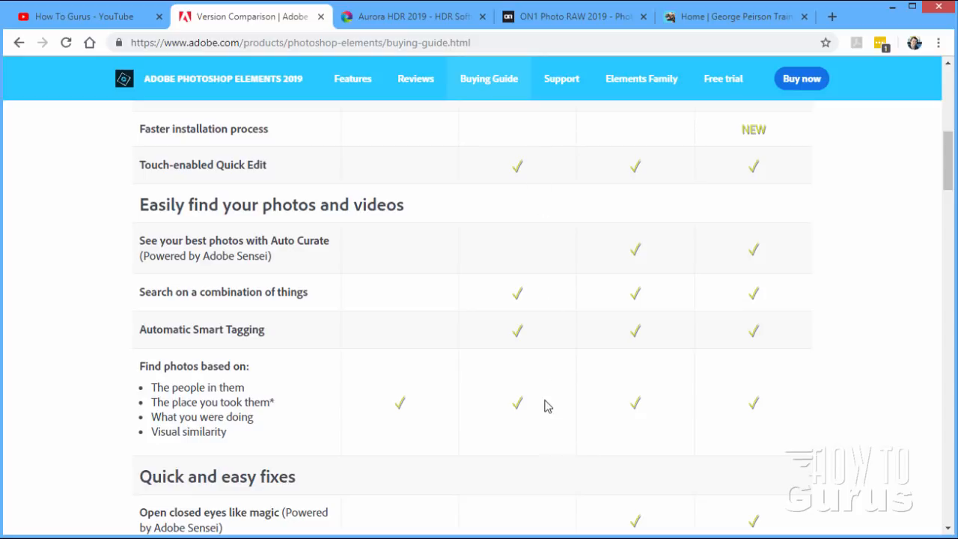
scroll(down, 3)
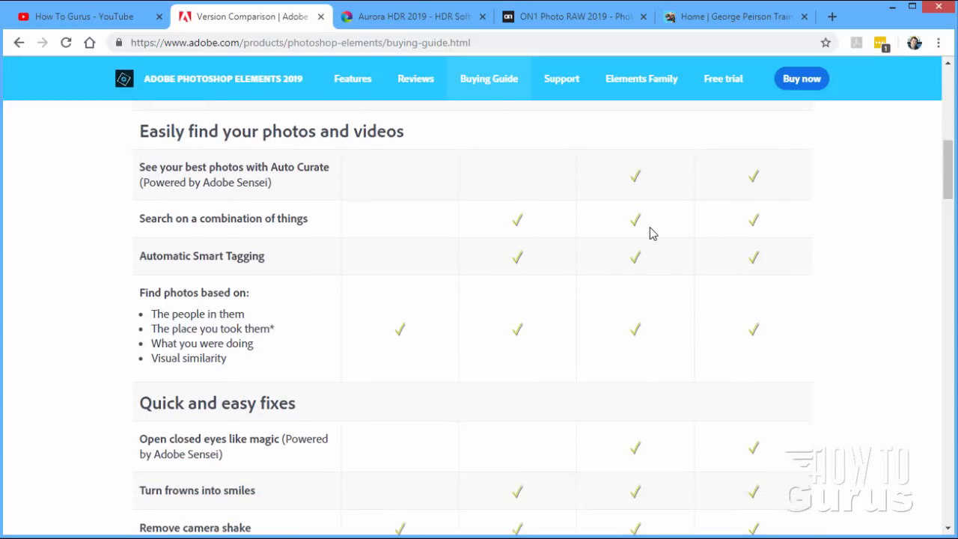
scroll(down, 3)
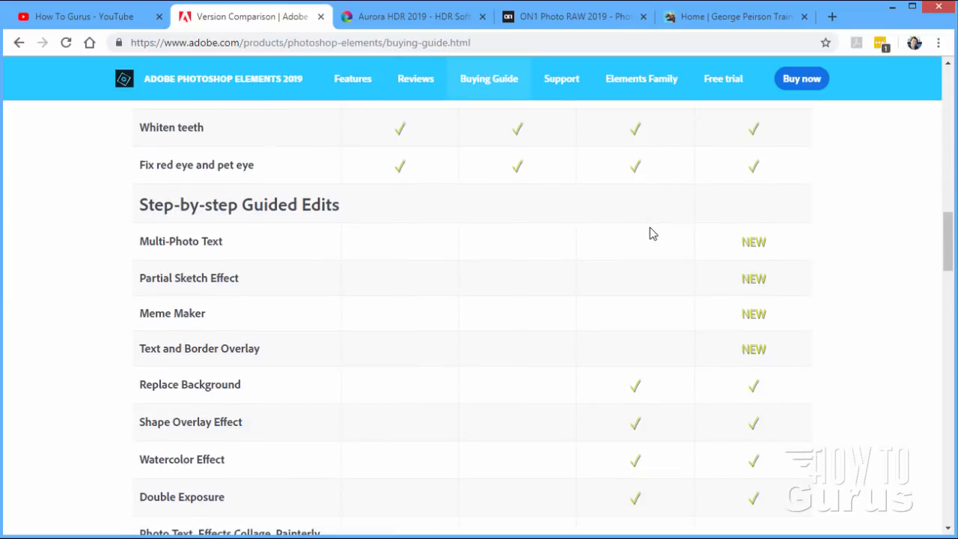
mouse_move(669, 282)
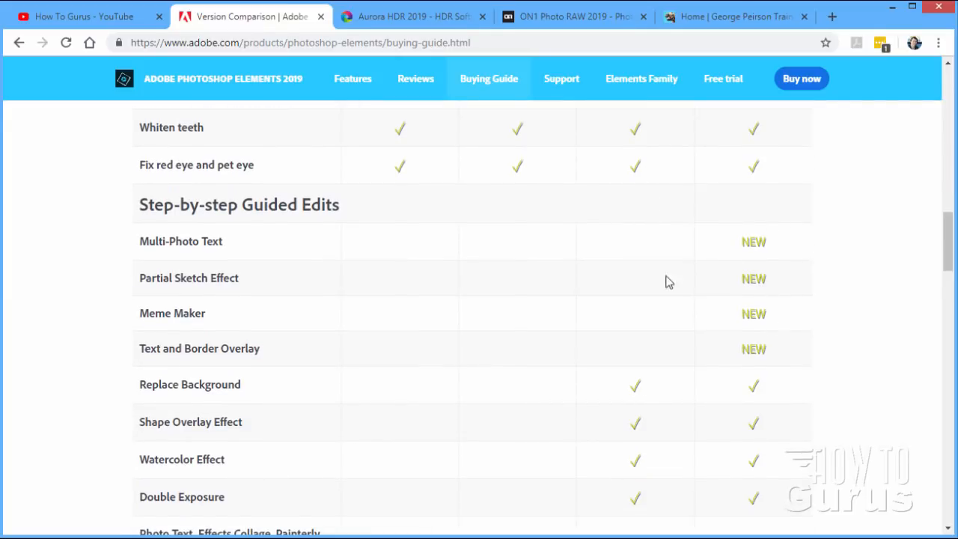
mouse_move(333, 206)
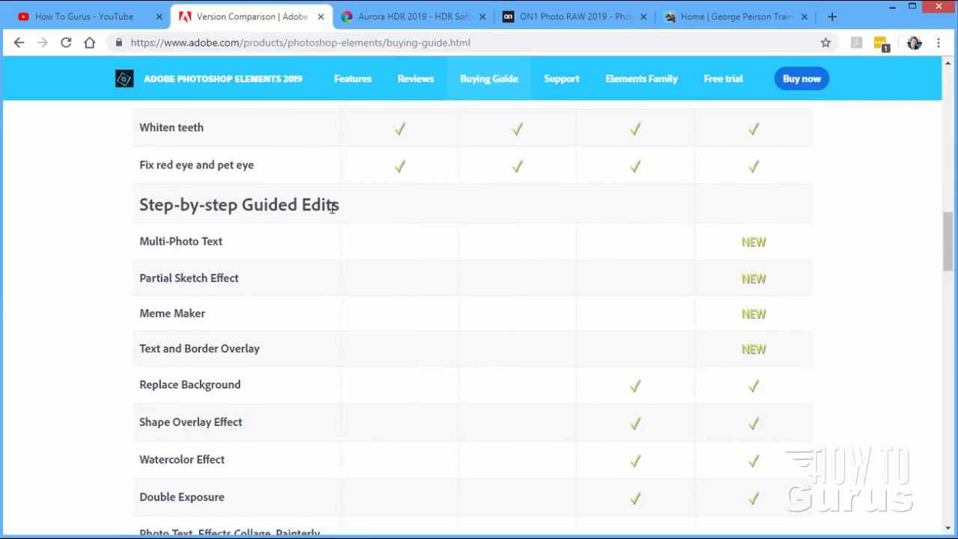
mouse_move(305, 230)
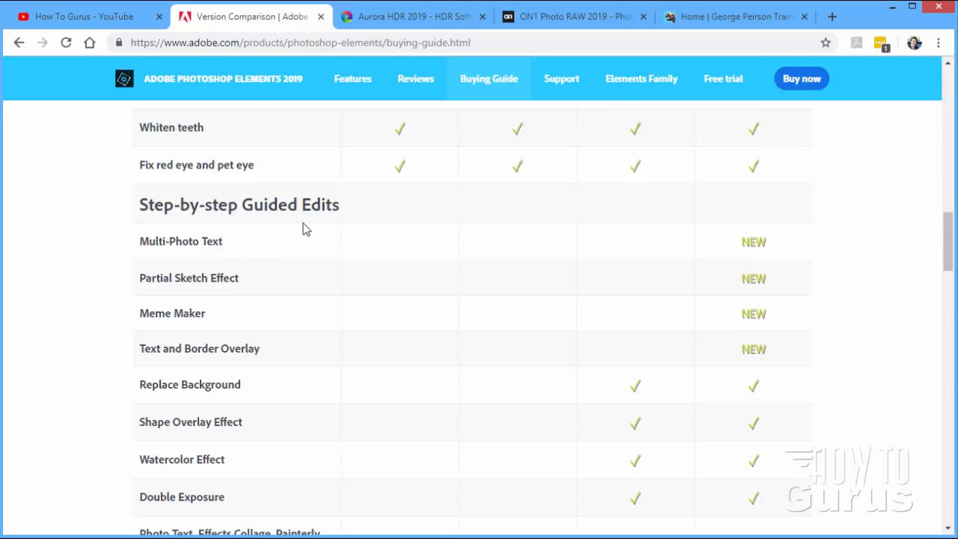
mouse_move(253, 247)
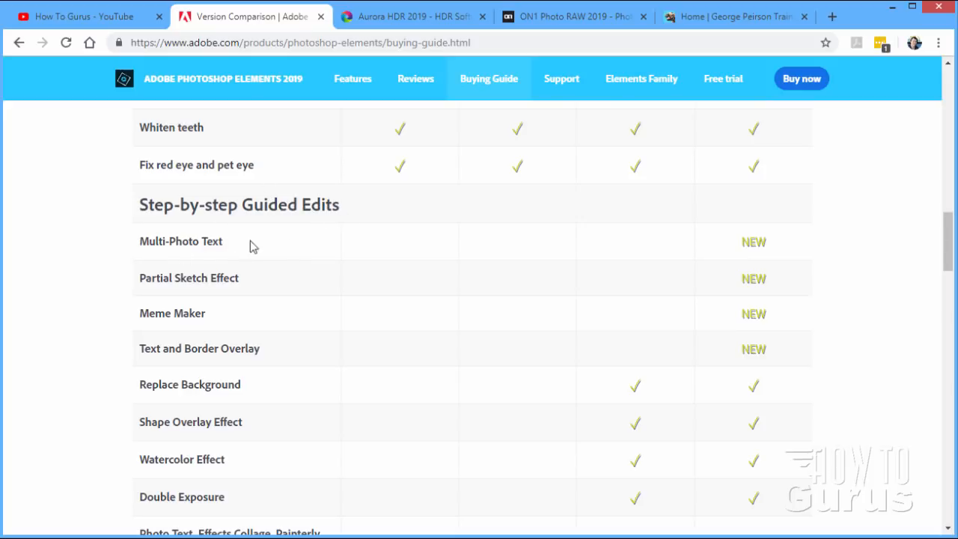
mouse_move(151, 300)
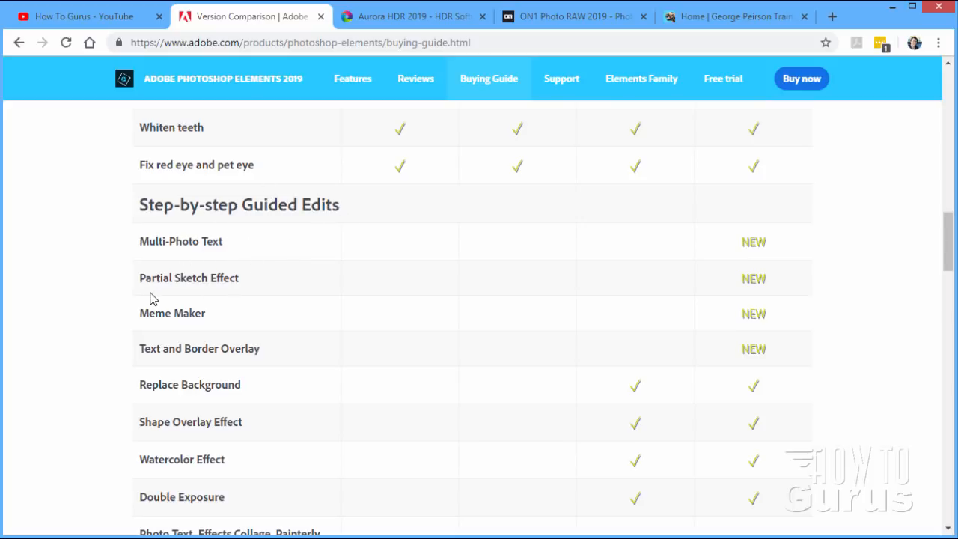
mouse_move(251, 377)
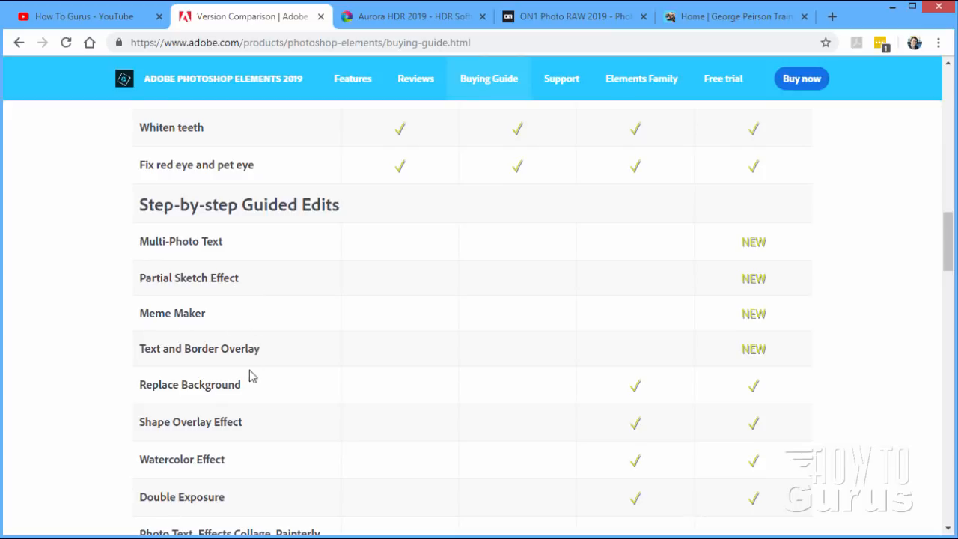
mouse_move(256, 302)
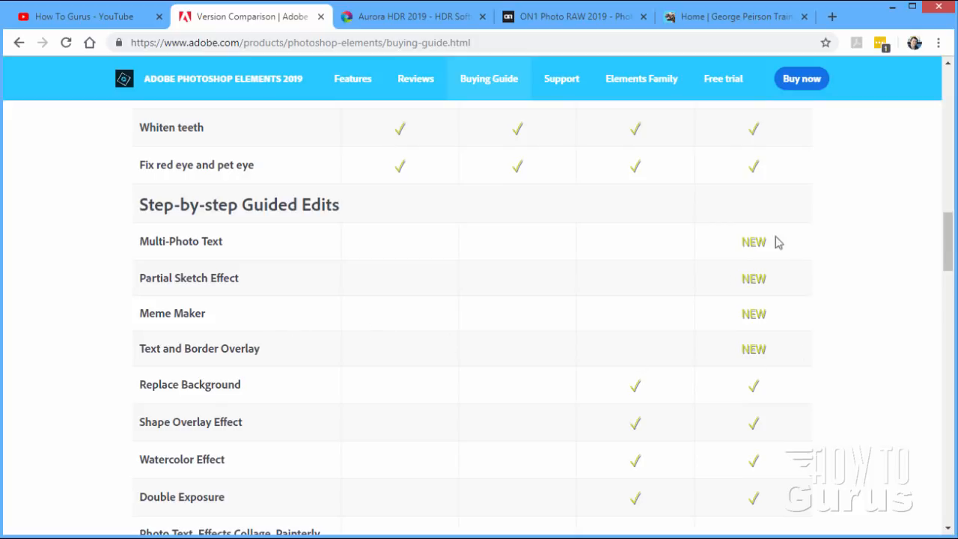
mouse_move(377, 295)
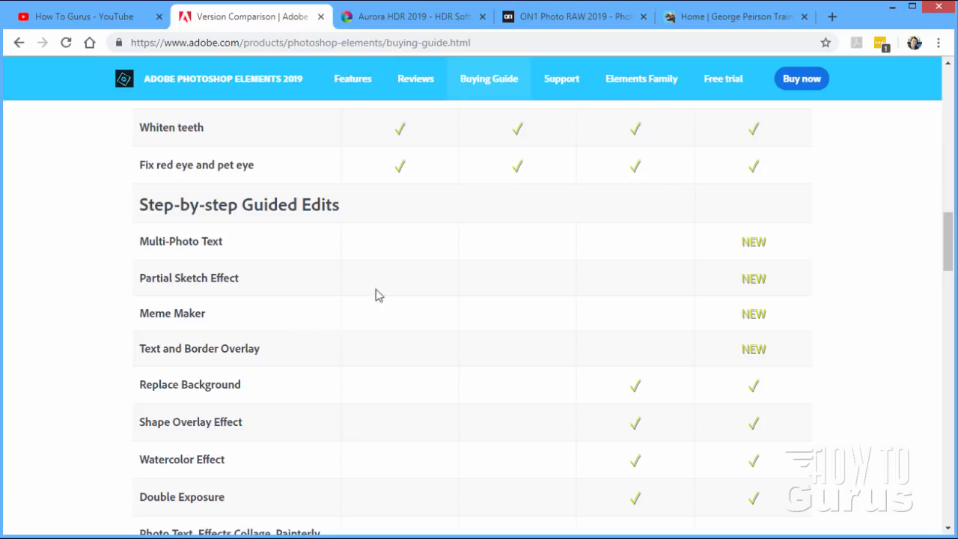
- Scroll the buying guide through the Creations and Sharing rows toward the pricing boxes
scroll(down, 3)
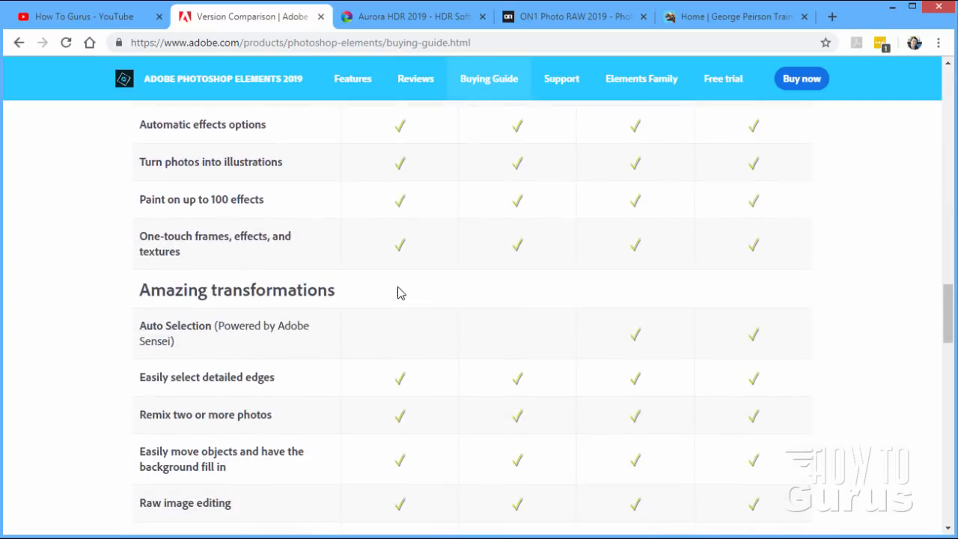
scroll(down, 3)
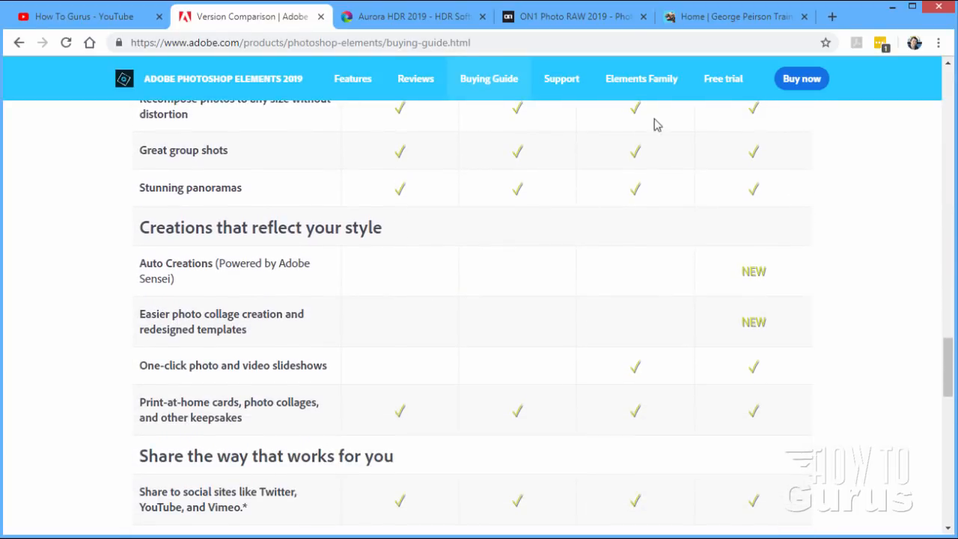
scroll(up, 3)
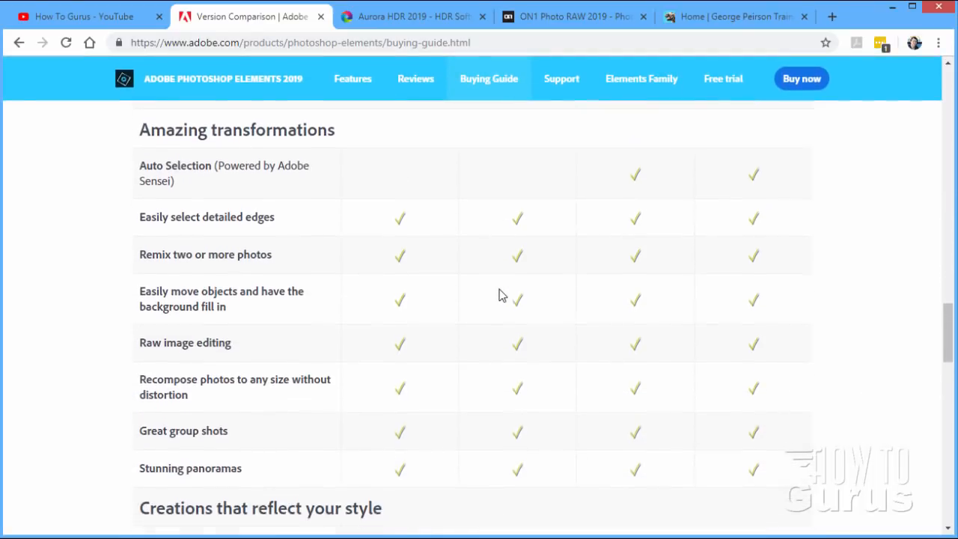
scroll(down, 3)
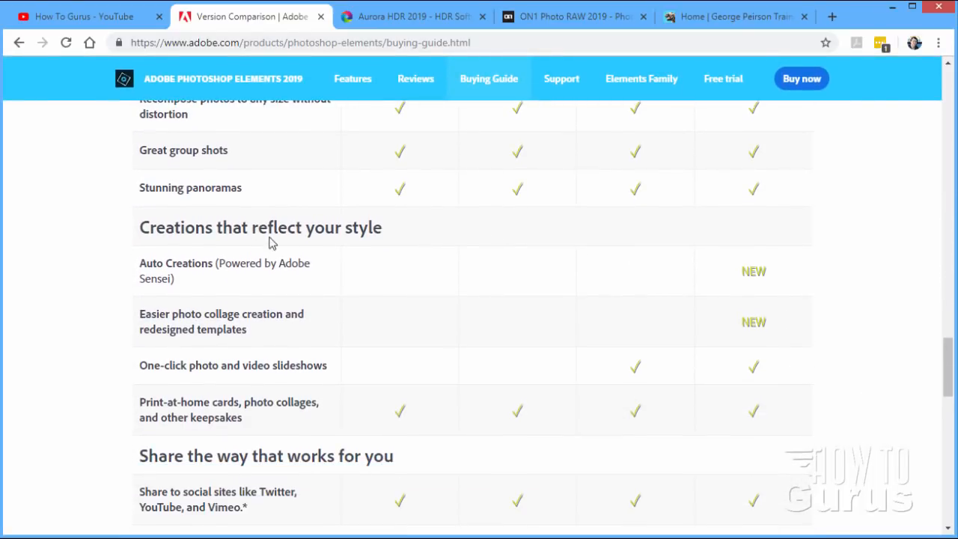
mouse_move(219, 282)
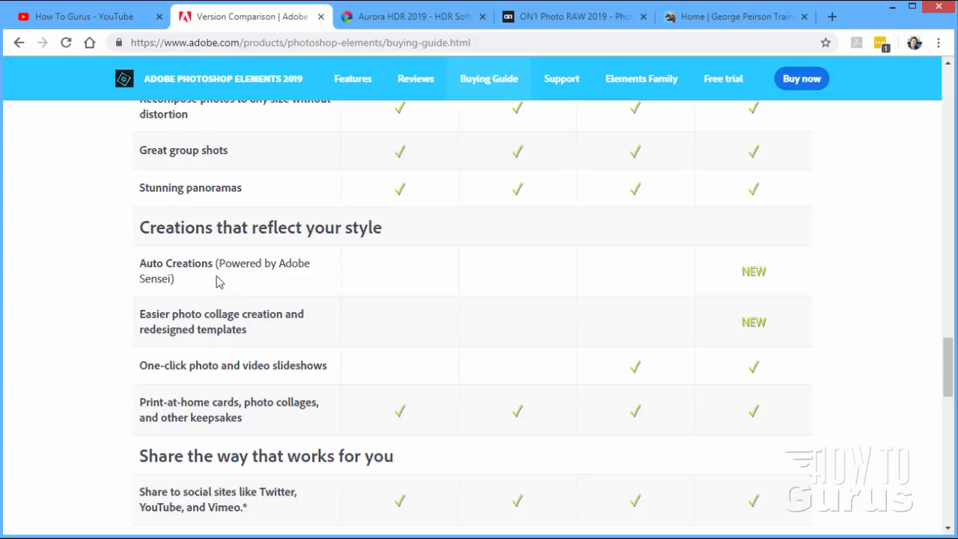
mouse_move(290, 277)
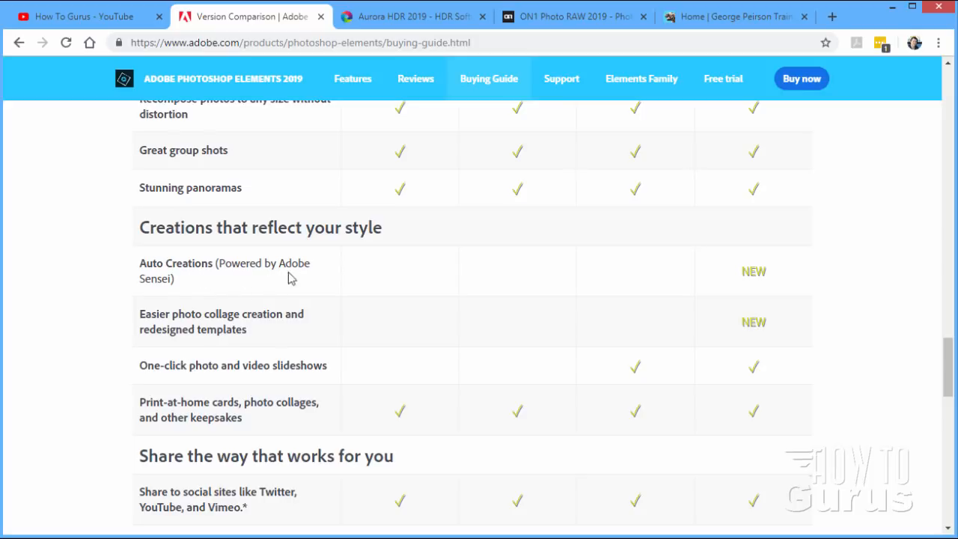
mouse_move(297, 286)
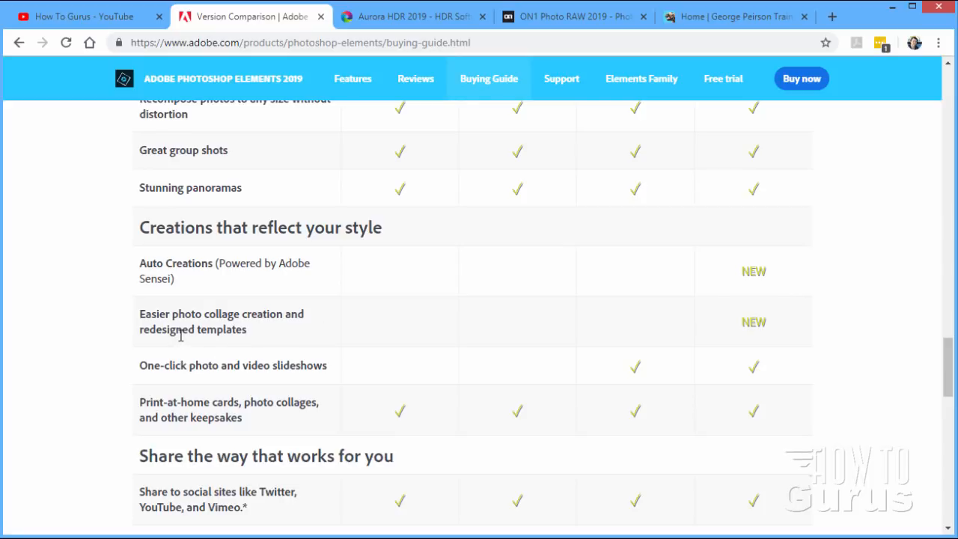
mouse_move(189, 348)
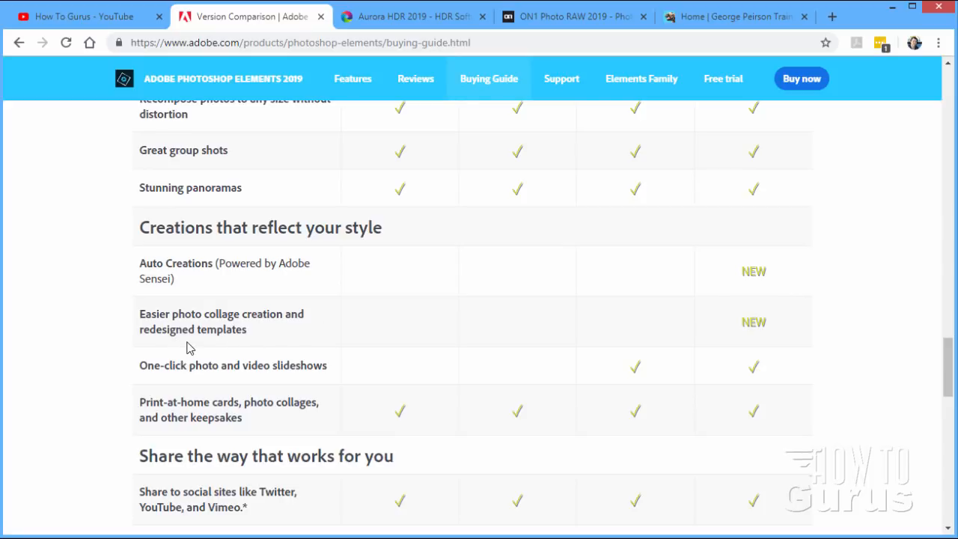
mouse_move(283, 333)
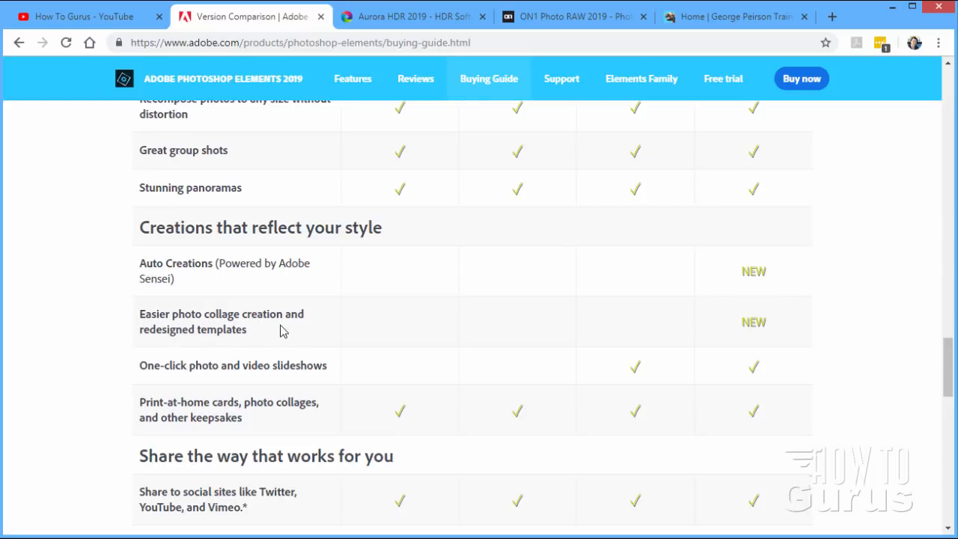
mouse_move(189, 345)
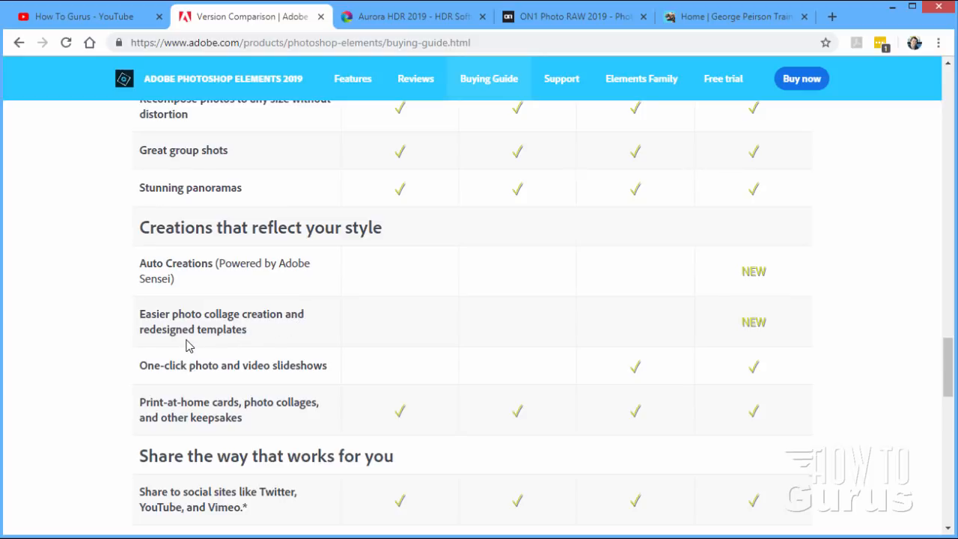
mouse_move(386, 310)
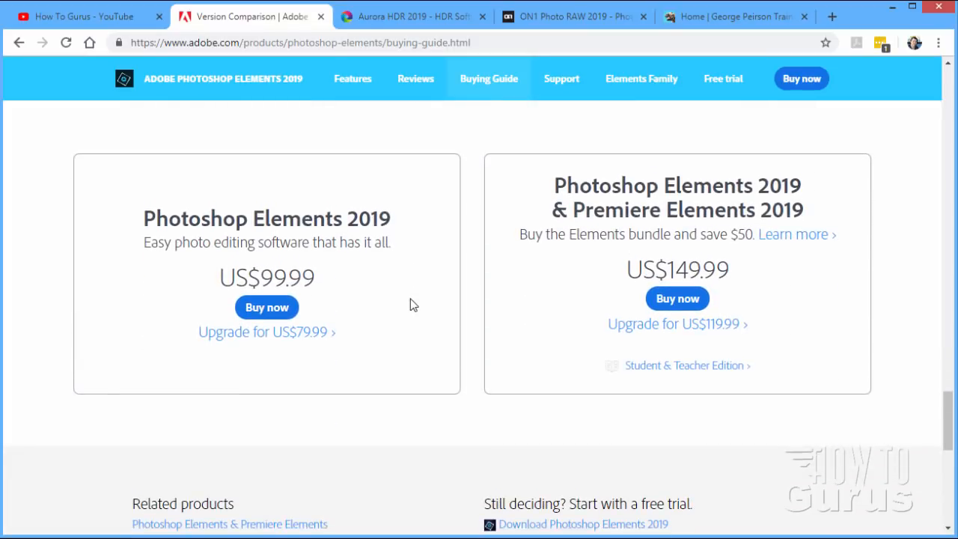
- Scroll back up to the buying guide's product comparison header for versions 14–2019
scroll(down, 3)
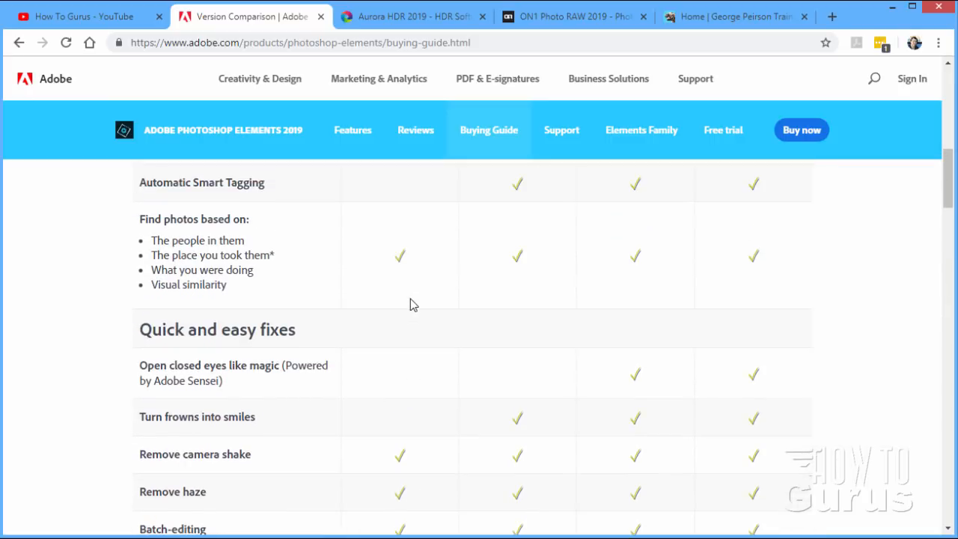
scroll(up, 3)
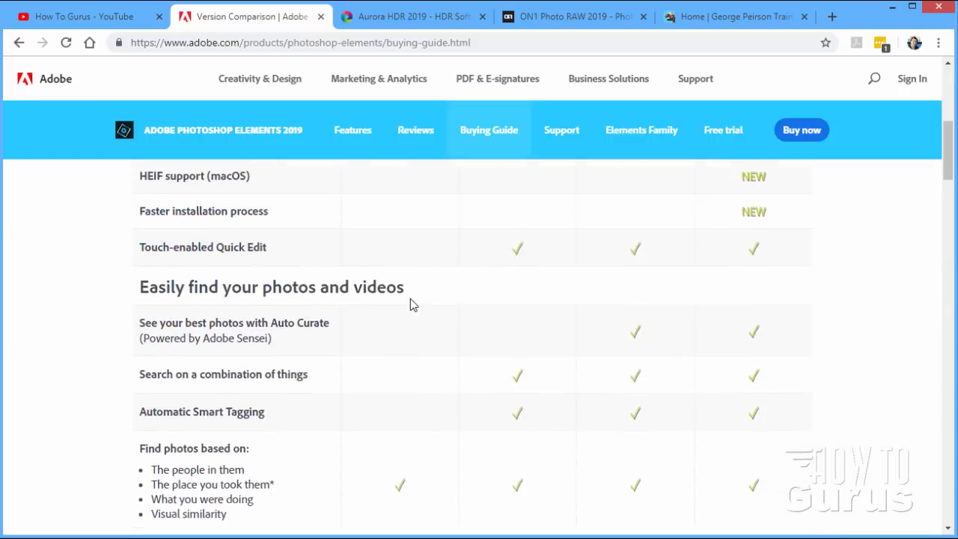
scroll(up, 3)
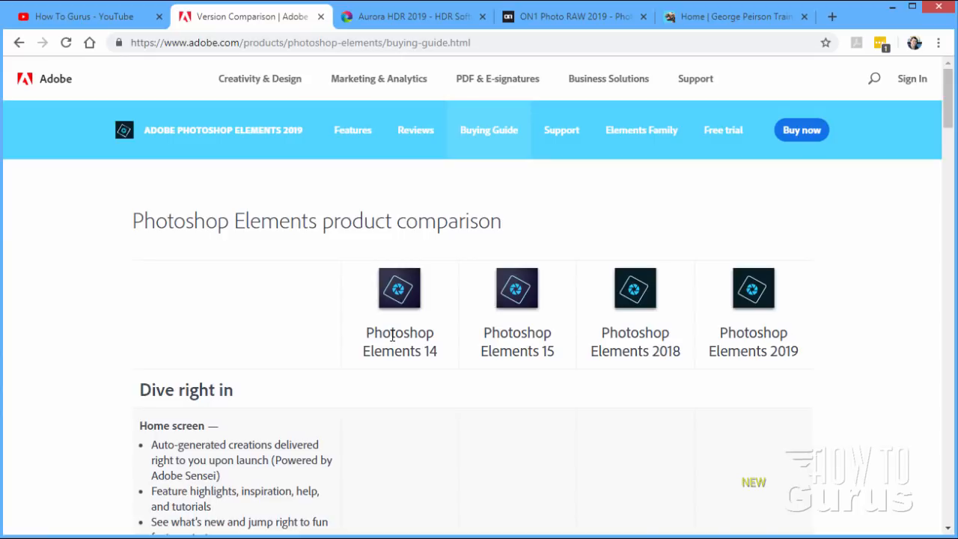
mouse_move(334, 397)
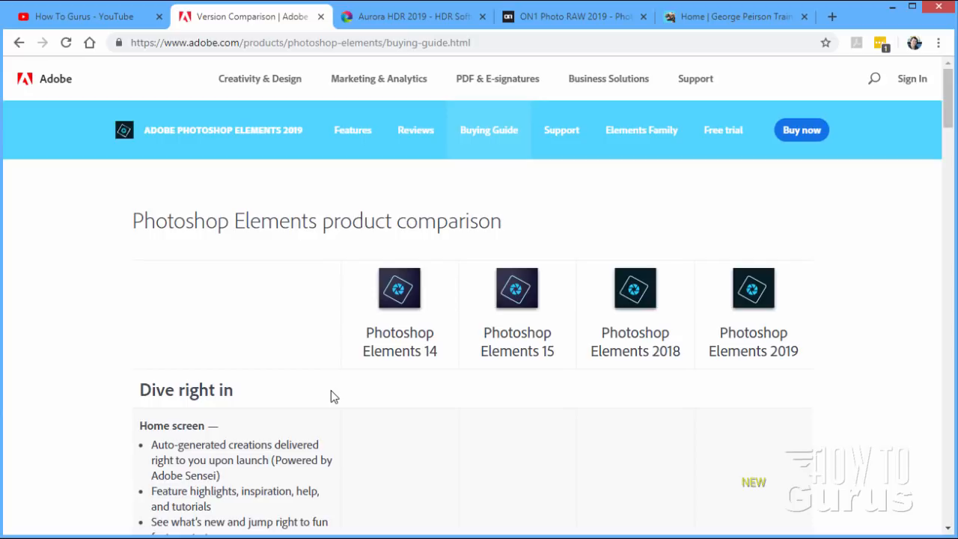
mouse_move(330, 234)
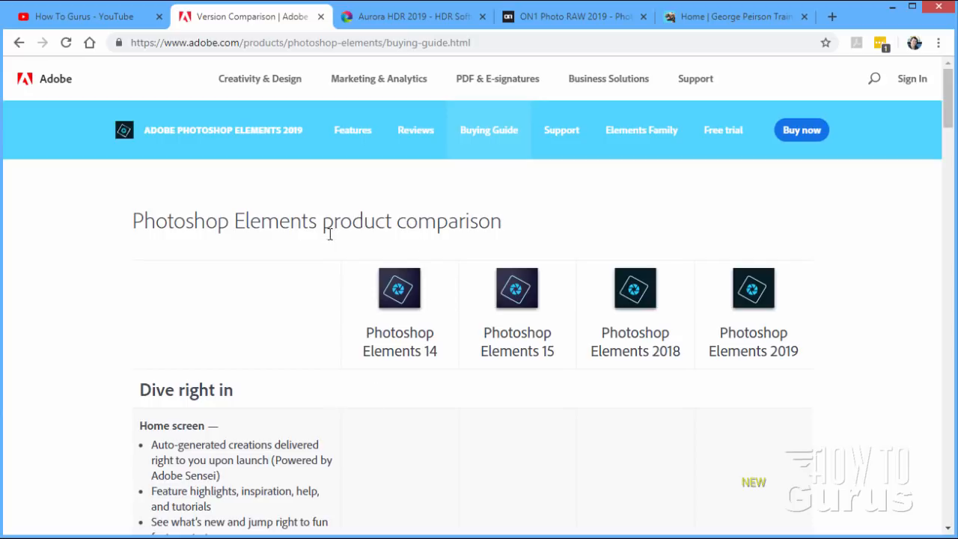
mouse_move(277, 289)
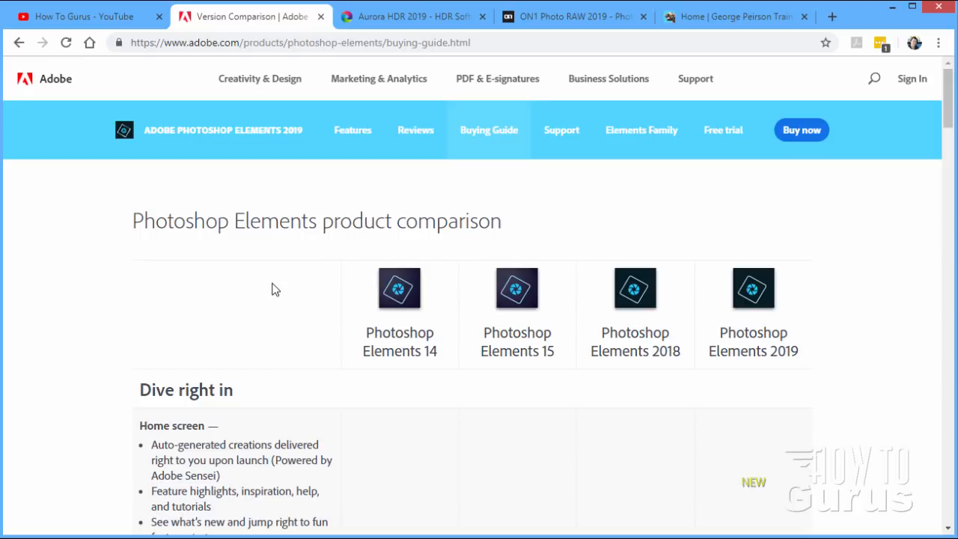
mouse_move(268, 274)
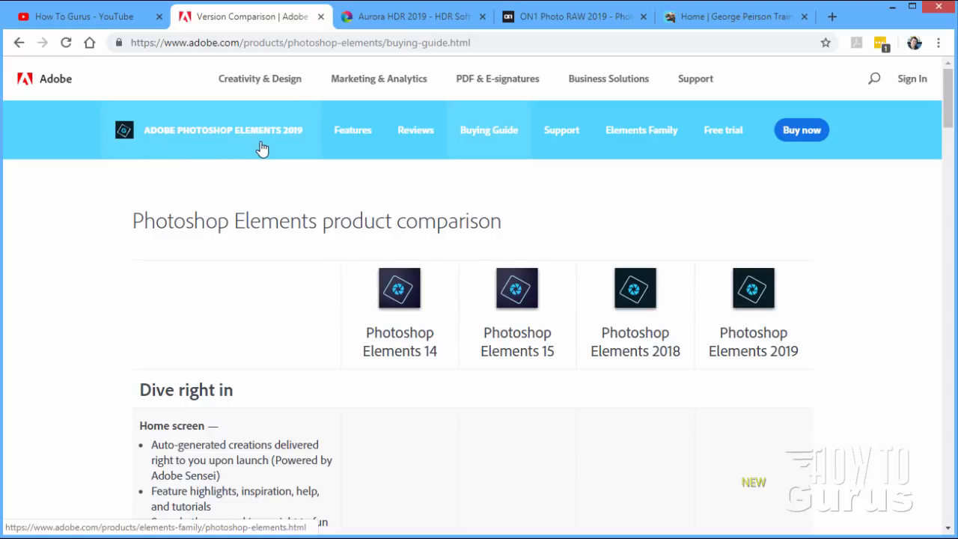
mouse_move(306, 148)
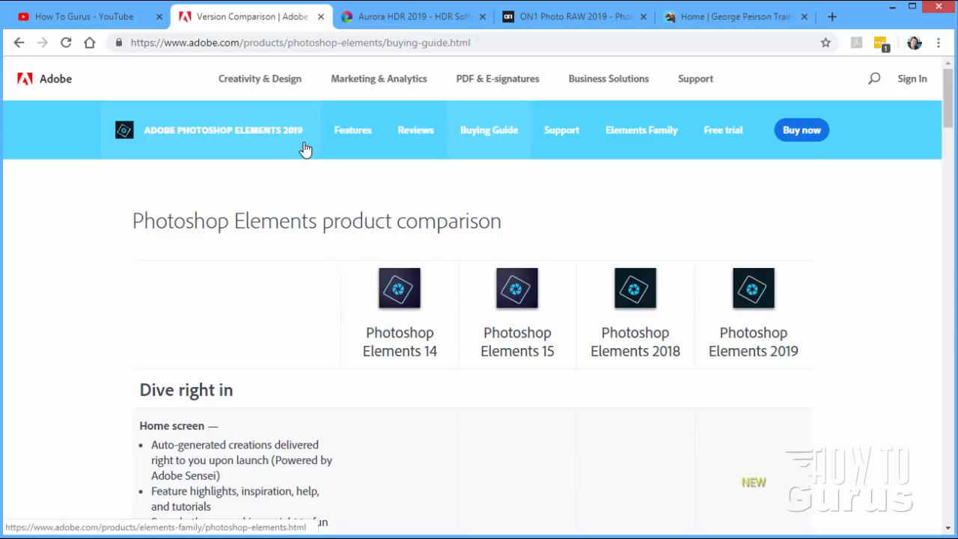
mouse_move(271, 161)
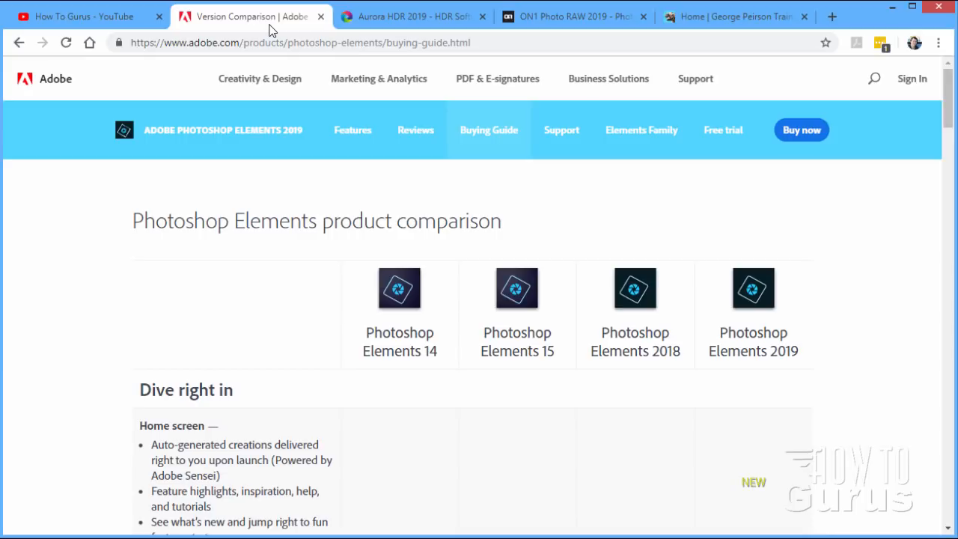
mouse_move(314, 177)
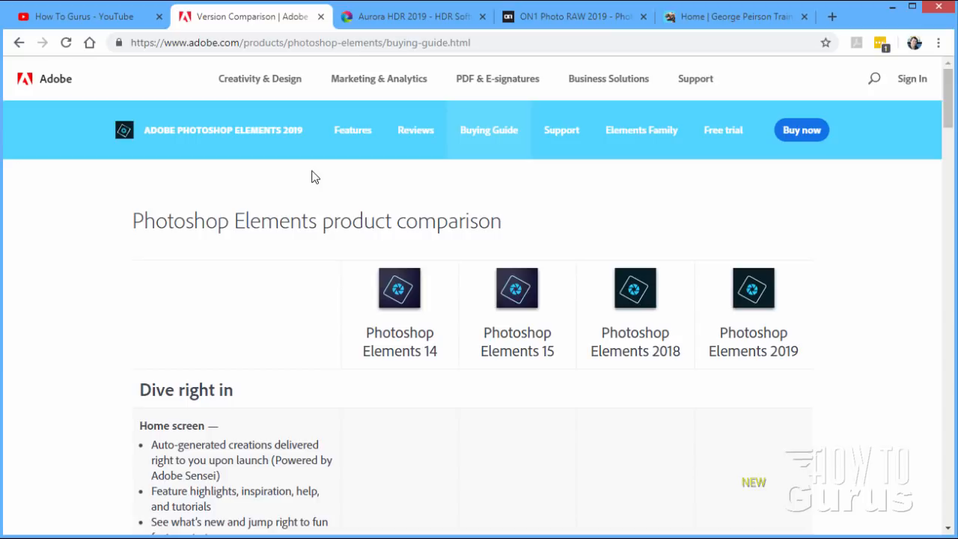
mouse_move(89, 85)
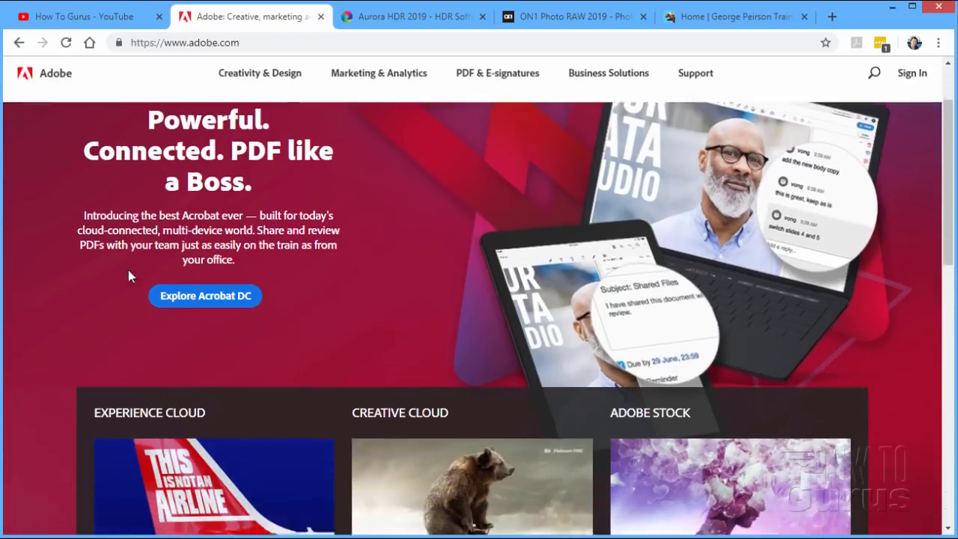
- Scroll the Adobe home page down to its footer with Products and Support links
scroll(down, 3)
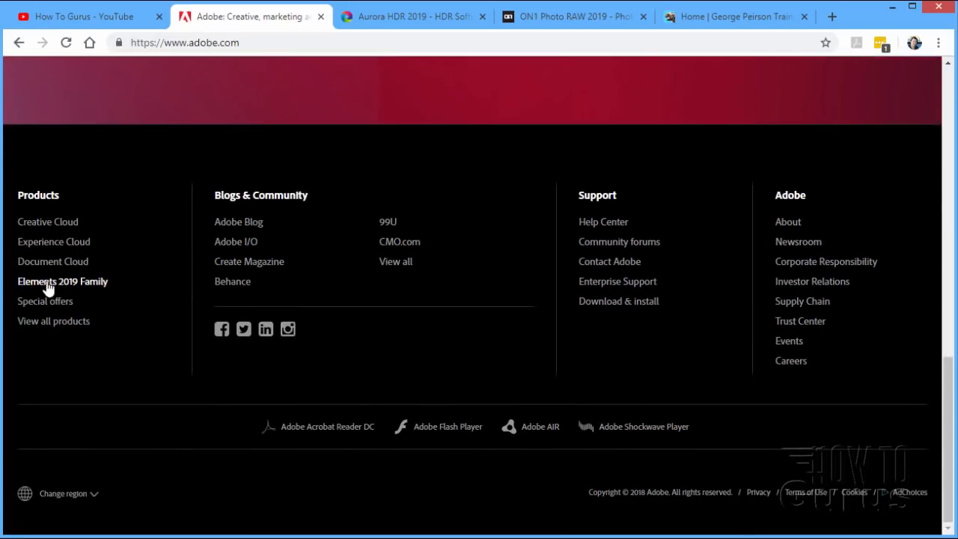
mouse_move(52, 287)
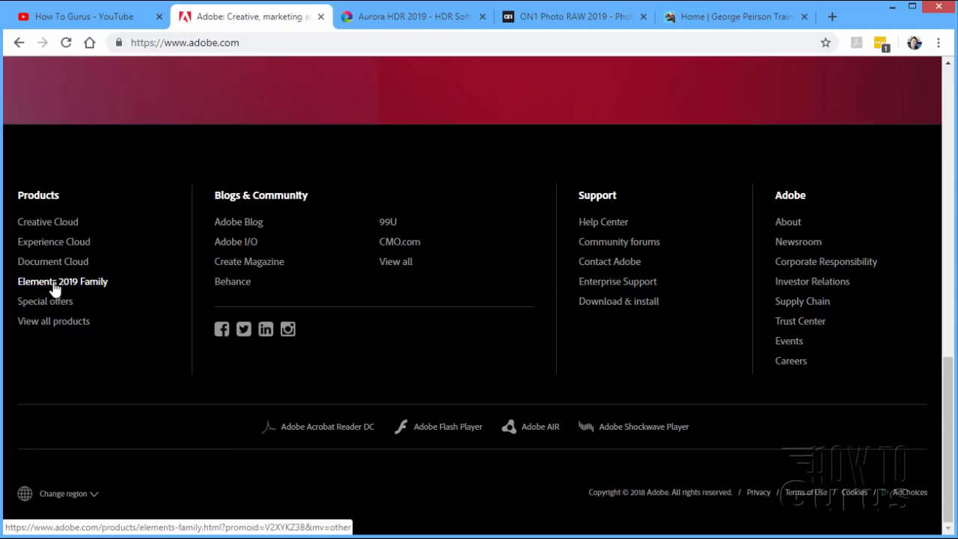
mouse_move(367, 103)
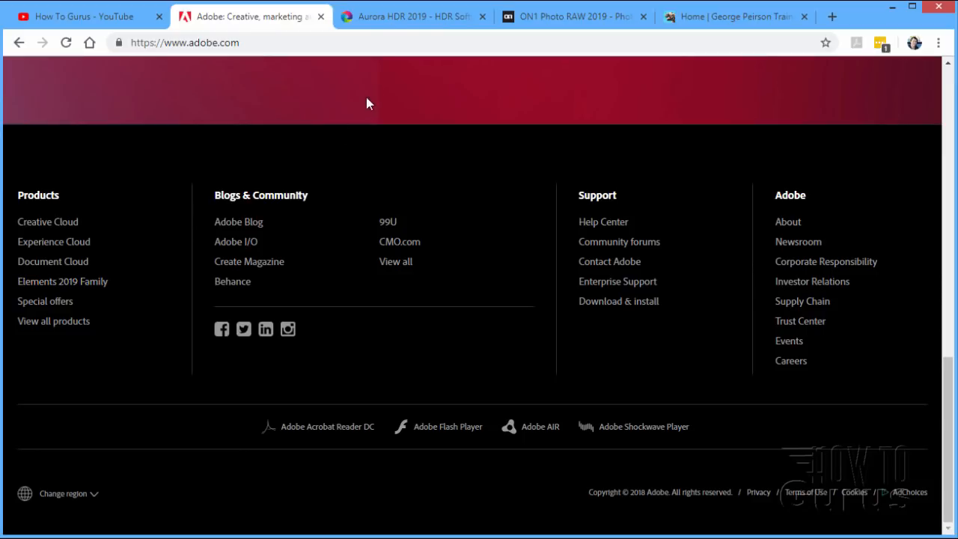
- Switch to the Skylum Aurora HDR 2019 tab showing the $99 Buy Now offer
click(412, 15)
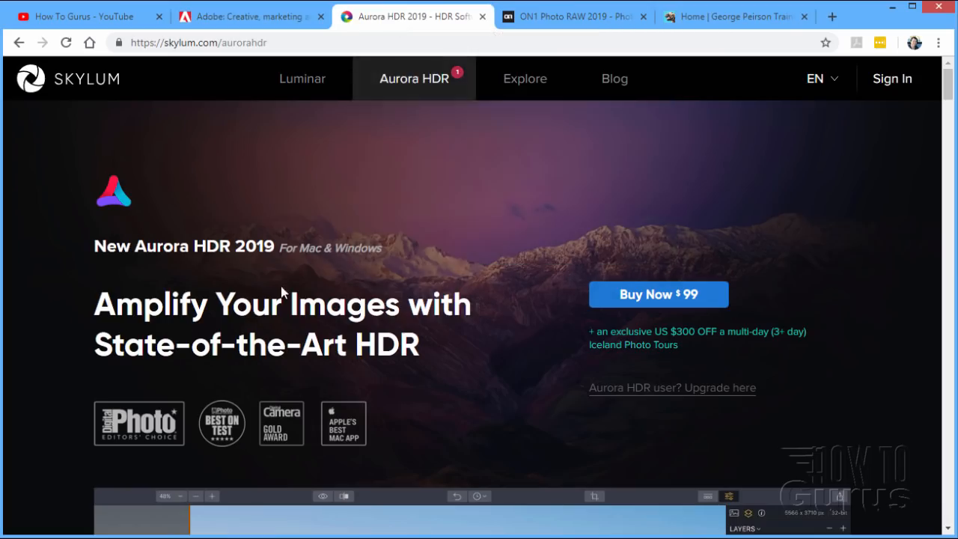
mouse_move(231, 272)
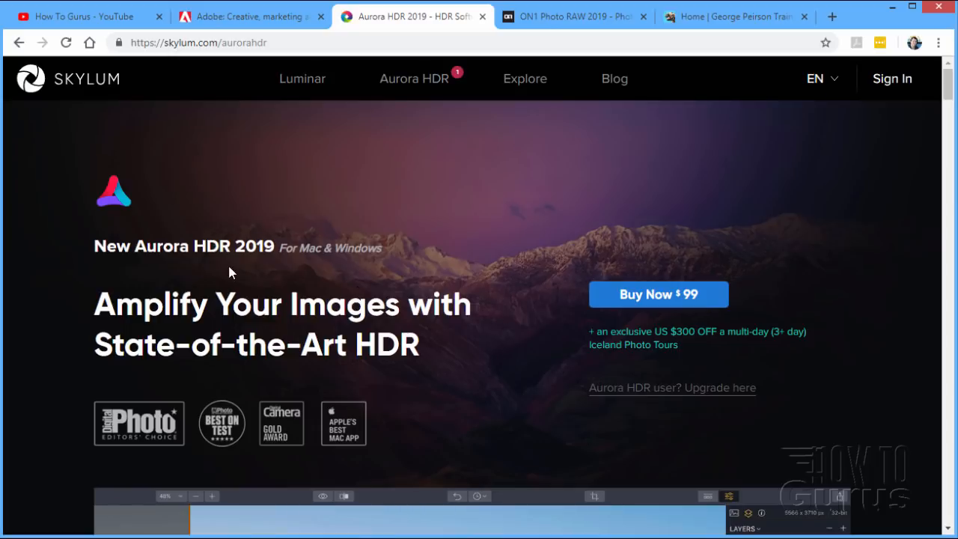
mouse_move(452, 337)
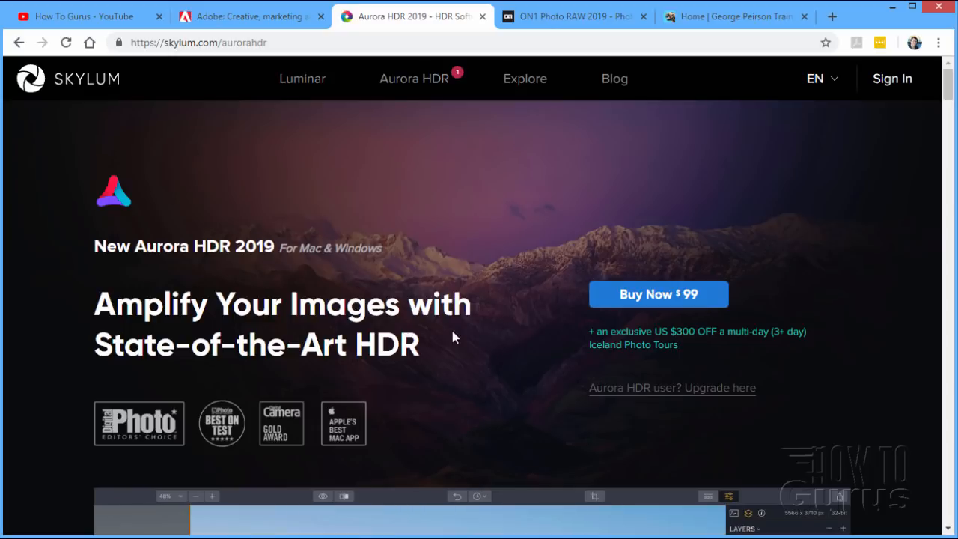
mouse_move(472, 347)
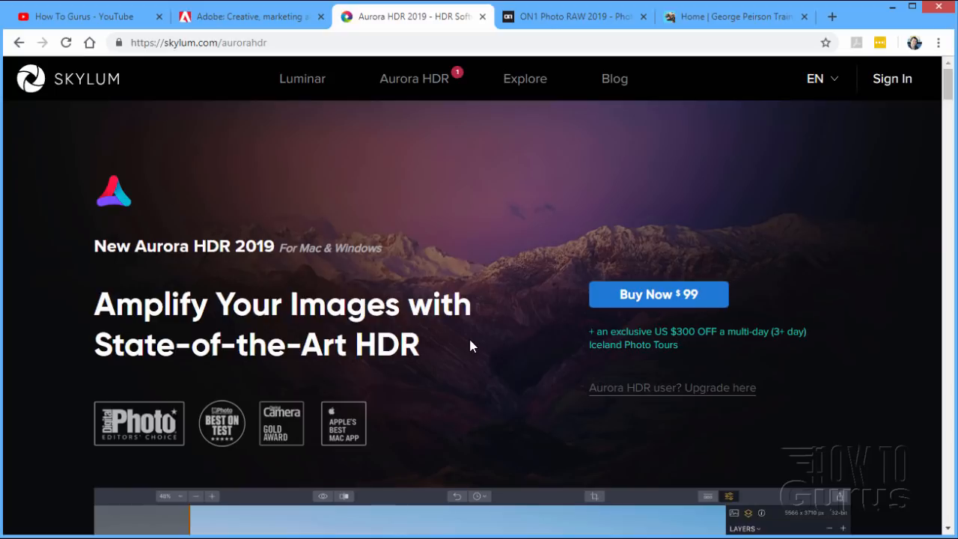
mouse_move(494, 311)
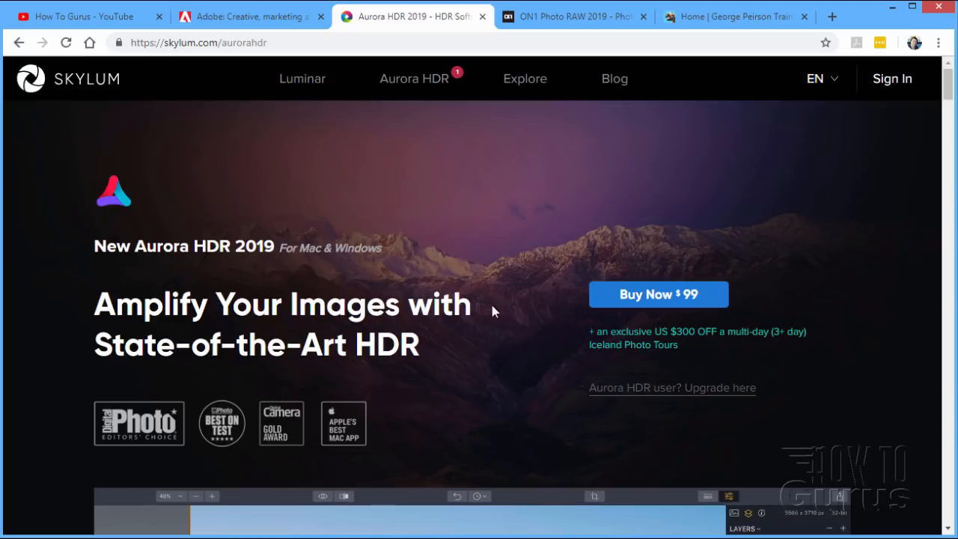
mouse_move(441, 376)
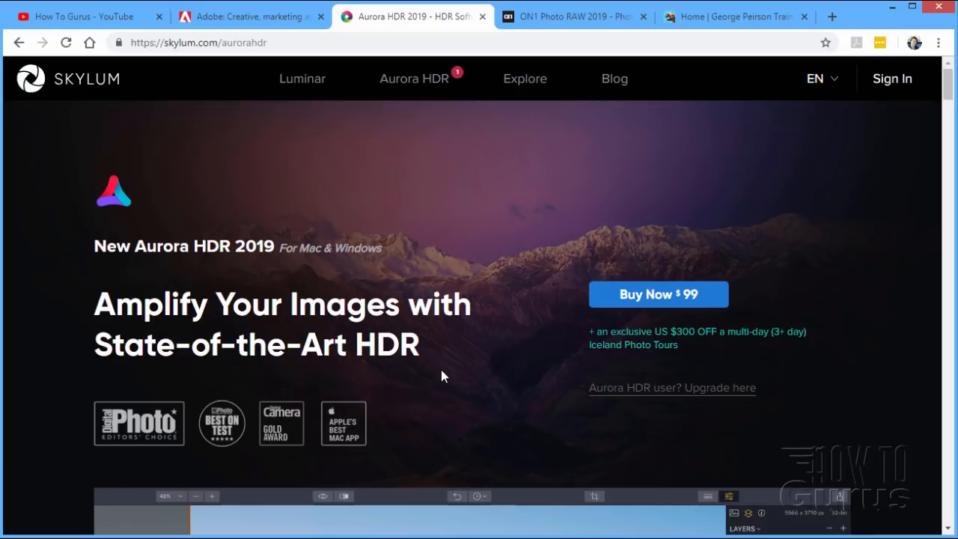
mouse_move(667, 292)
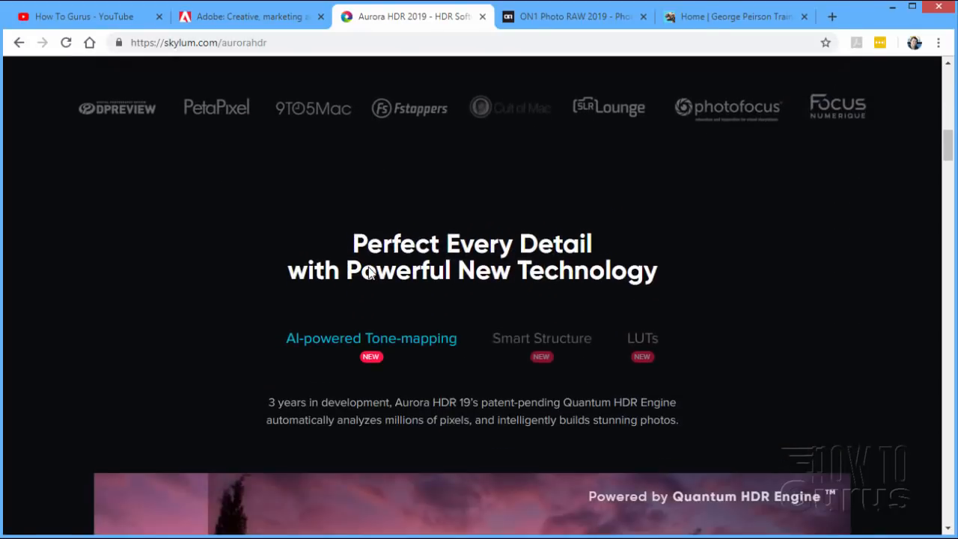
- Scroll through the Quantum HDR Engine sunset road showcase, then back toward the page top
scroll(down, 3)
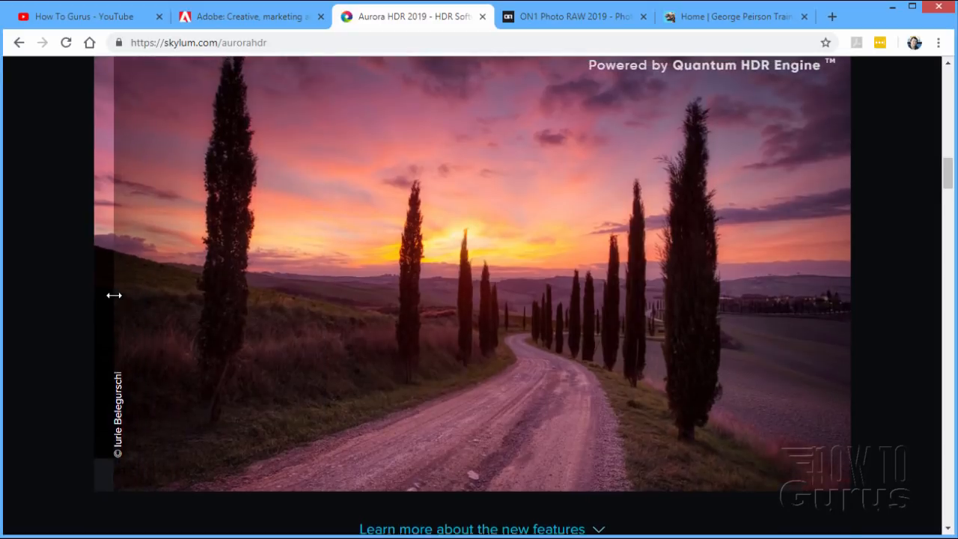
scroll(down, 3)
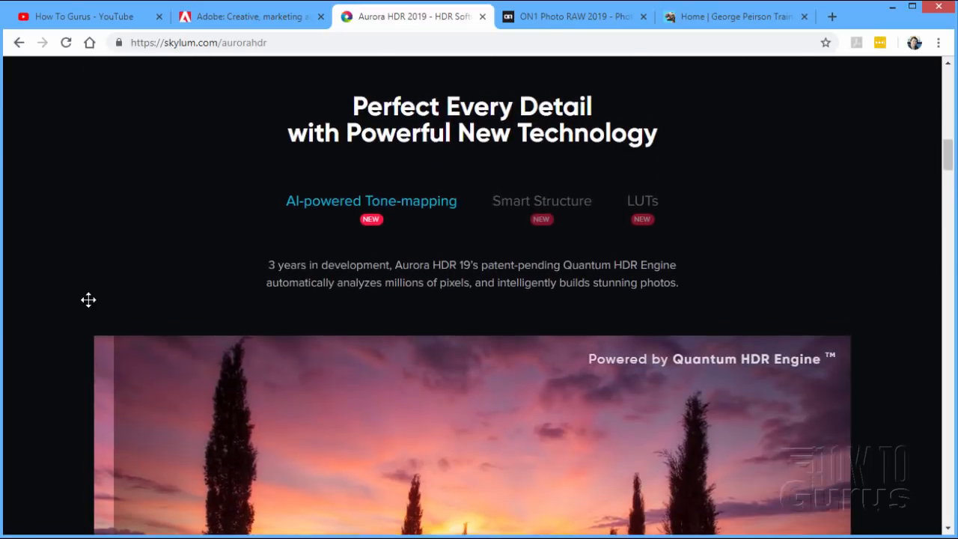
scroll(down, 3)
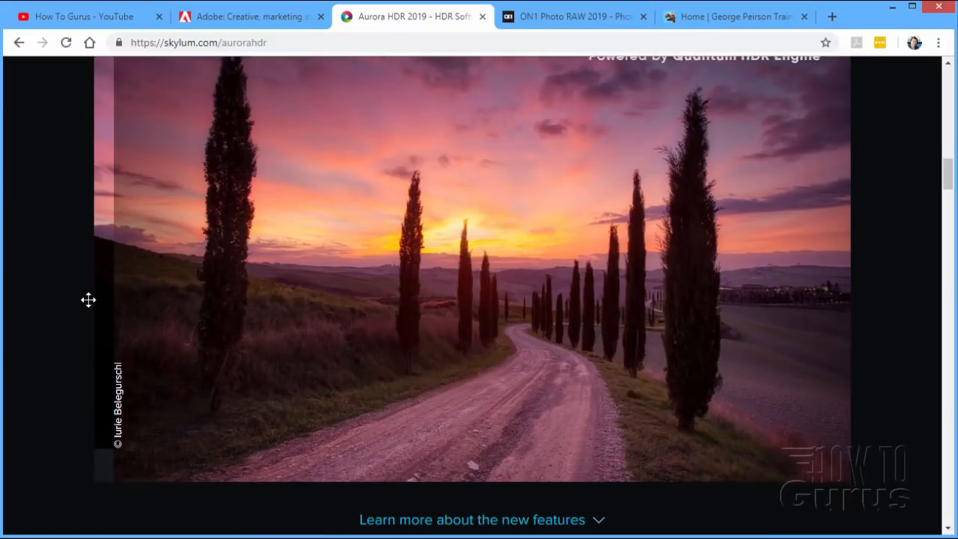
scroll(down, 3)
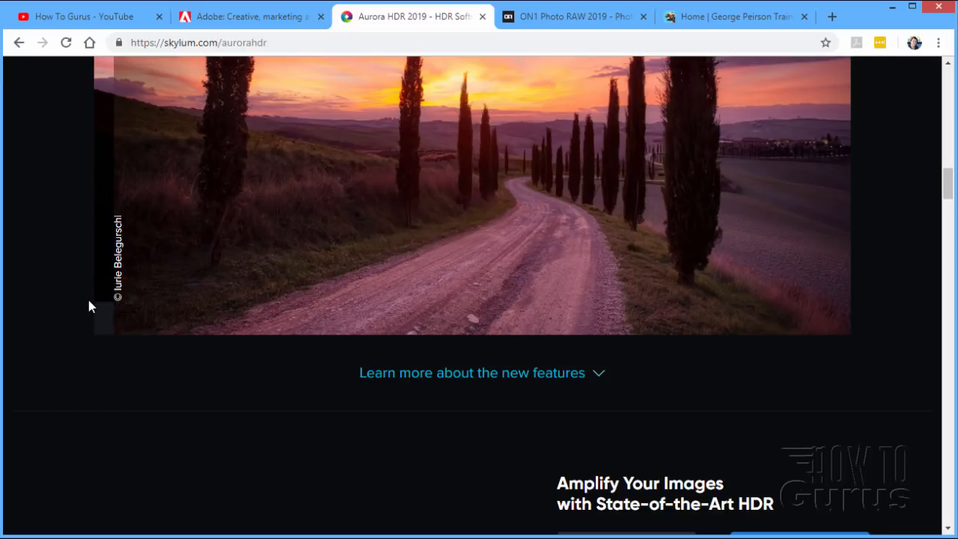
scroll(down, 3)
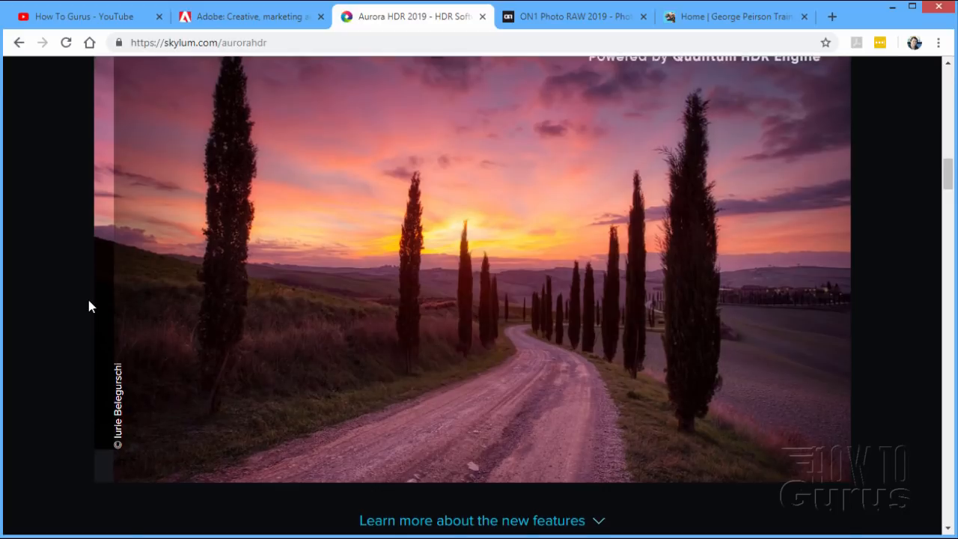
scroll(up, 3)
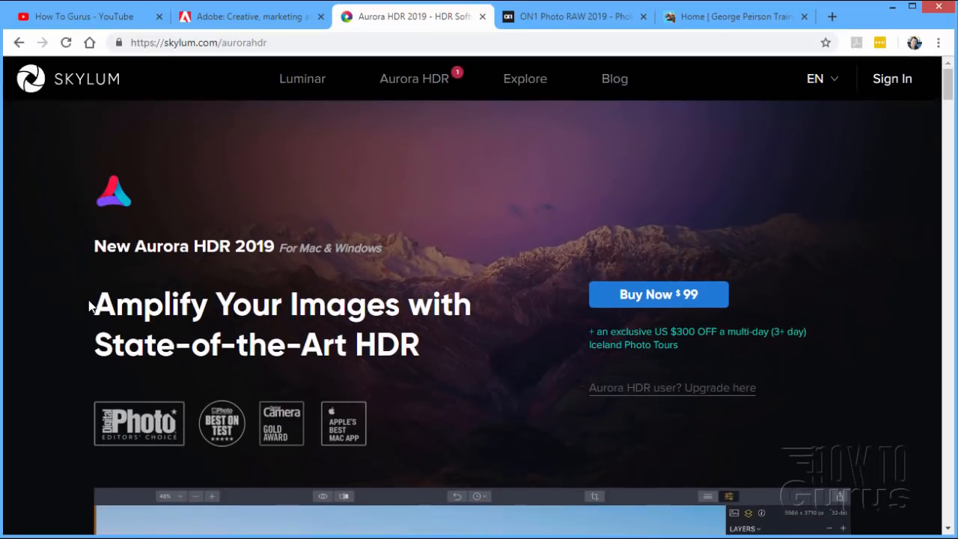
mouse_move(448, 212)
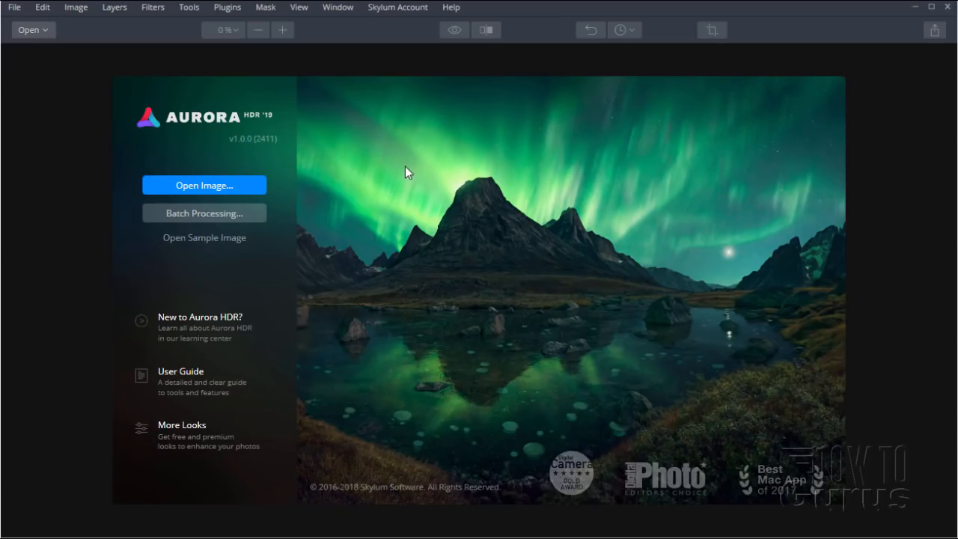
mouse_move(252, 320)
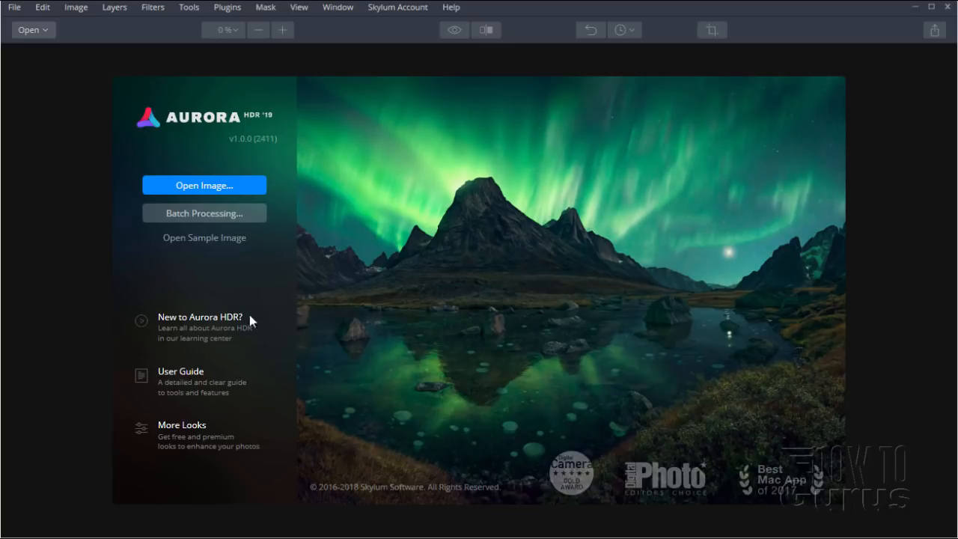
mouse_move(208, 408)
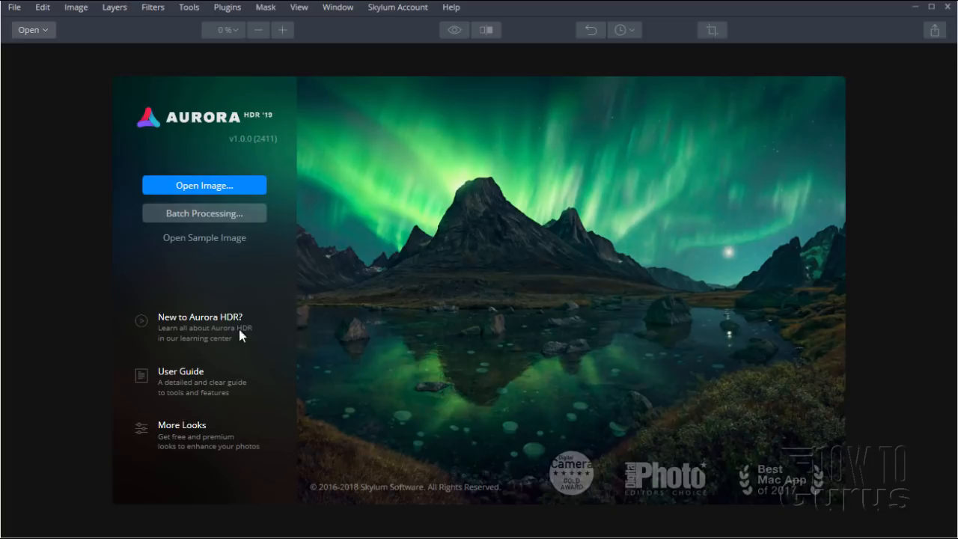
mouse_move(198, 242)
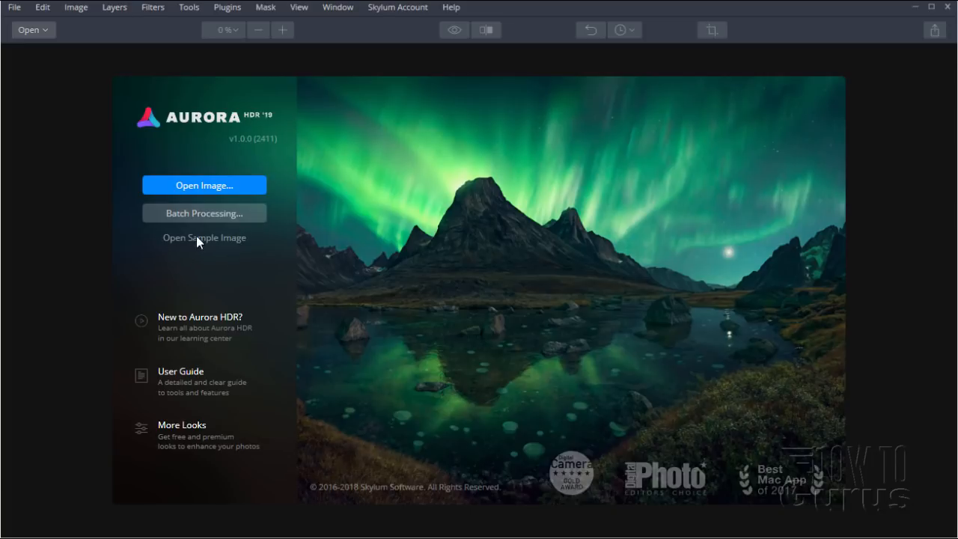
mouse_move(198, 246)
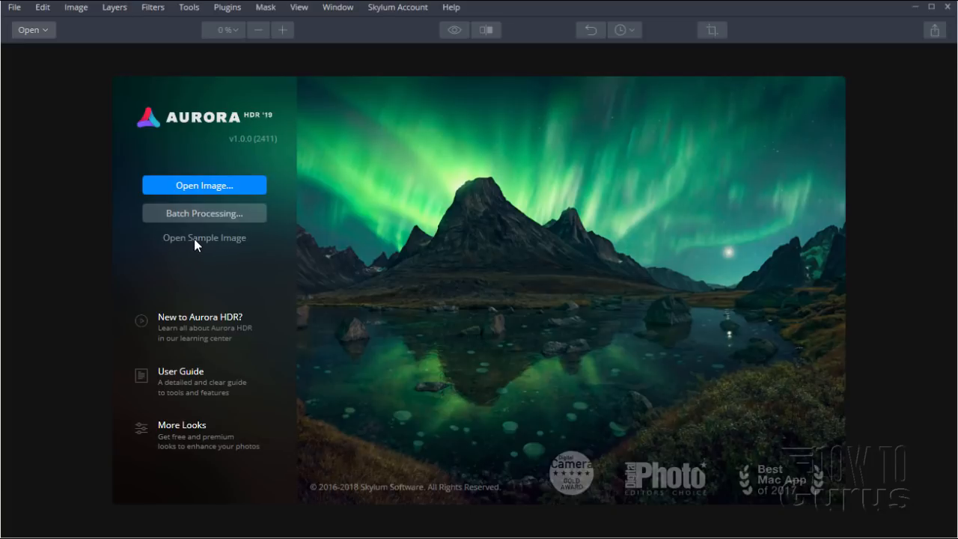
mouse_move(212, 247)
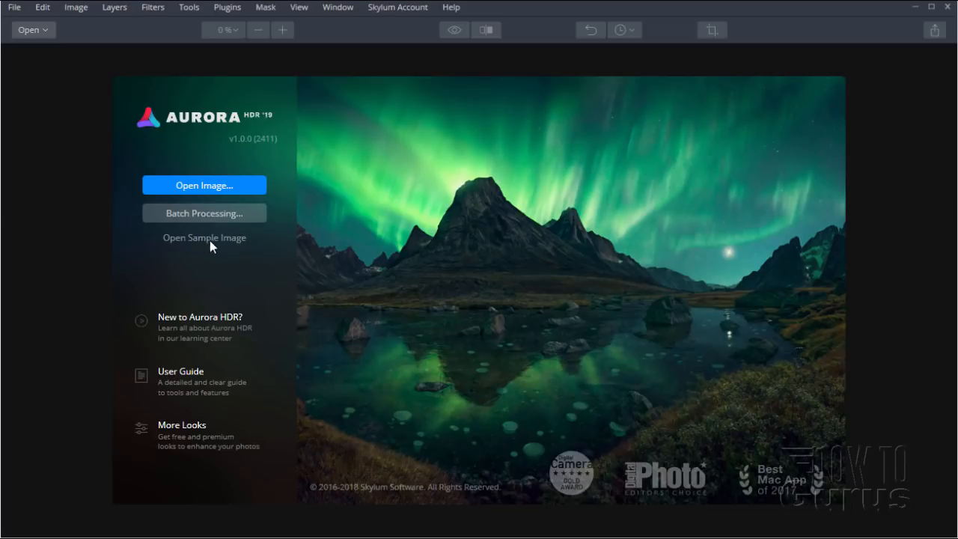
mouse_move(204, 186)
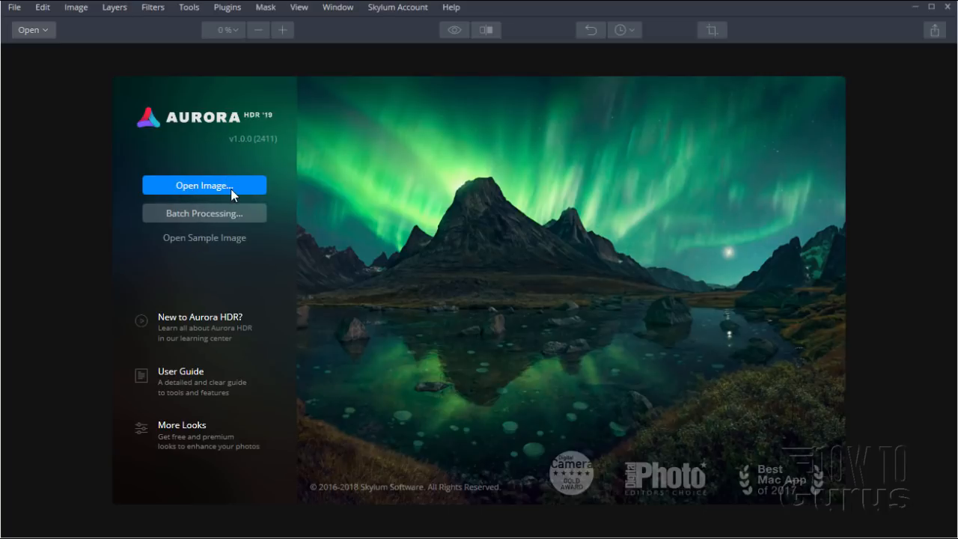
mouse_move(224, 222)
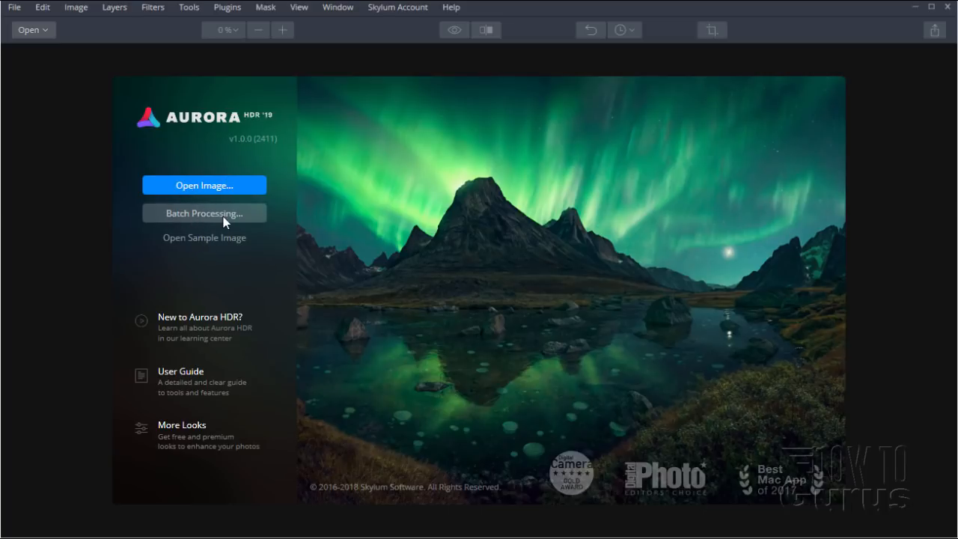
mouse_move(213, 172)
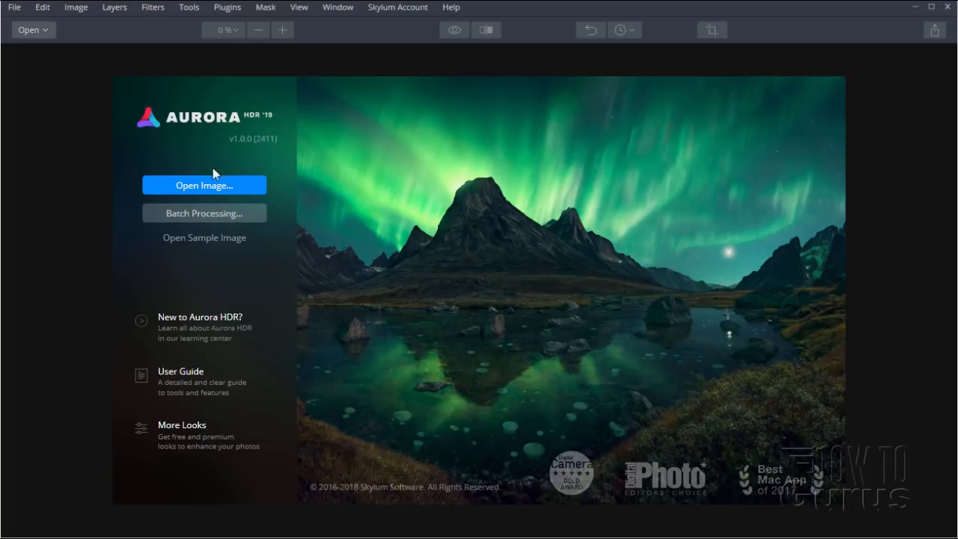
- Choose Open Image on the Aurora HDR welcome screen, showing the HDR folder of table brackets
click(203, 186)
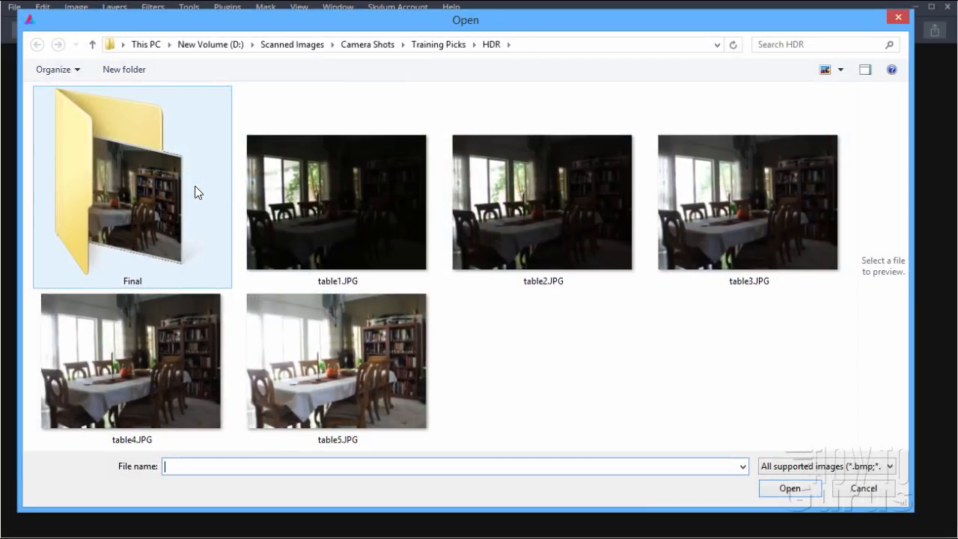
- Select table1.JPG through table5.JPG and load them into the HDR merge window
click(337, 202)
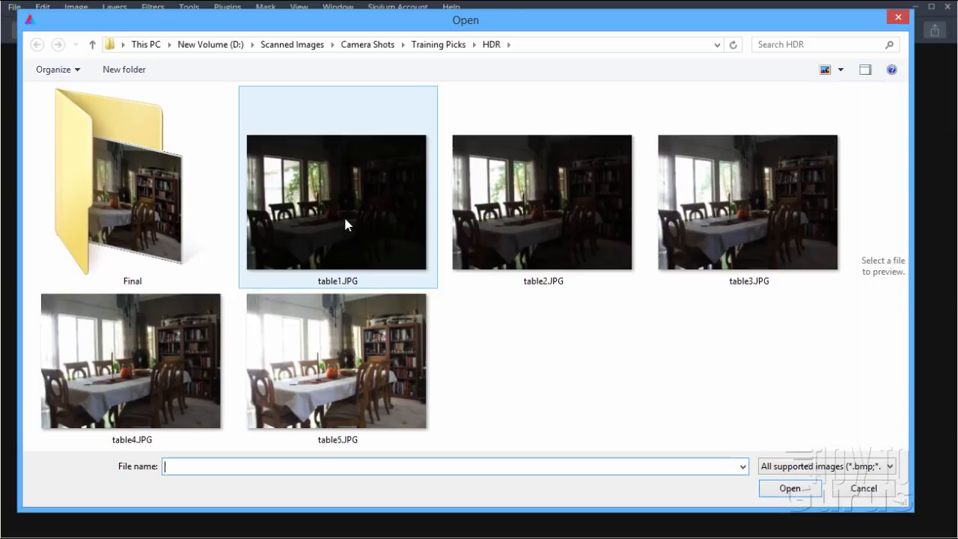
mouse_move(271, 148)
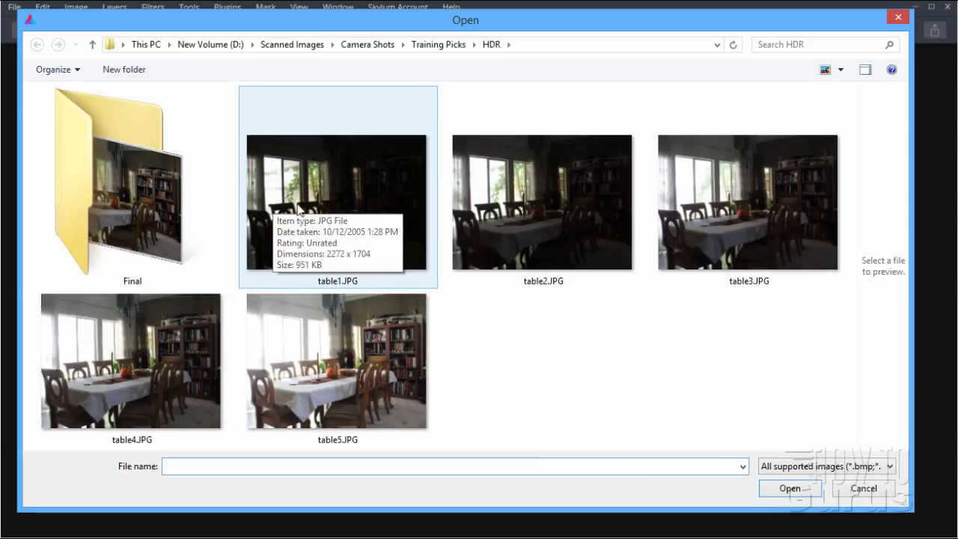
mouse_move(271, 194)
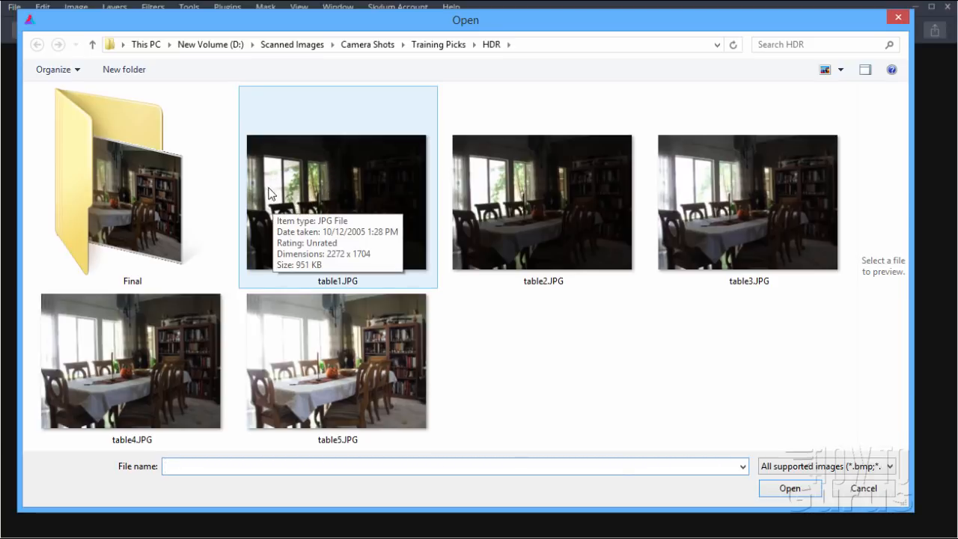
mouse_move(294, 188)
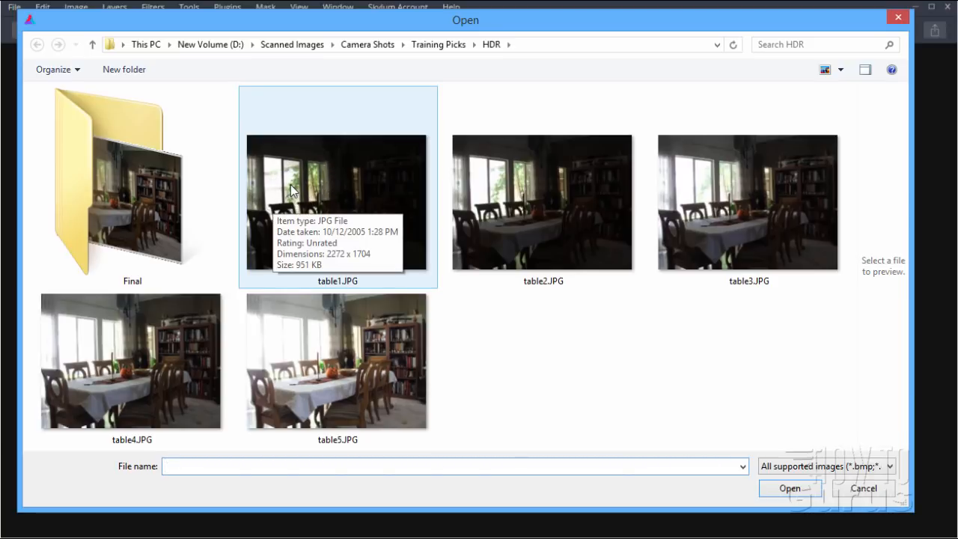
mouse_move(446, 308)
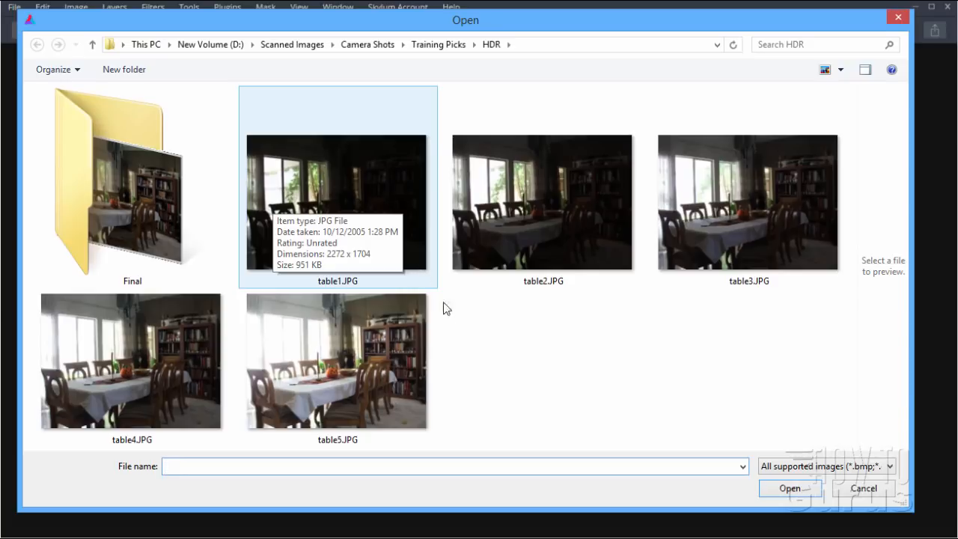
mouse_move(374, 168)
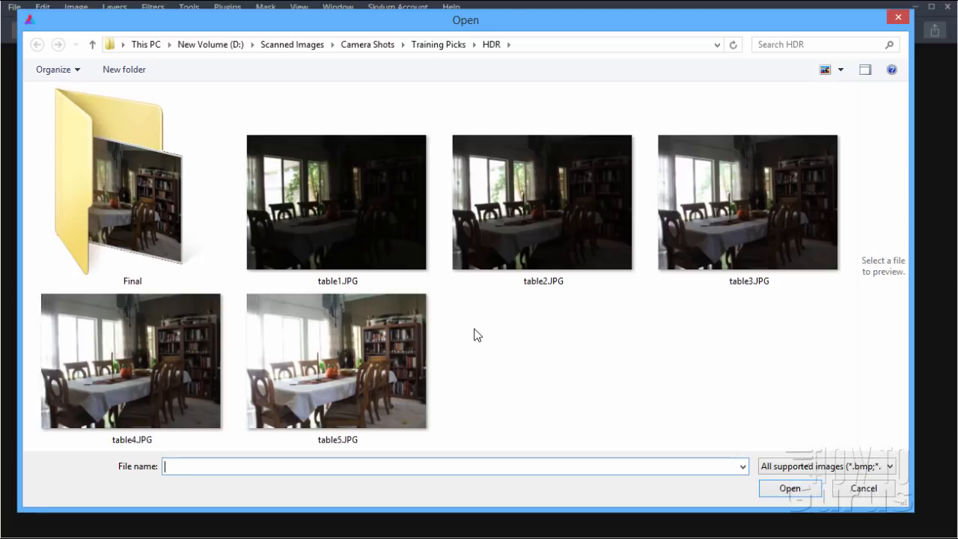
mouse_move(493, 385)
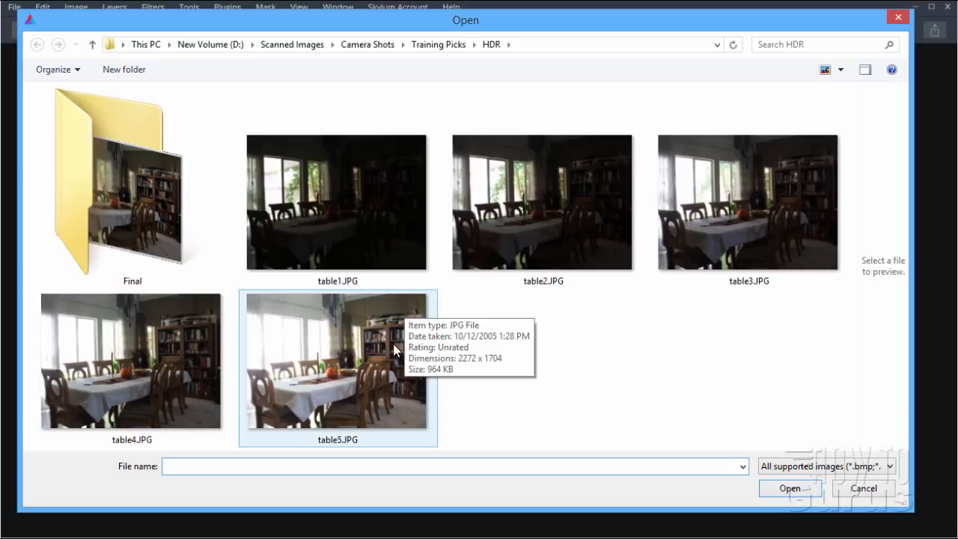
click(132, 361)
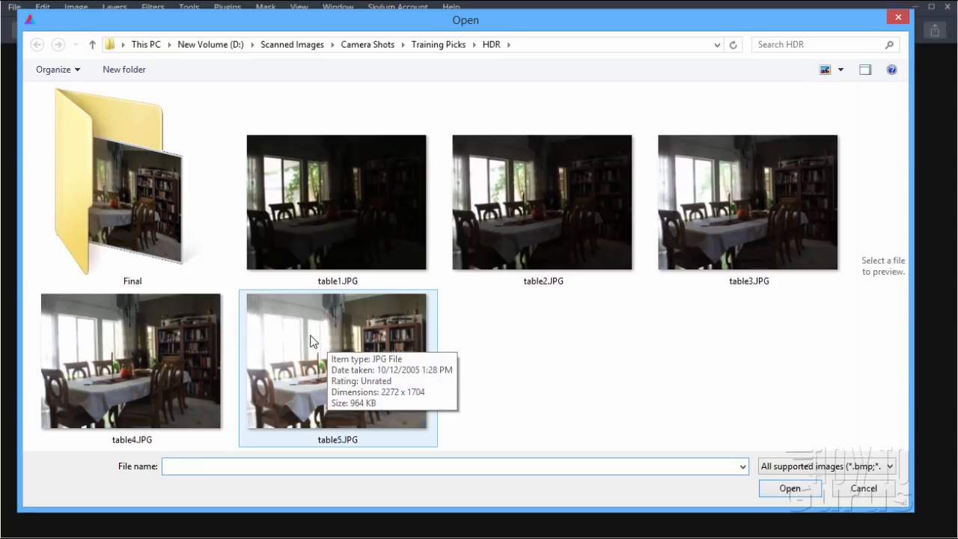
mouse_move(294, 352)
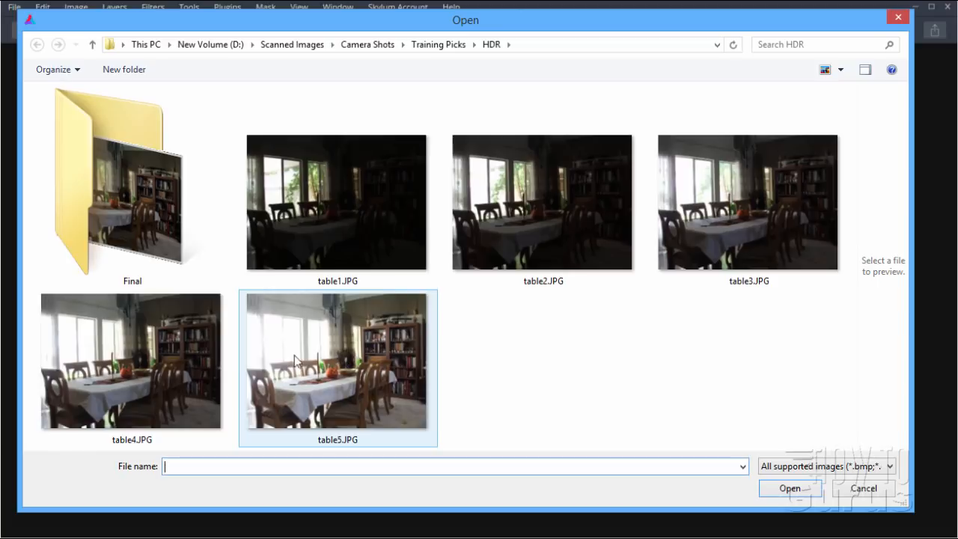
mouse_move(380, 367)
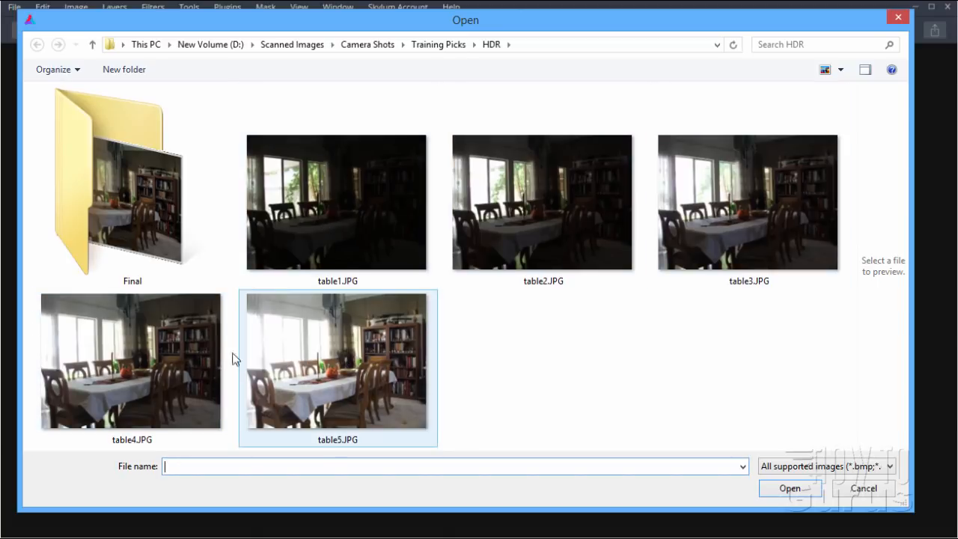
click(494, 370)
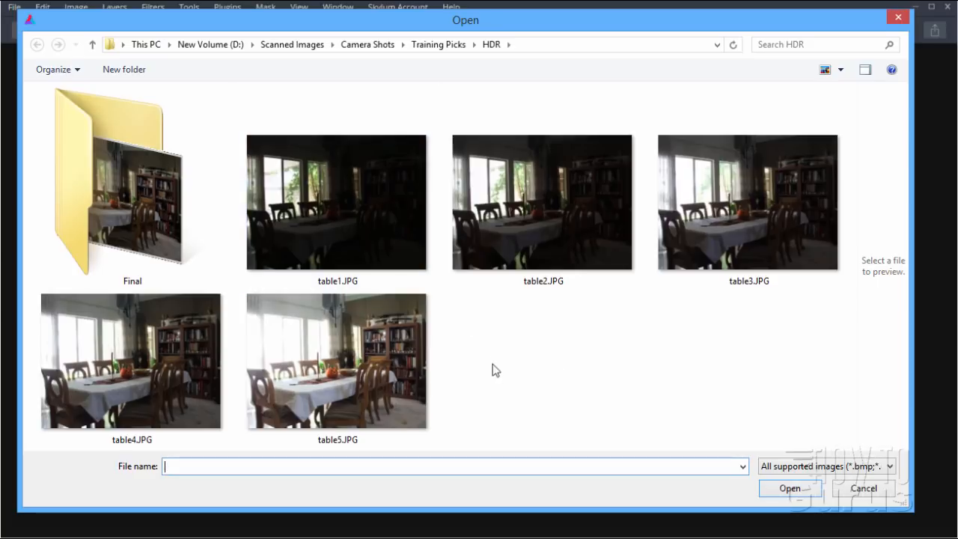
mouse_move(449, 365)
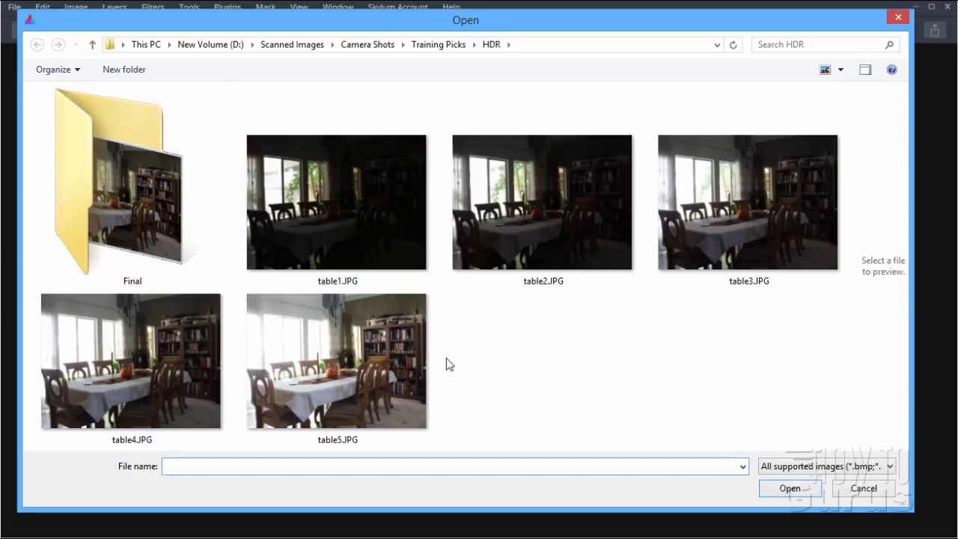
click(337, 202)
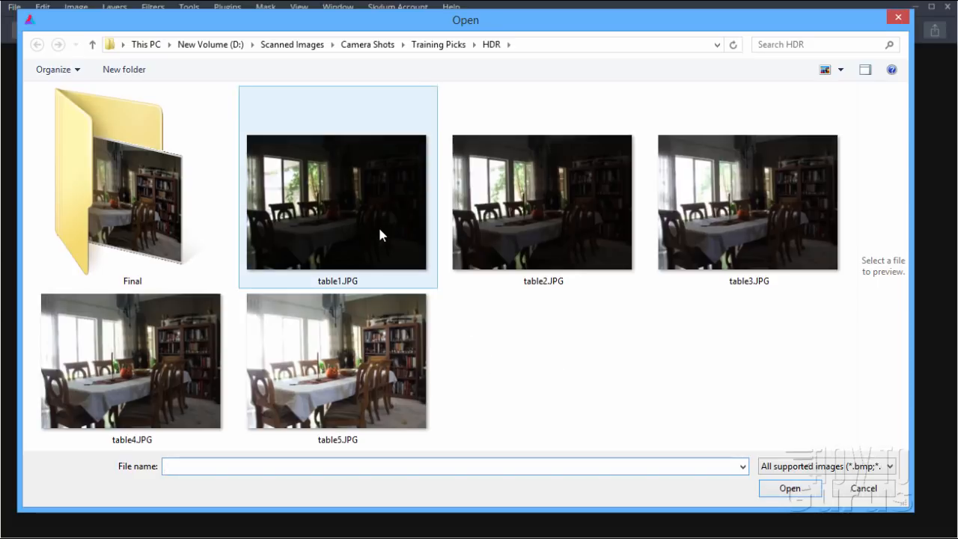
click(339, 202)
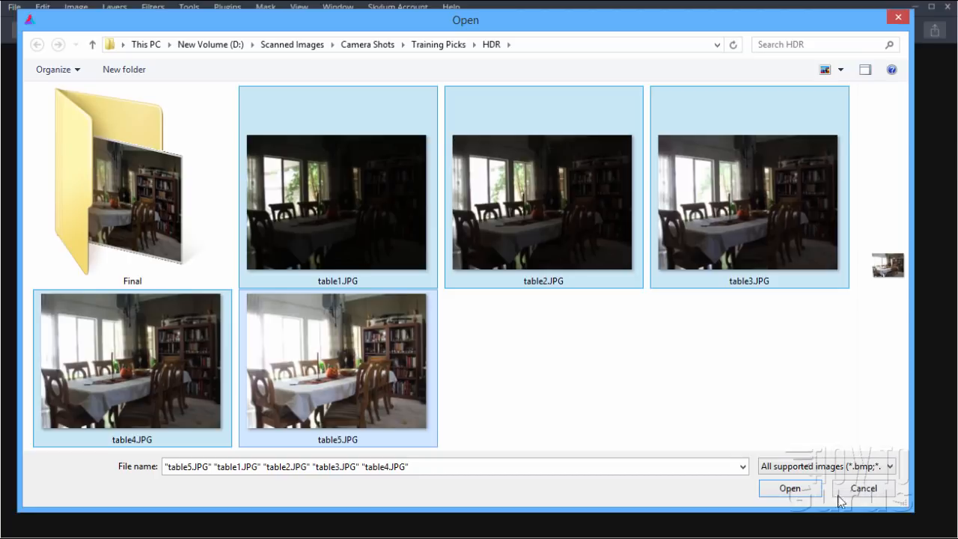
click(791, 488)
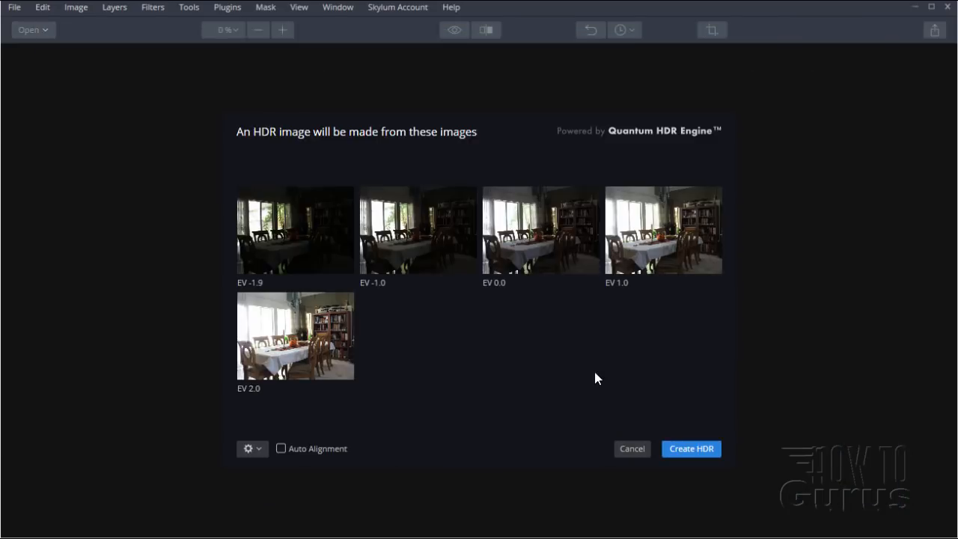
mouse_move(267, 245)
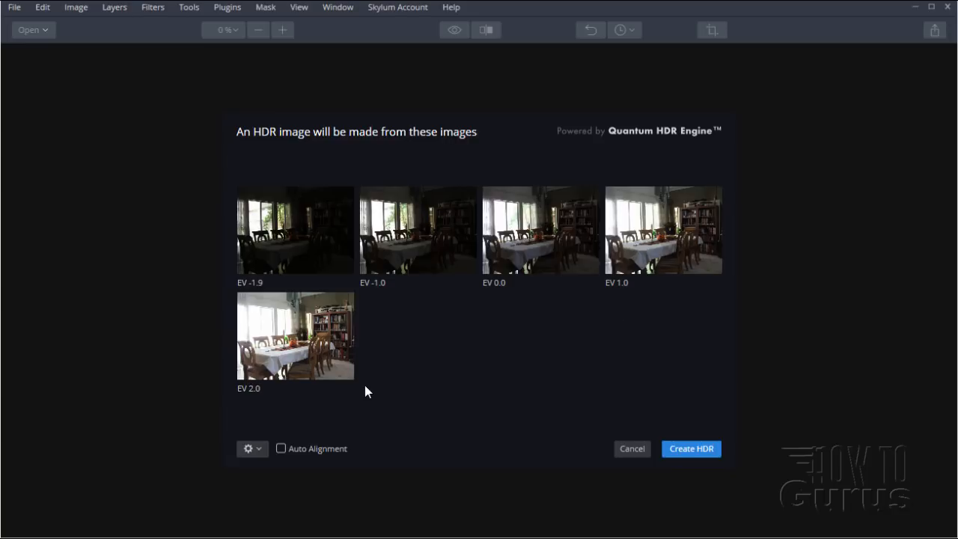
- Create the HDR from the five dining-room exposures with Auto Alignment left unchecked
click(690, 449)
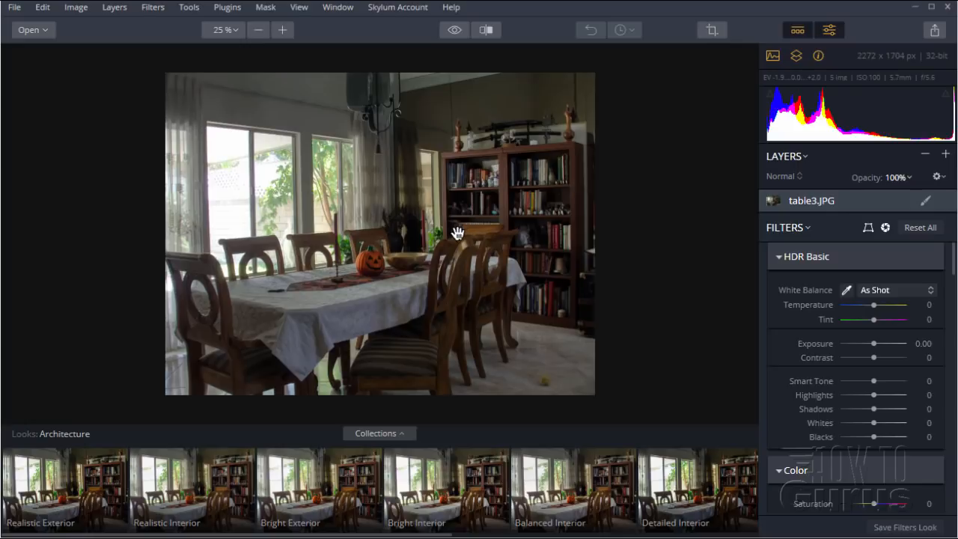
mouse_move(566, 173)
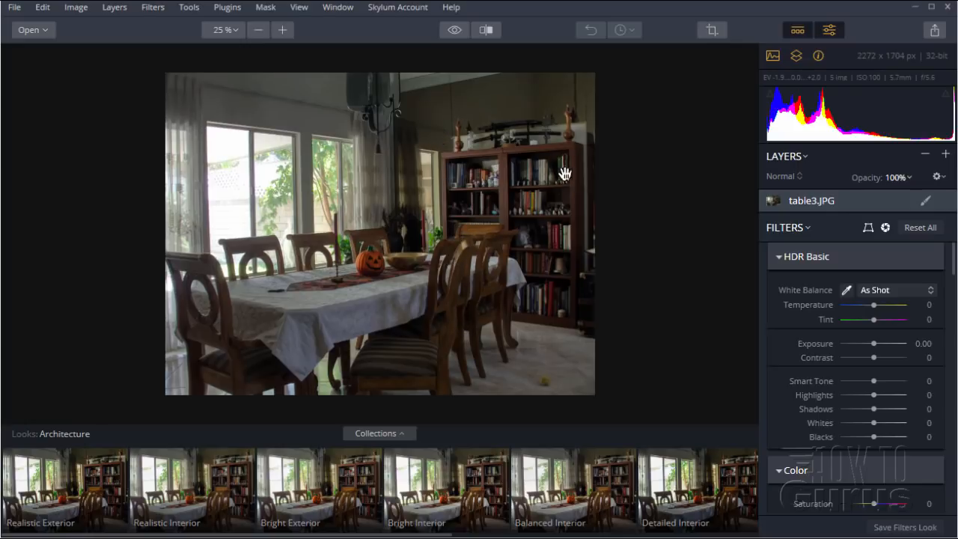
mouse_move(299, 150)
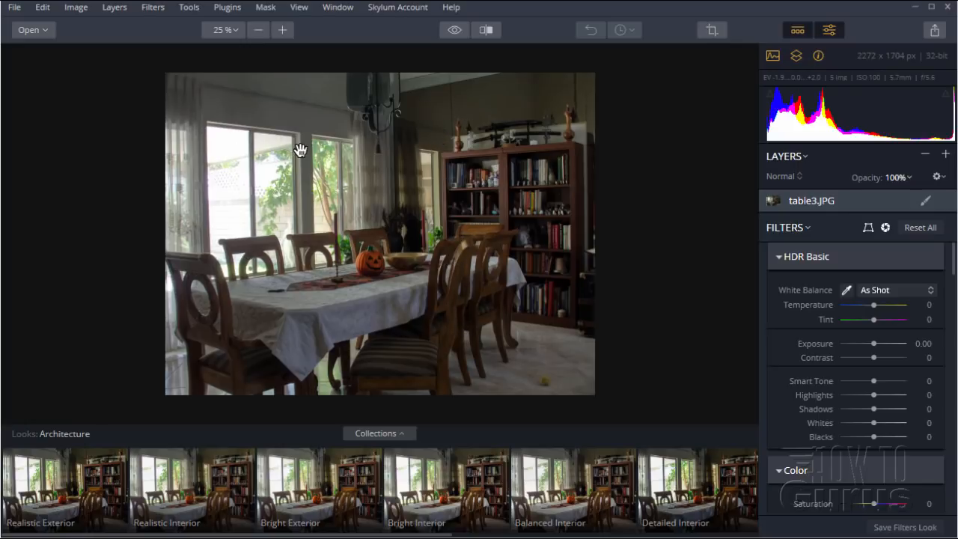
mouse_move(290, 102)
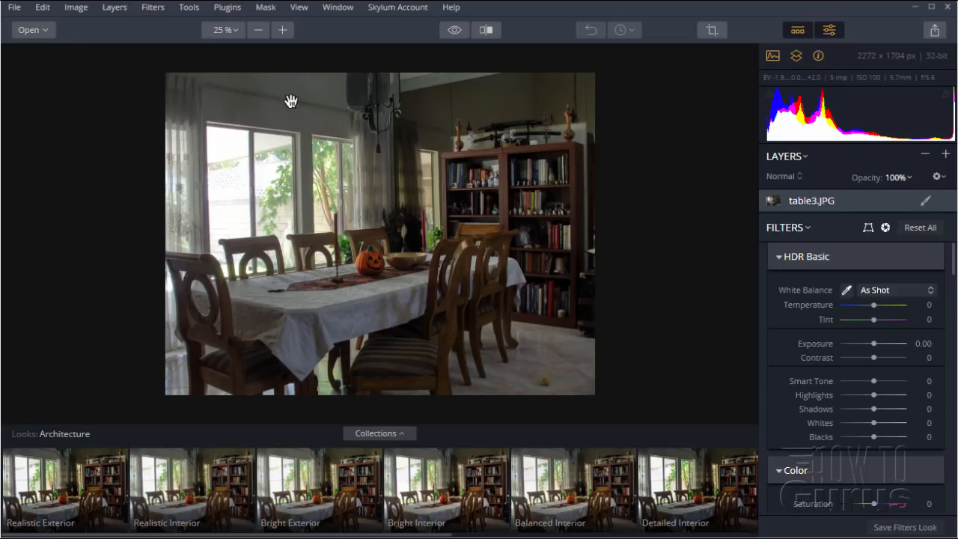
mouse_move(260, 182)
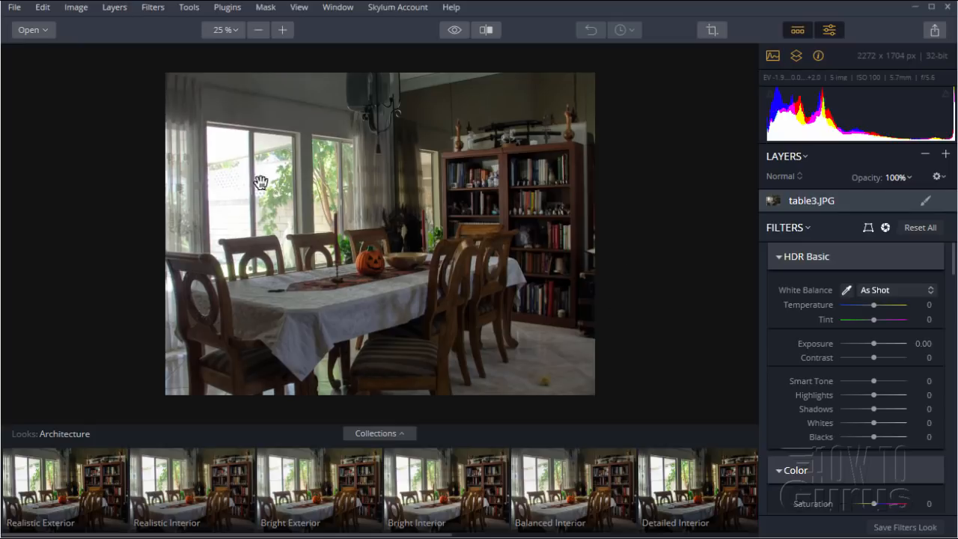
mouse_move(243, 192)
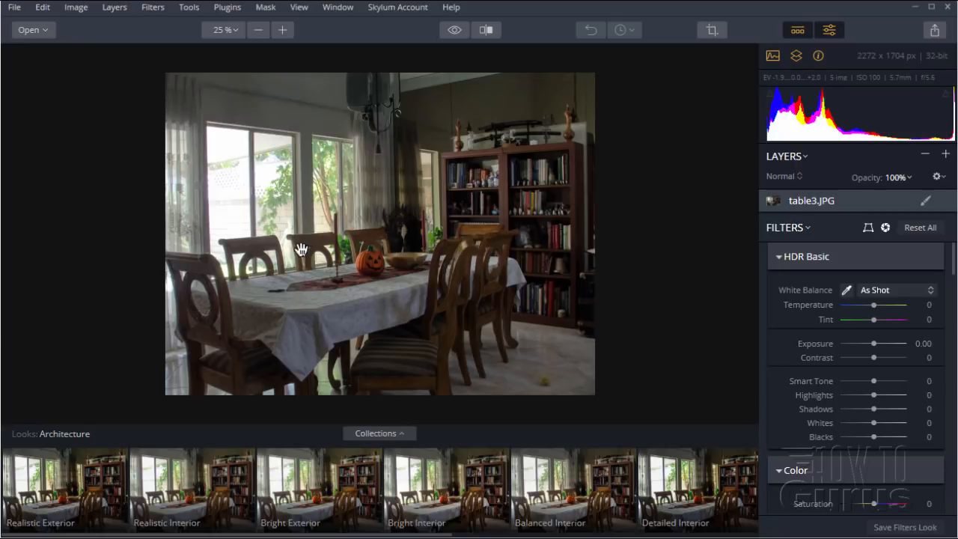
mouse_move(245, 135)
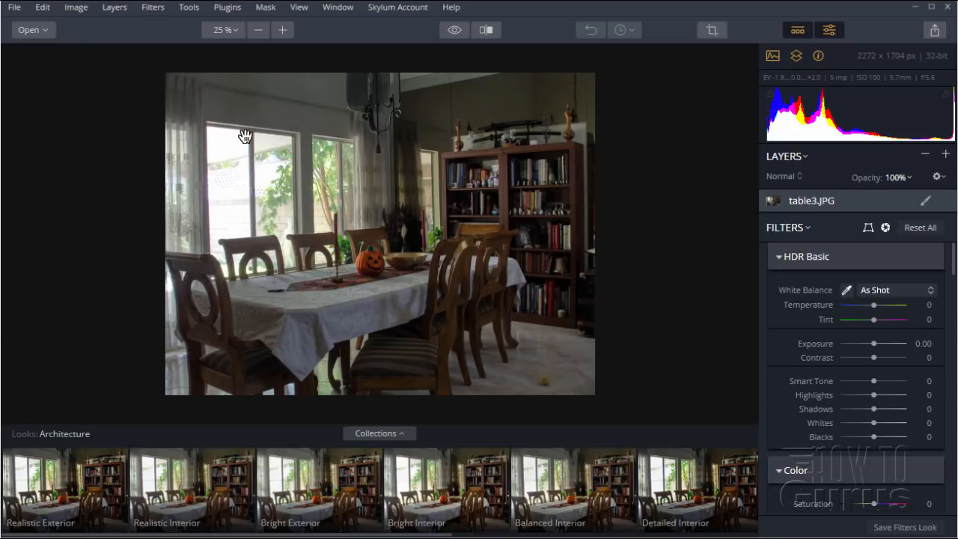
mouse_move(195, 153)
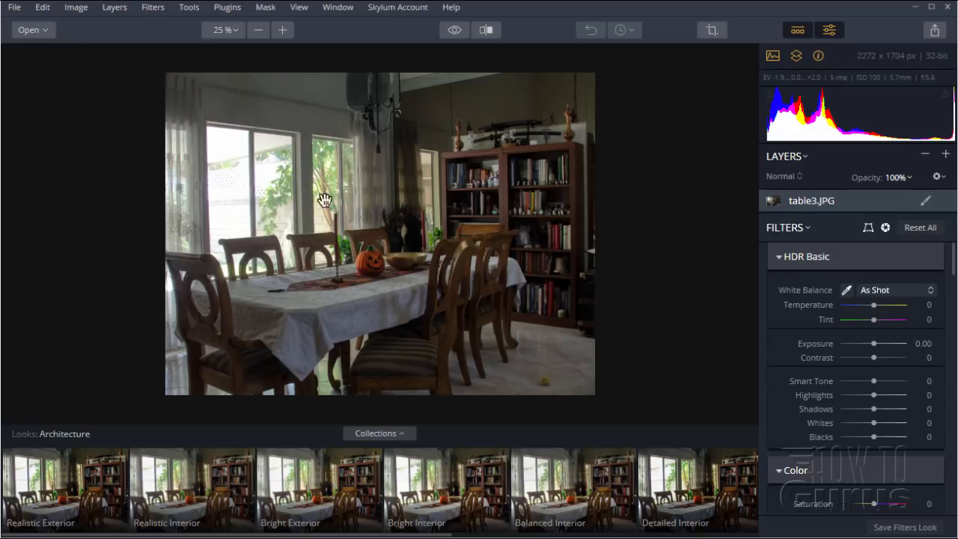
mouse_move(353, 177)
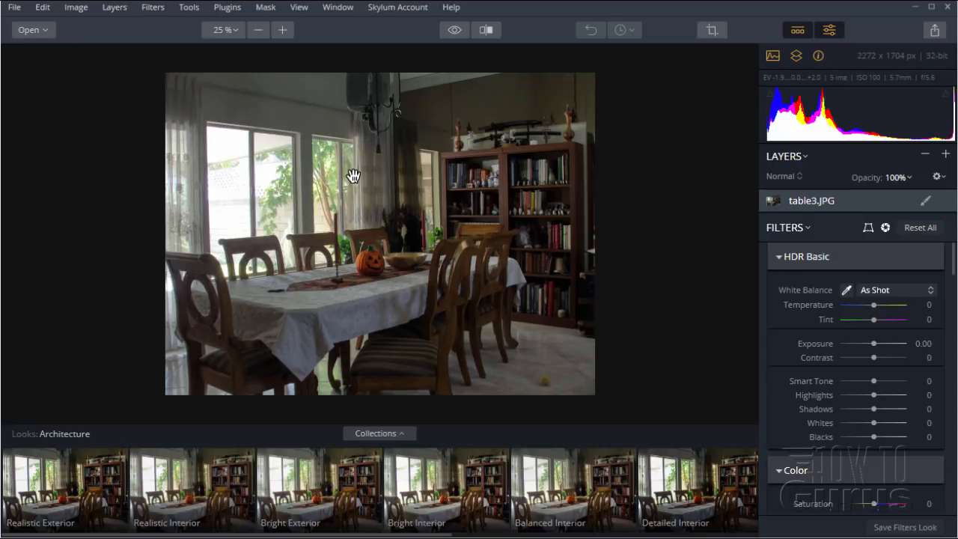
mouse_move(331, 228)
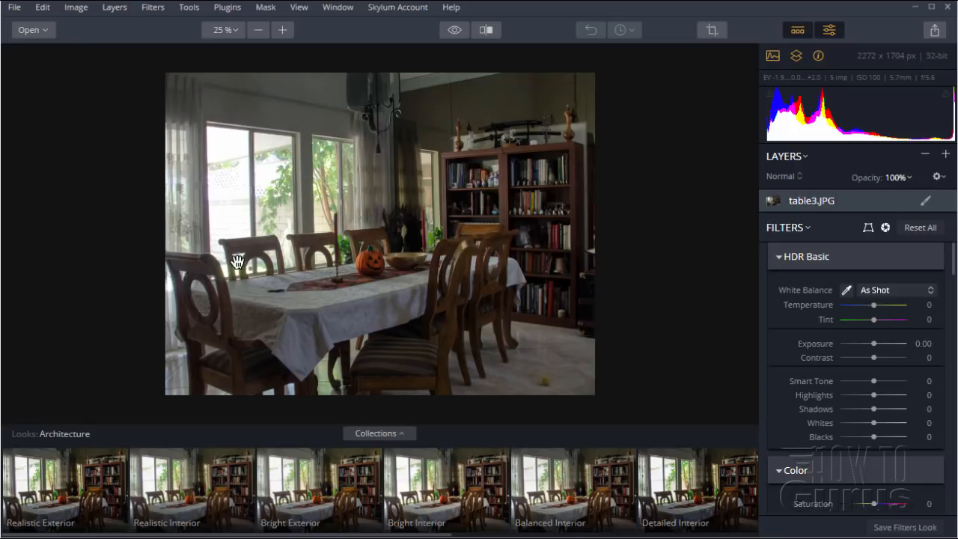
mouse_move(475, 280)
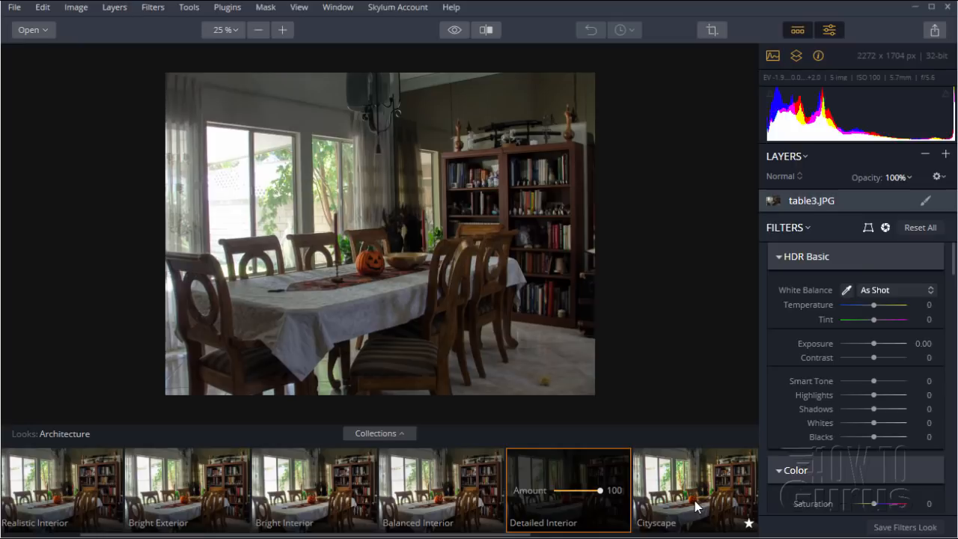
click(569, 482)
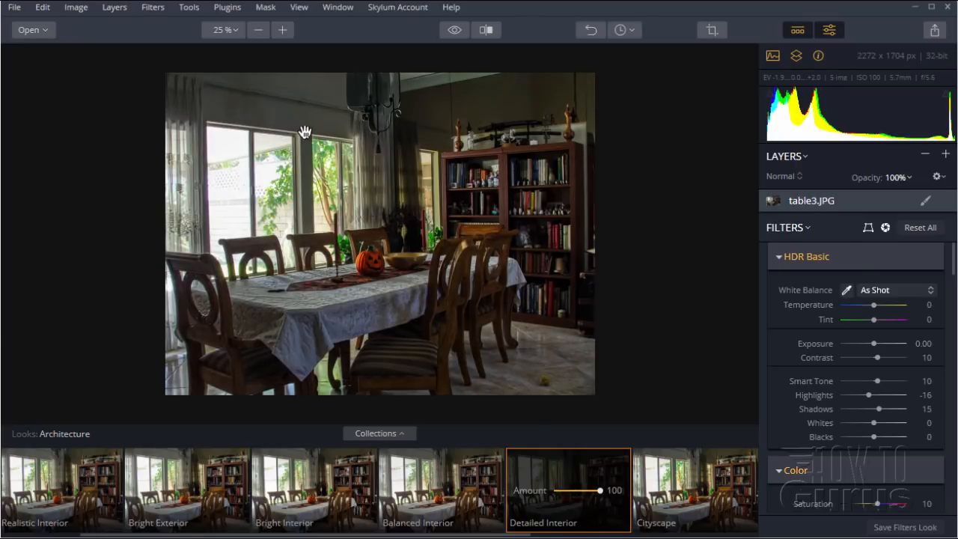
mouse_move(521, 410)
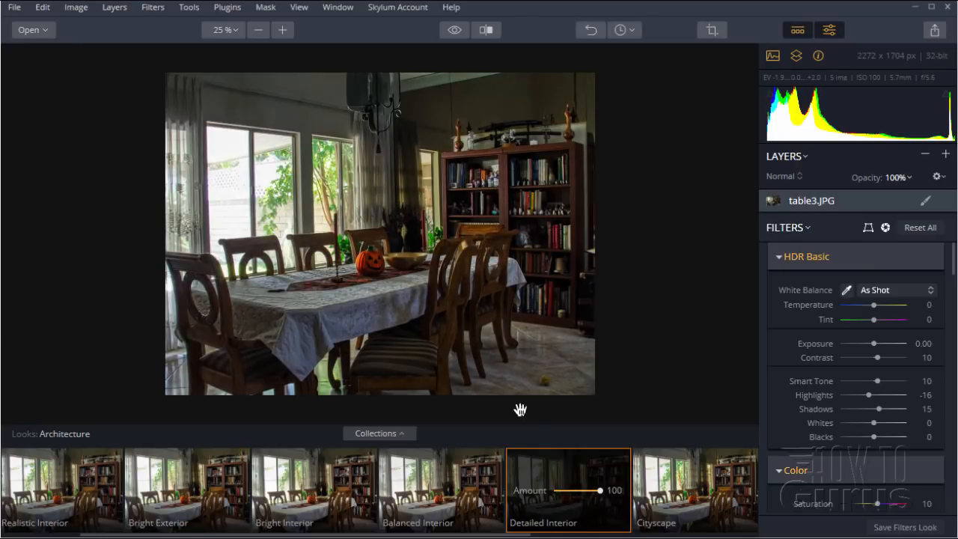
drag(599, 492, 597, 492)
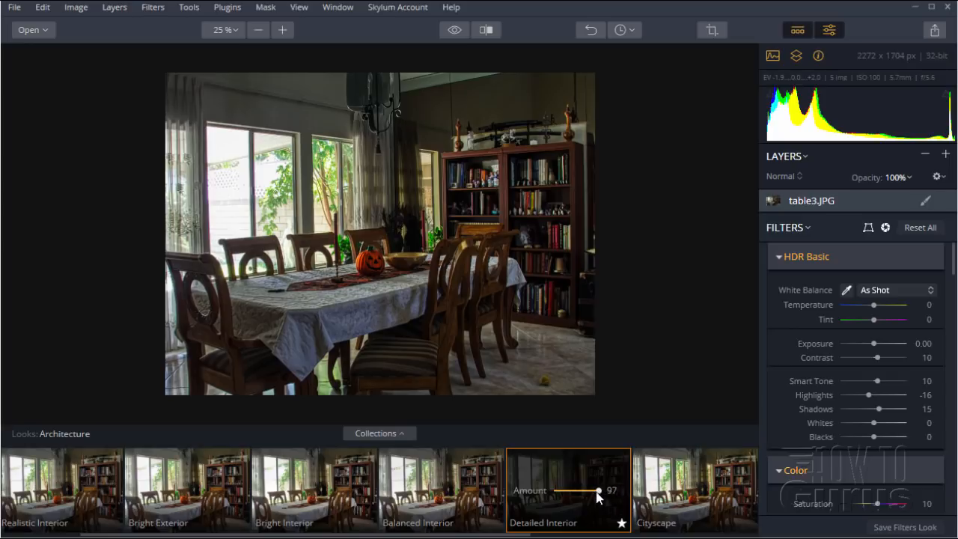
drag(599, 491, 583, 491)
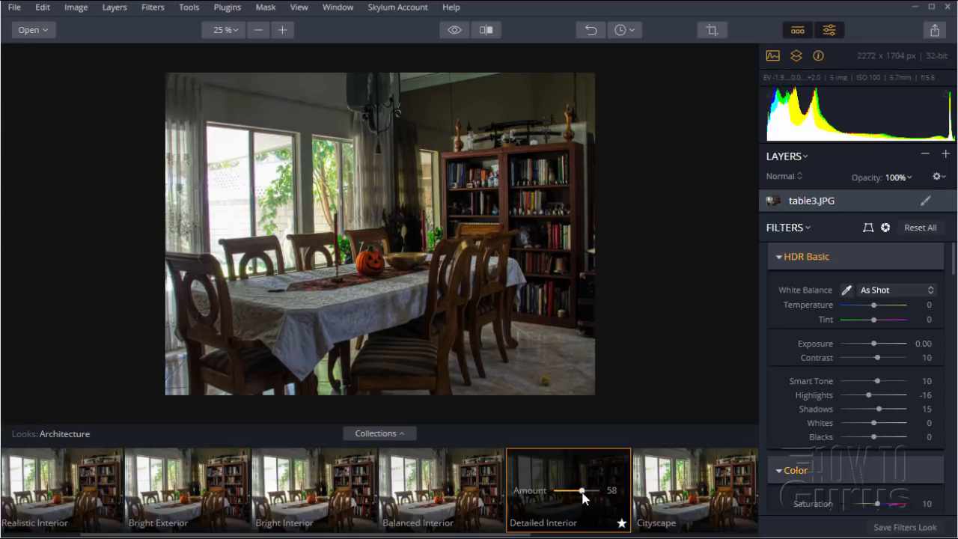
drag(585, 491, 575, 491)
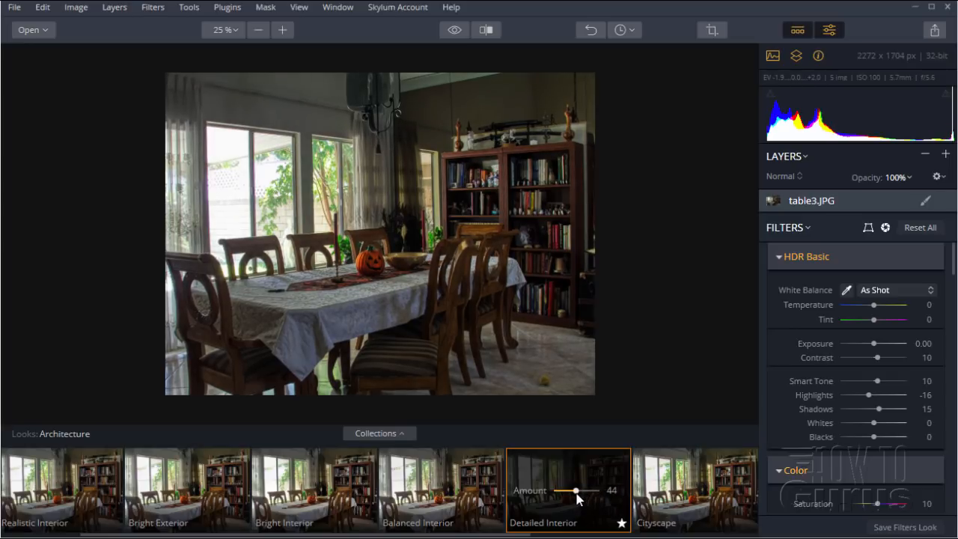
drag(577, 491, 563, 491)
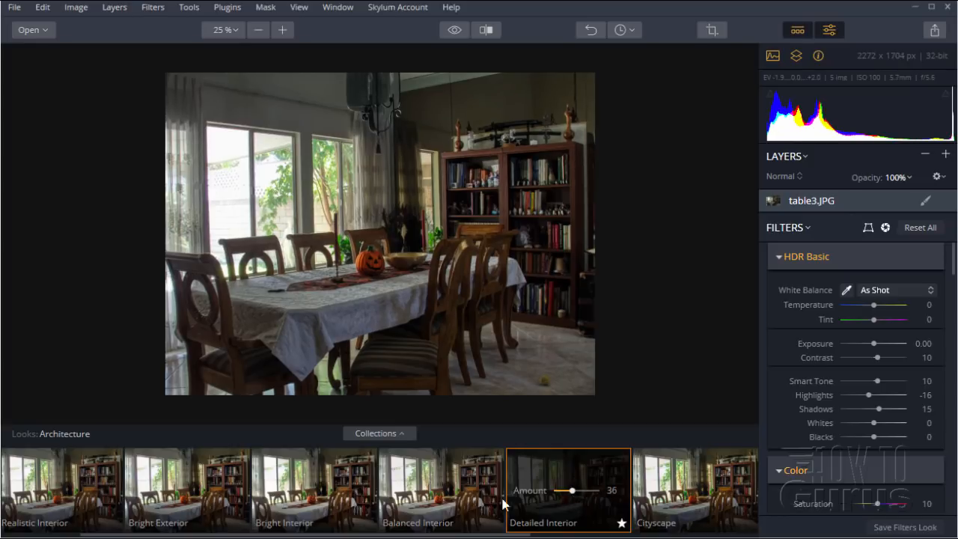
mouse_move(452, 90)
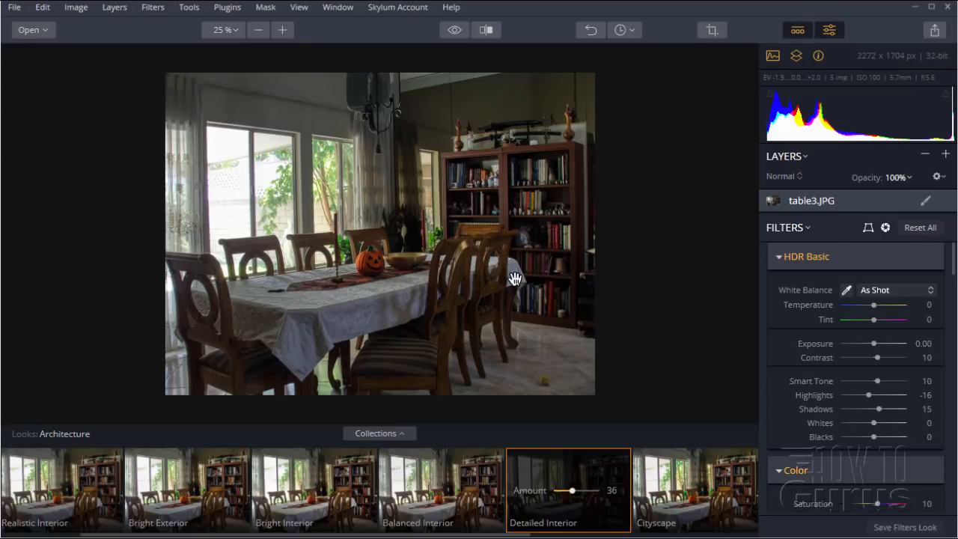
mouse_move(703, 377)
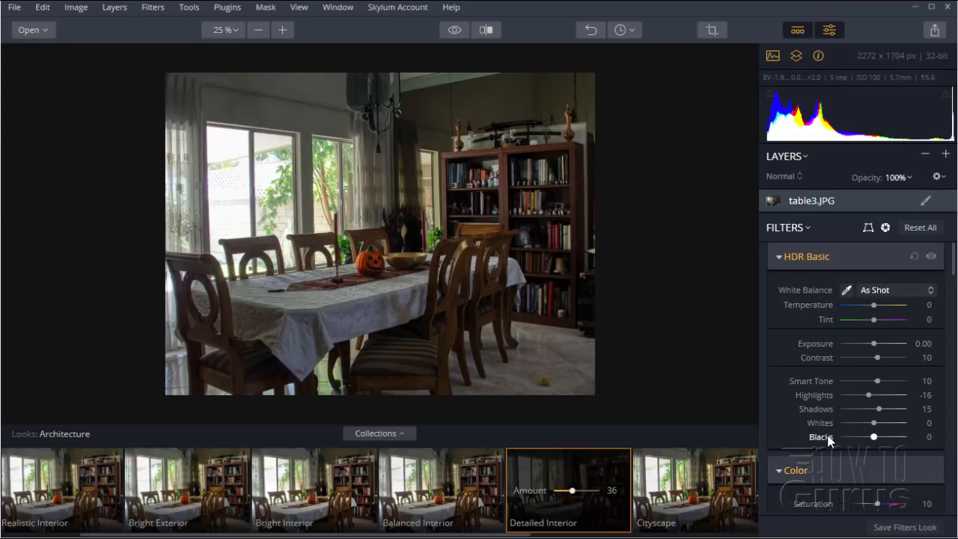
mouse_move(809, 305)
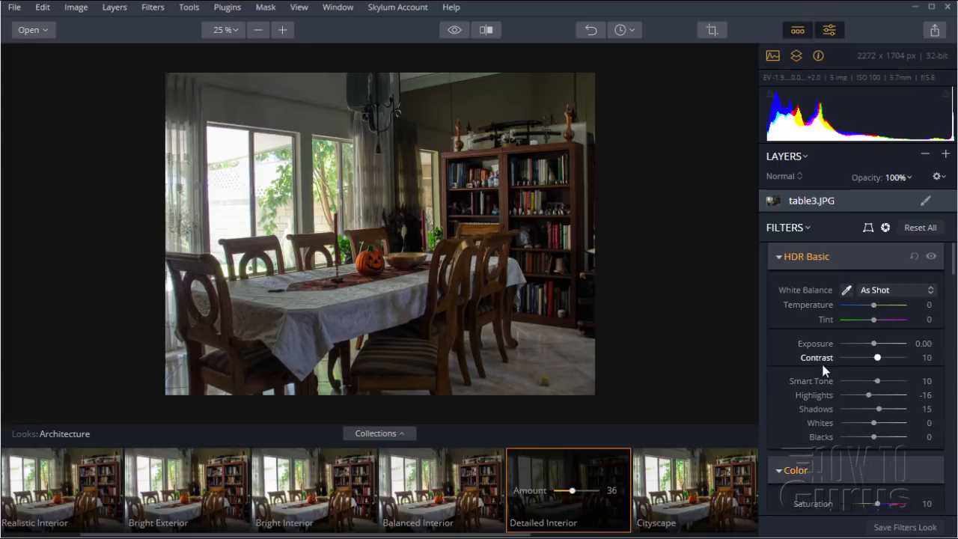
mouse_move(944, 272)
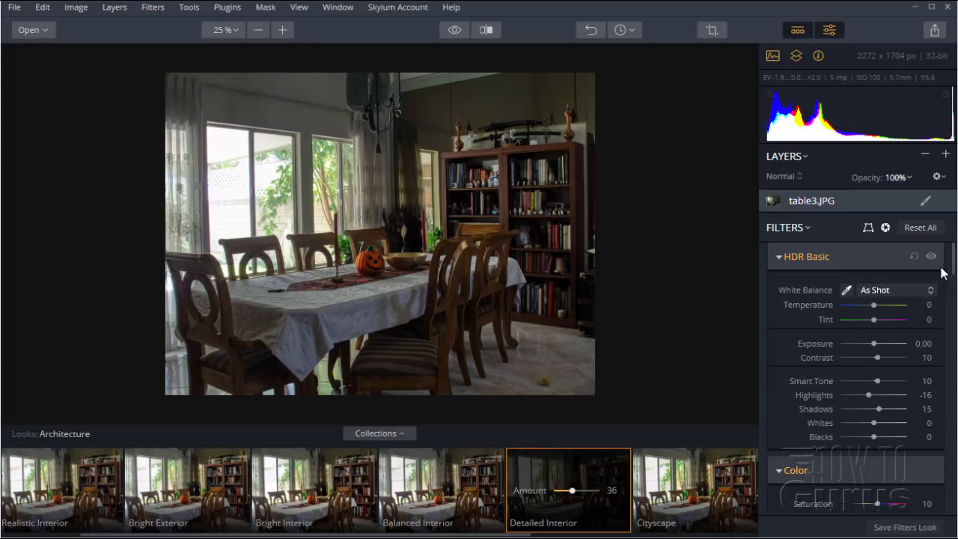
scroll(down, 3)
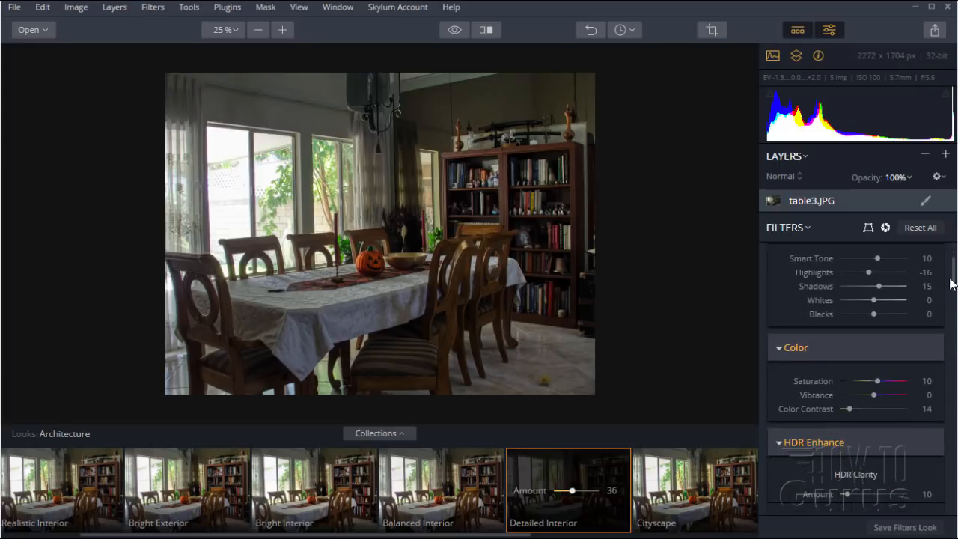
scroll(down, 3)
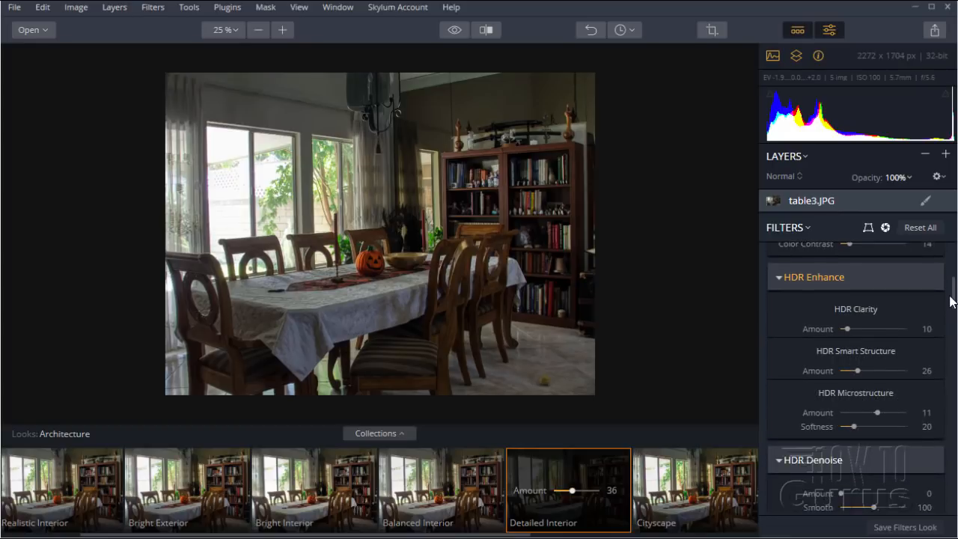
scroll(down, 3)
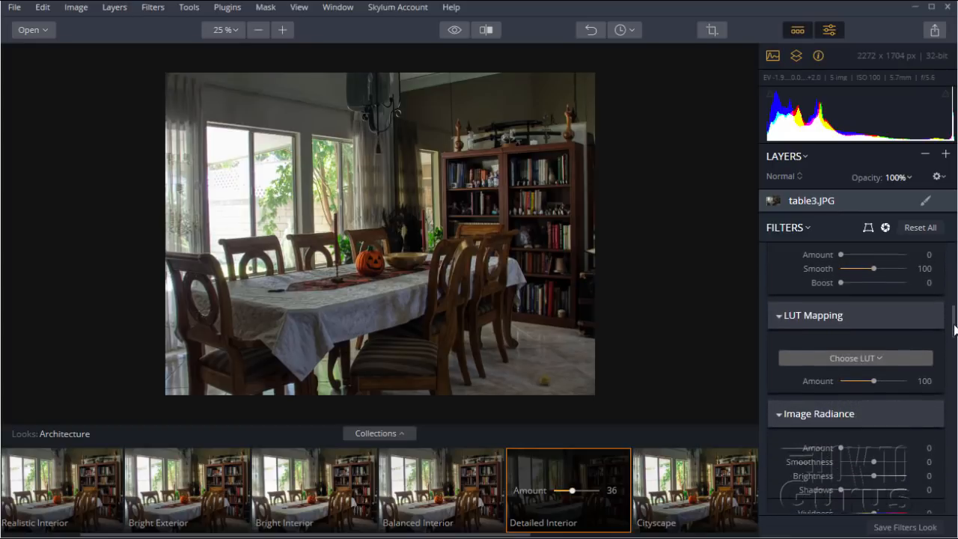
mouse_move(951, 330)
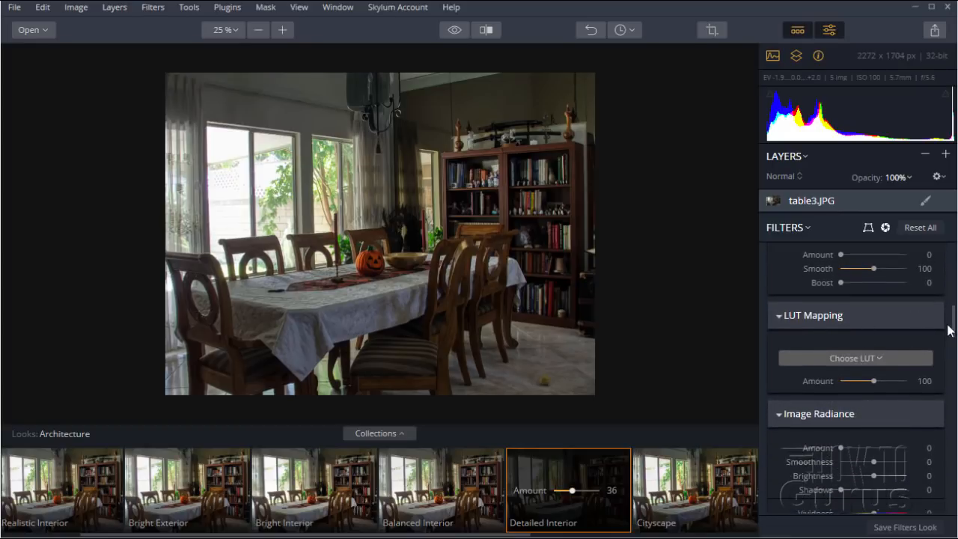
scroll(down, 3)
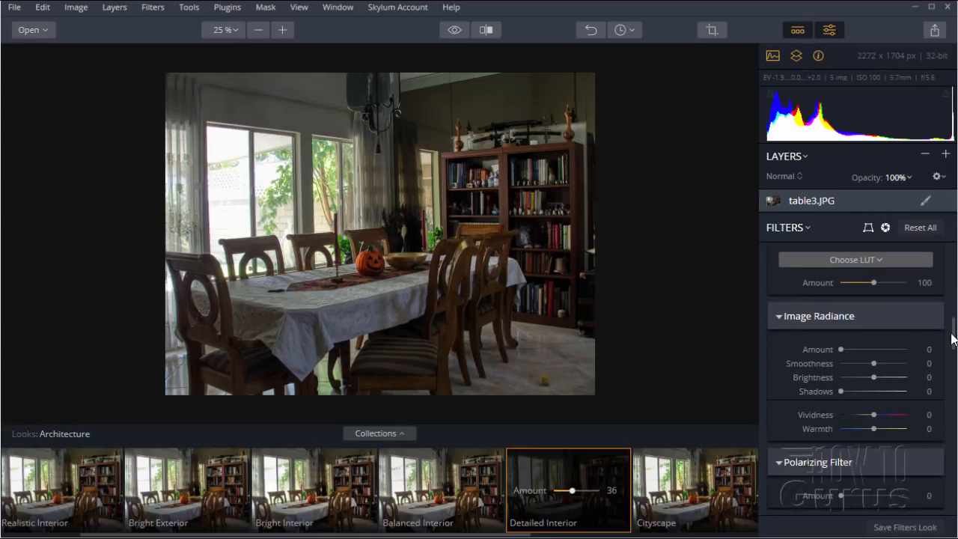
scroll(down, 3)
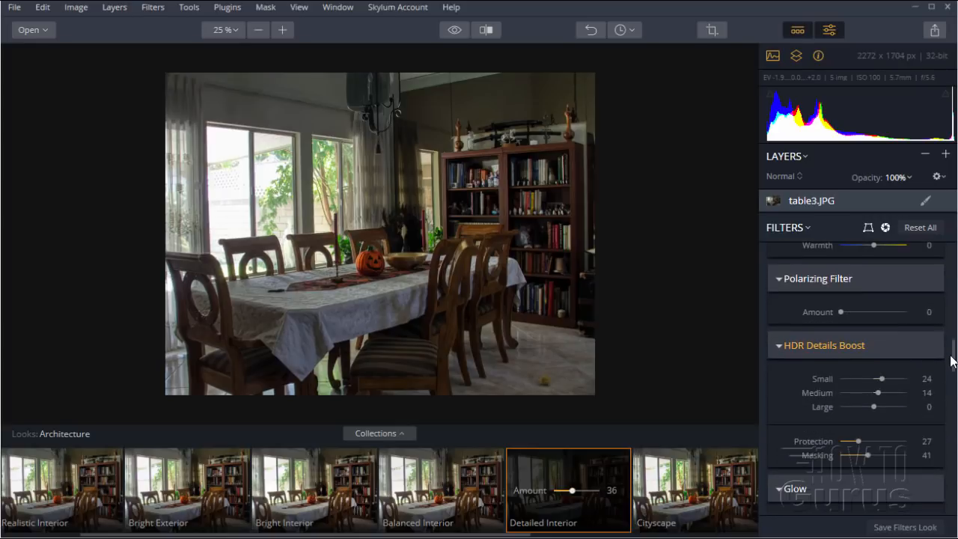
scroll(down, 3)
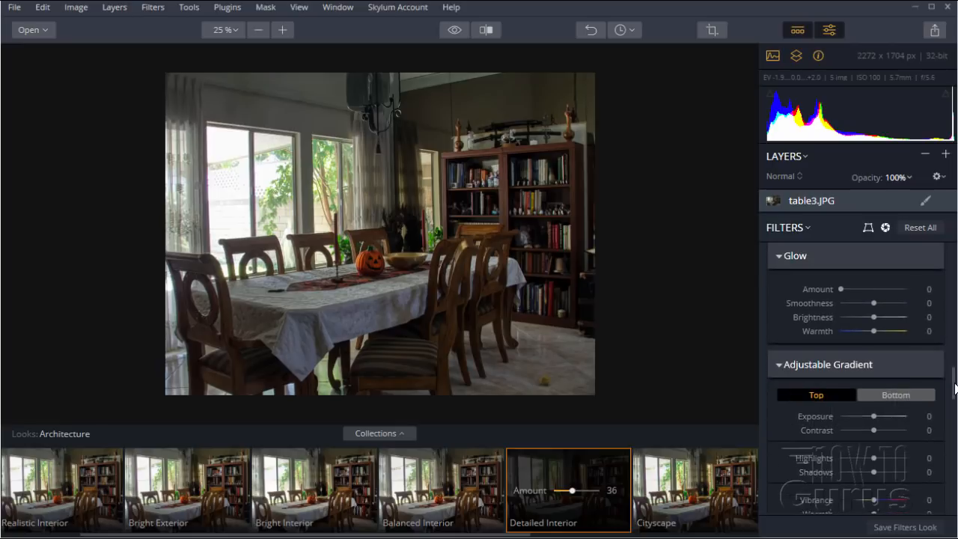
scroll(down, 3)
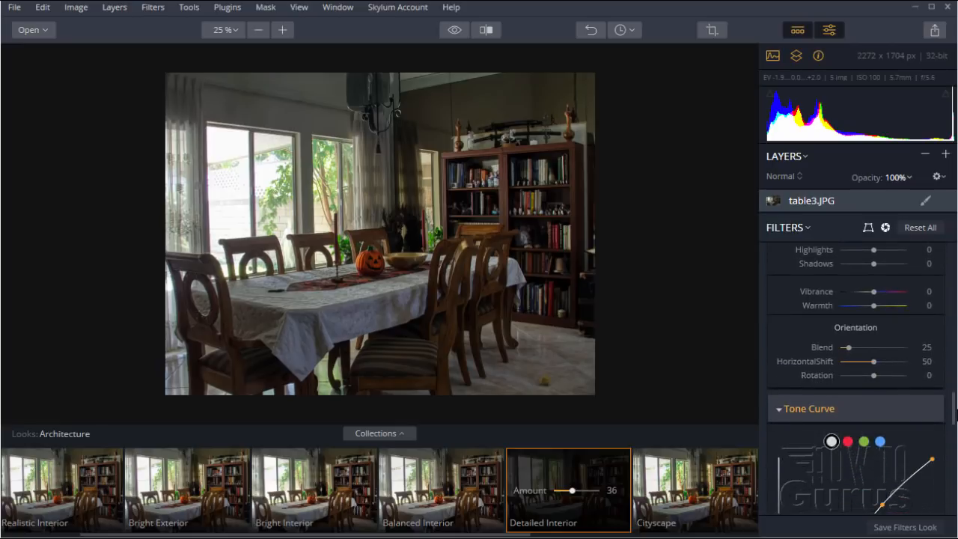
scroll(down, 3)
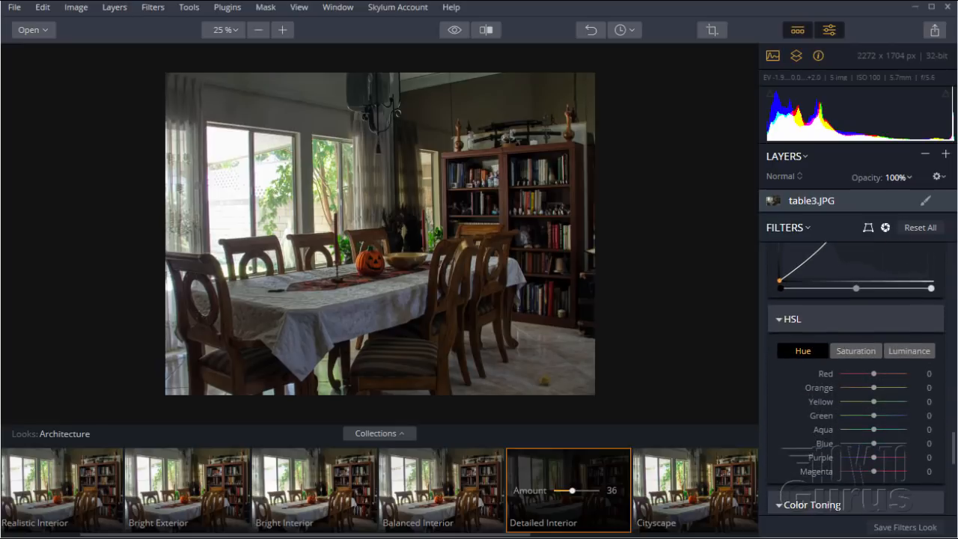
scroll(down, 3)
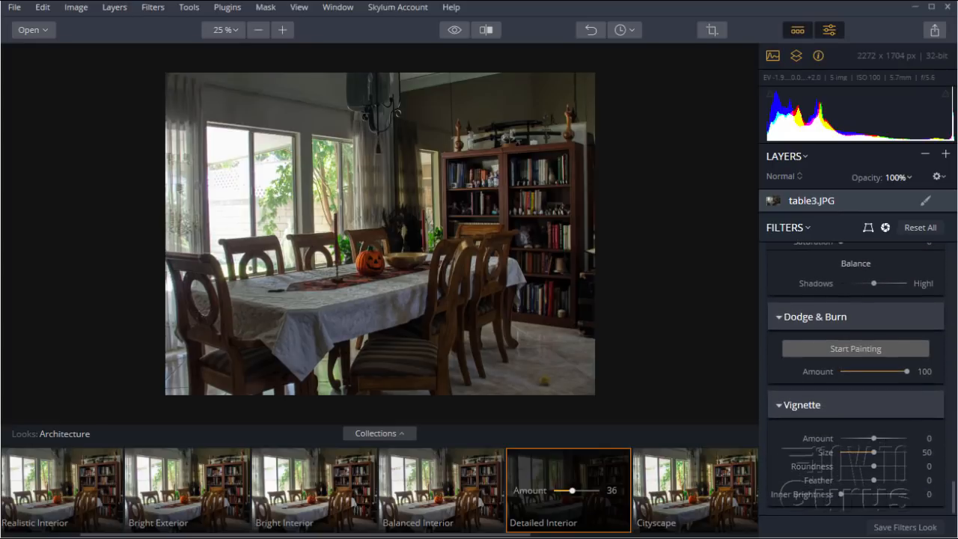
scroll(down, 3)
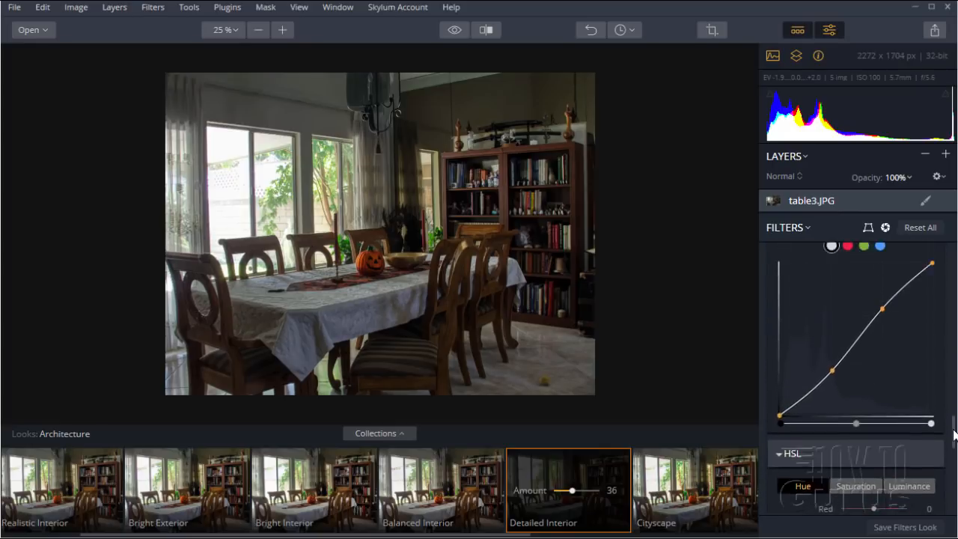
scroll(down, 3)
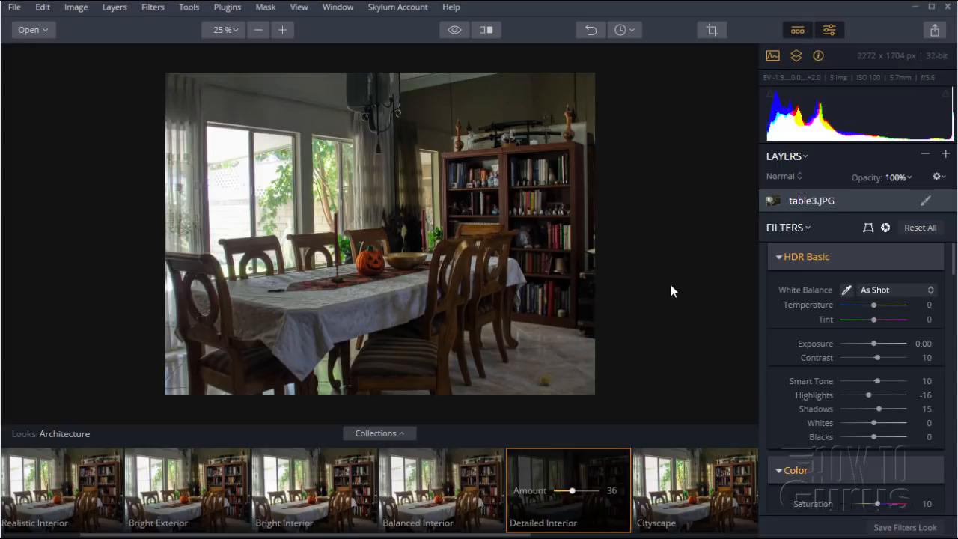
mouse_move(689, 292)
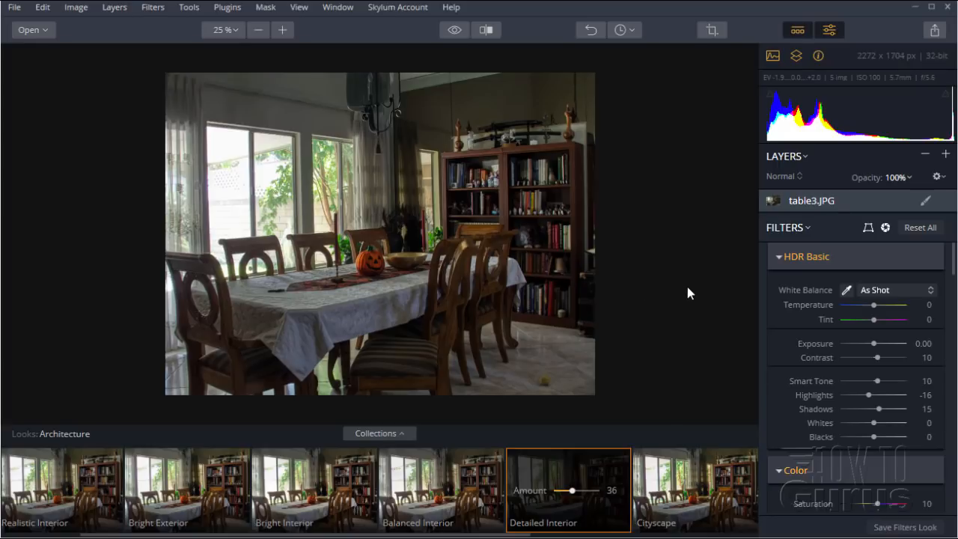
mouse_move(270, 209)
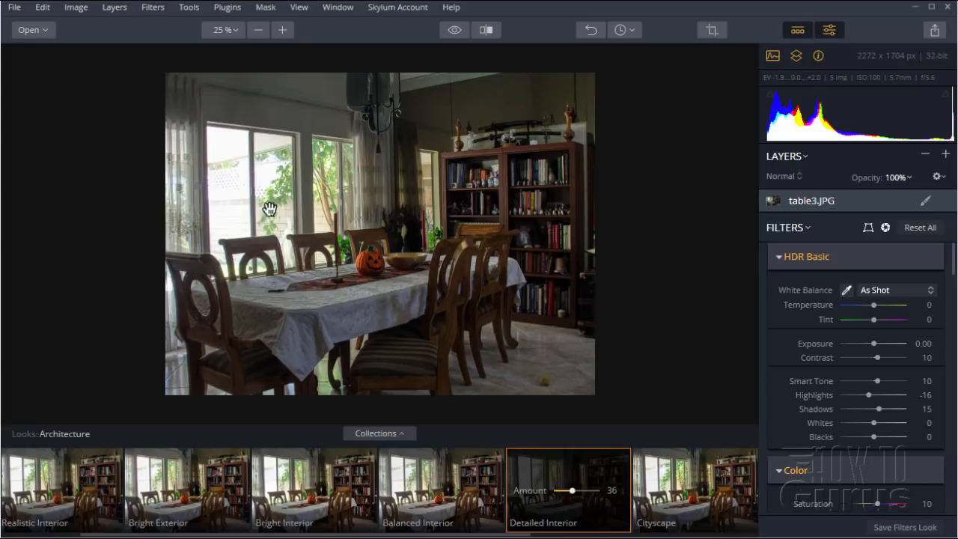
mouse_move(661, 247)
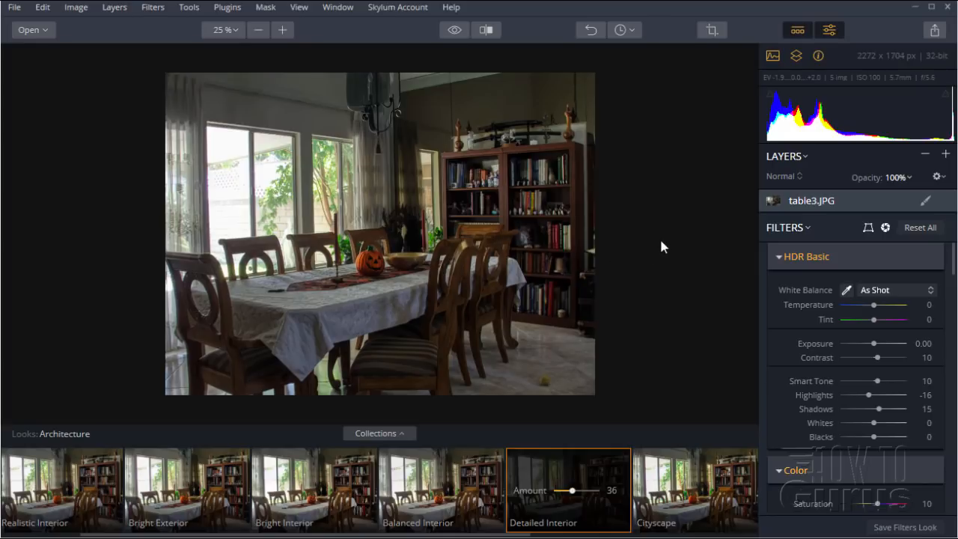
mouse_move(626, 291)
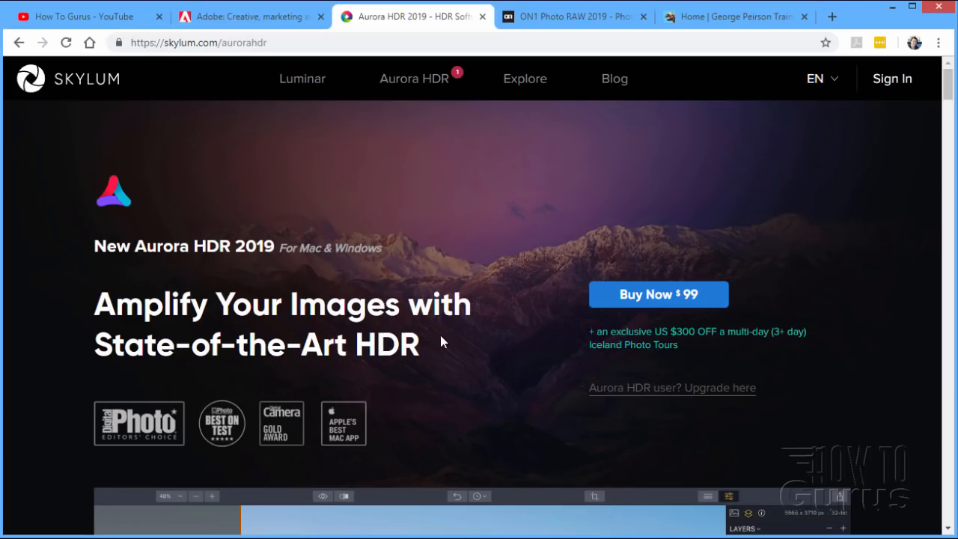
mouse_move(390, 93)
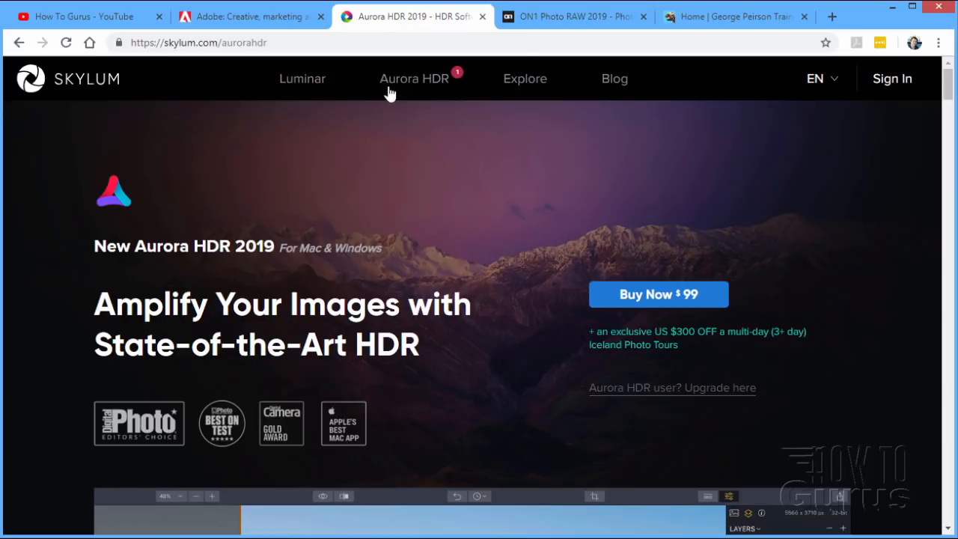
- Switch to the ON1 Photo RAW 2019 first-look tab from the Aurora HDR page
click(572, 17)
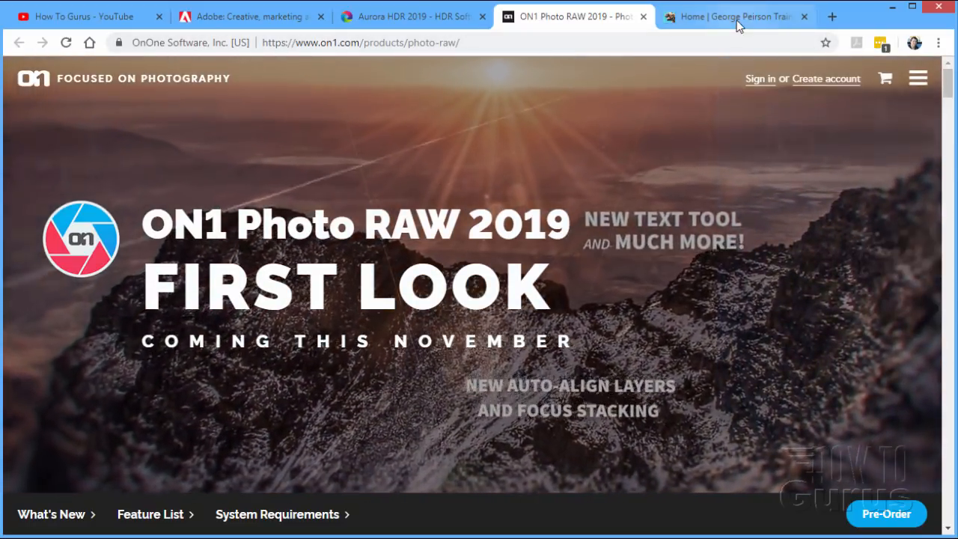
- Read through the ON1 Photo RAW 2019 announcement post on the George Peirson blog
click(734, 16)
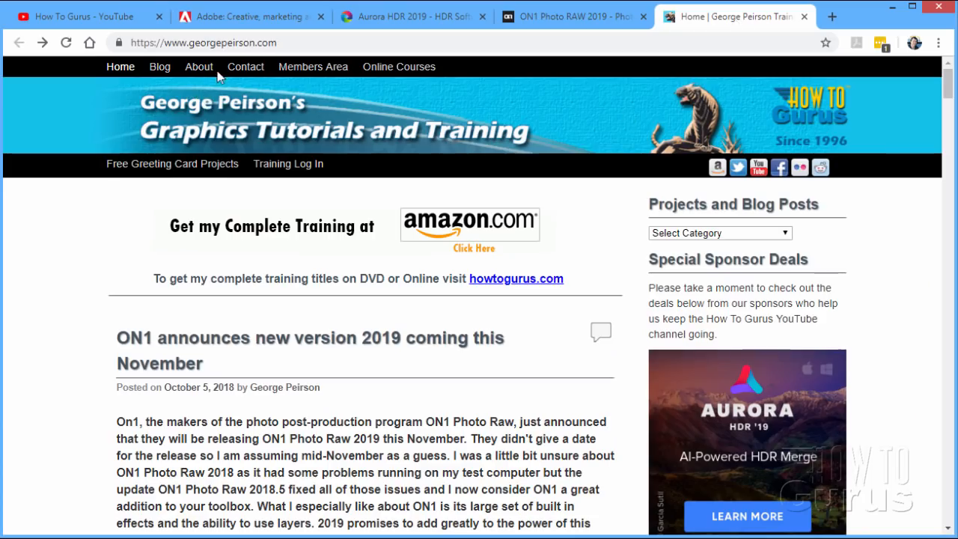
scroll(down, 3)
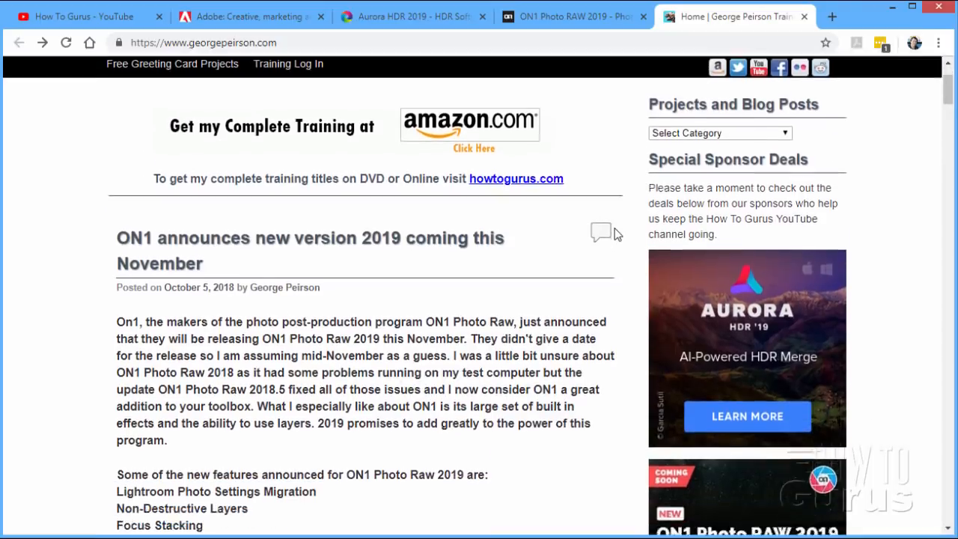
scroll(down, 3)
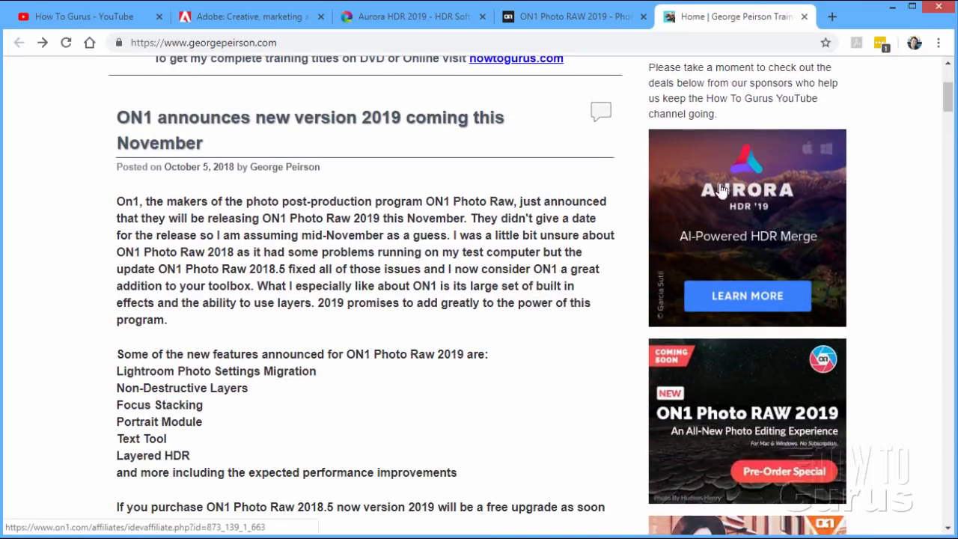
mouse_move(846, 392)
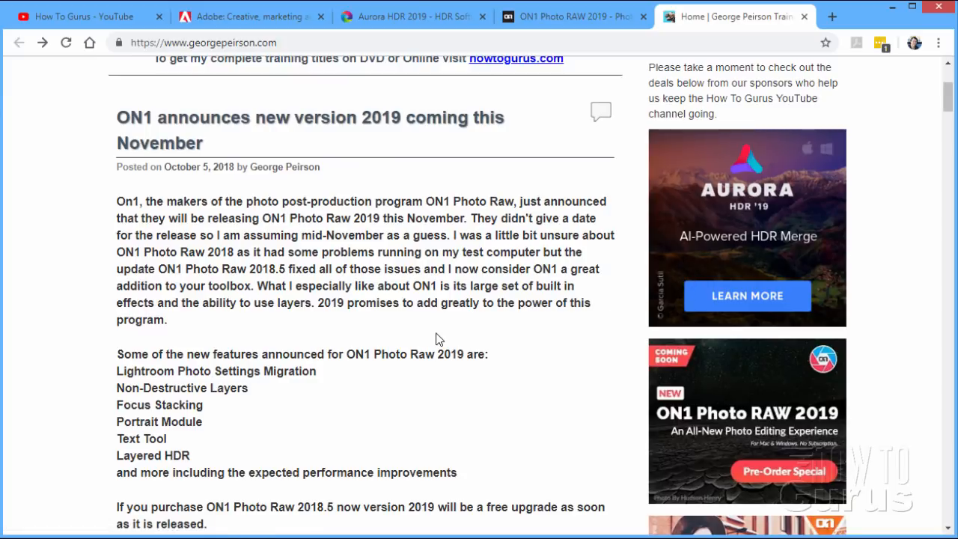
mouse_move(746, 432)
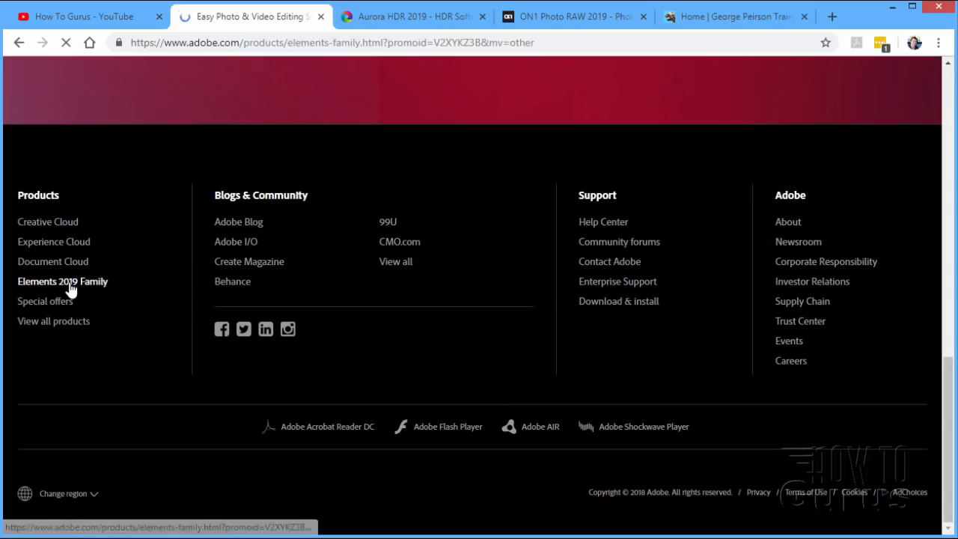
- Go to the Elements 2019 Family page from the Adobe footer
click(63, 282)
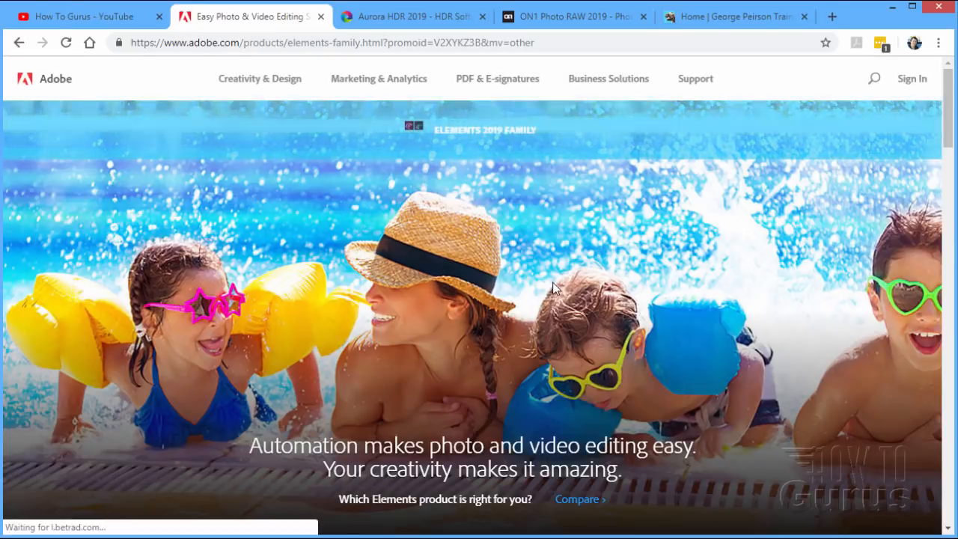